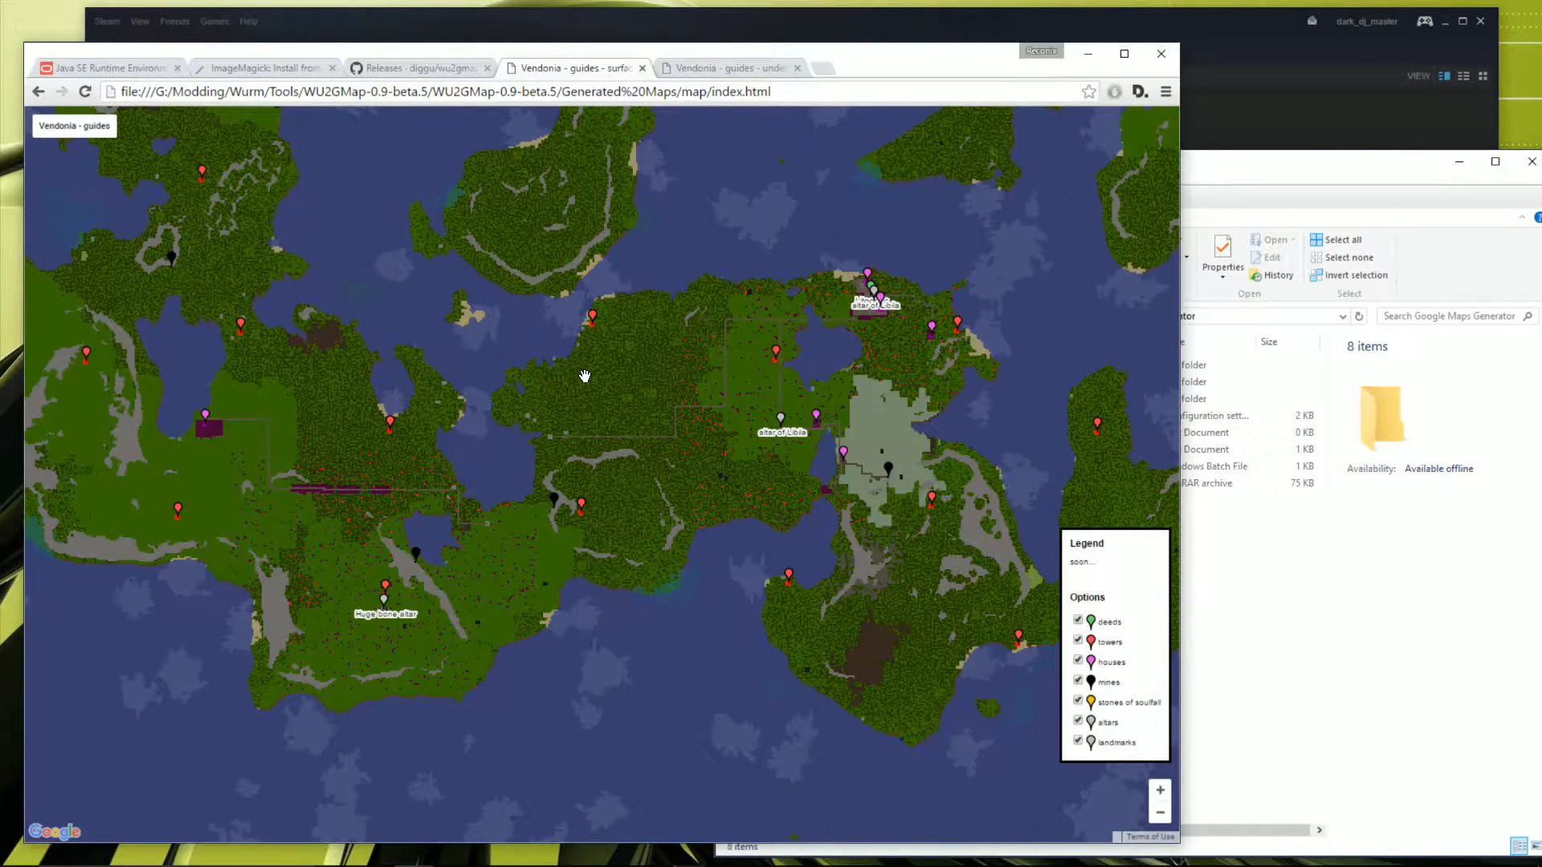
mouse_move(551, 376)
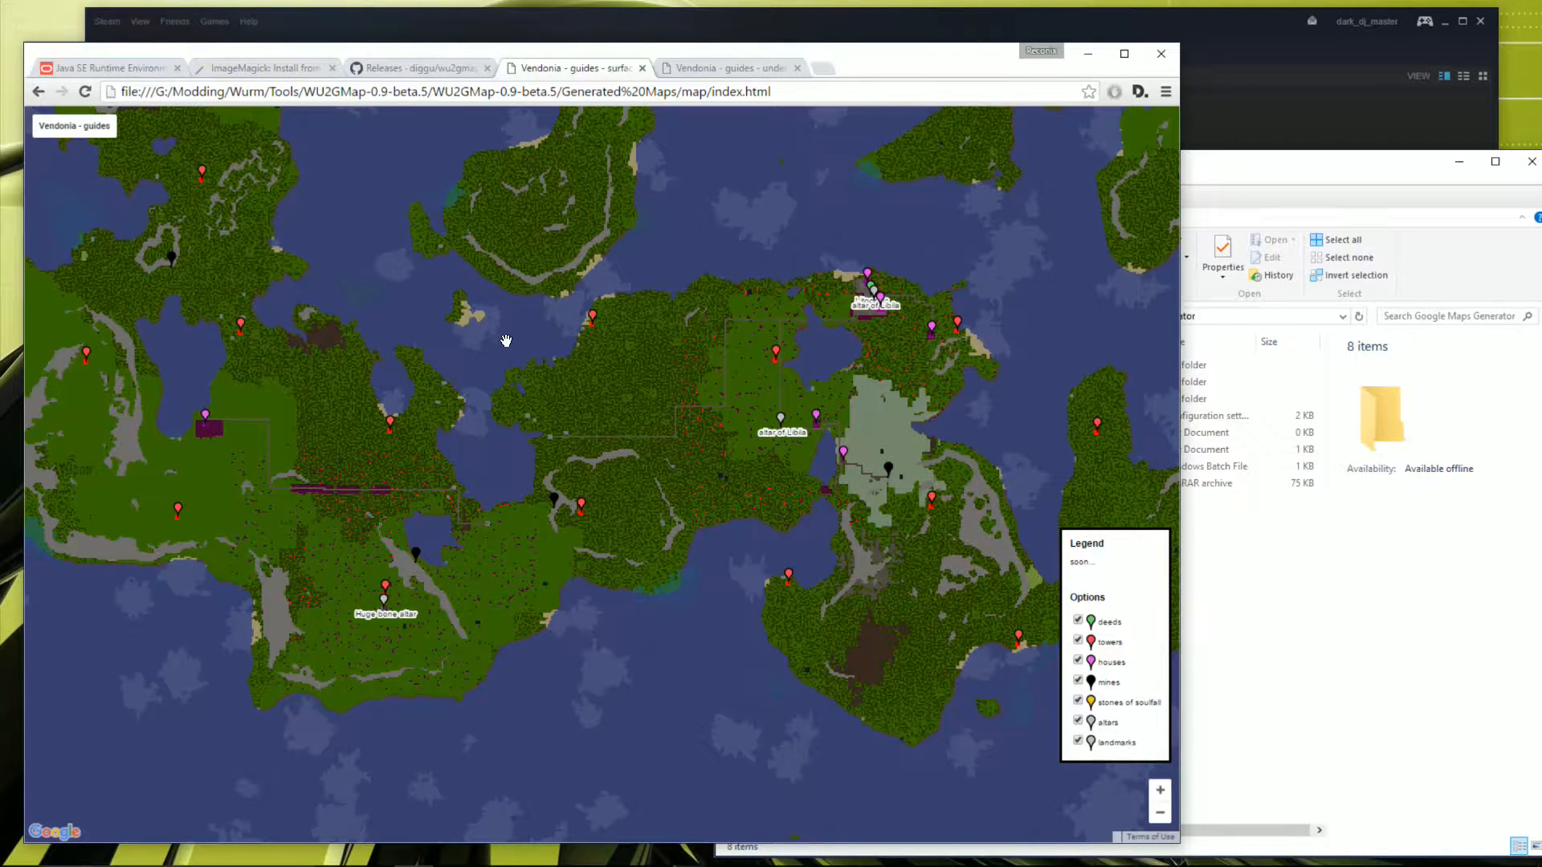
mouse_move(557, 289)
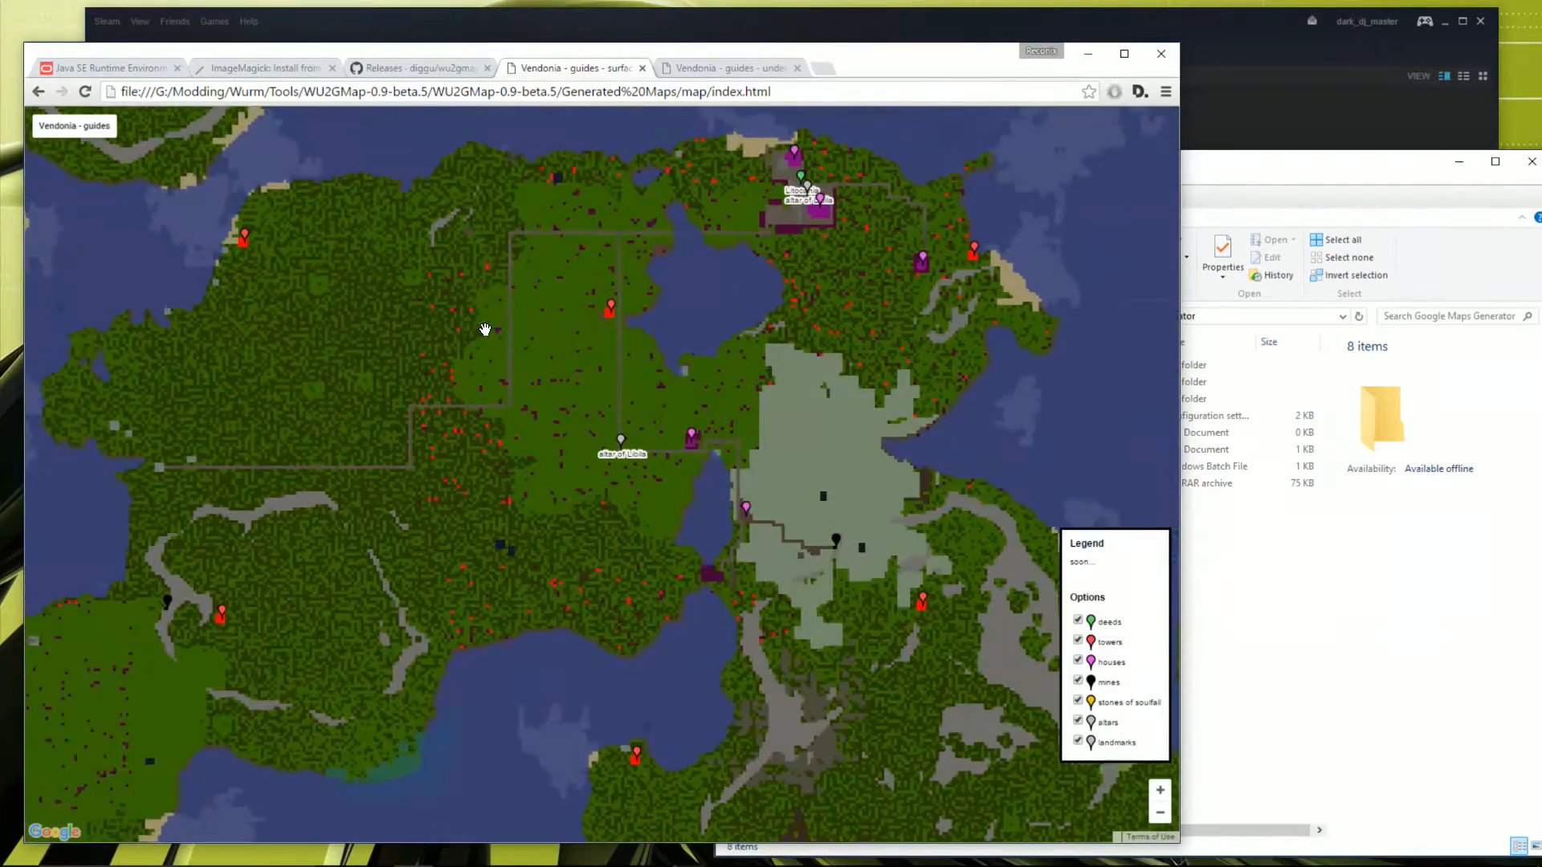
Step: Pan the surface map, check the underground map, then return to the surface map
drag(481, 329, 541, 293)
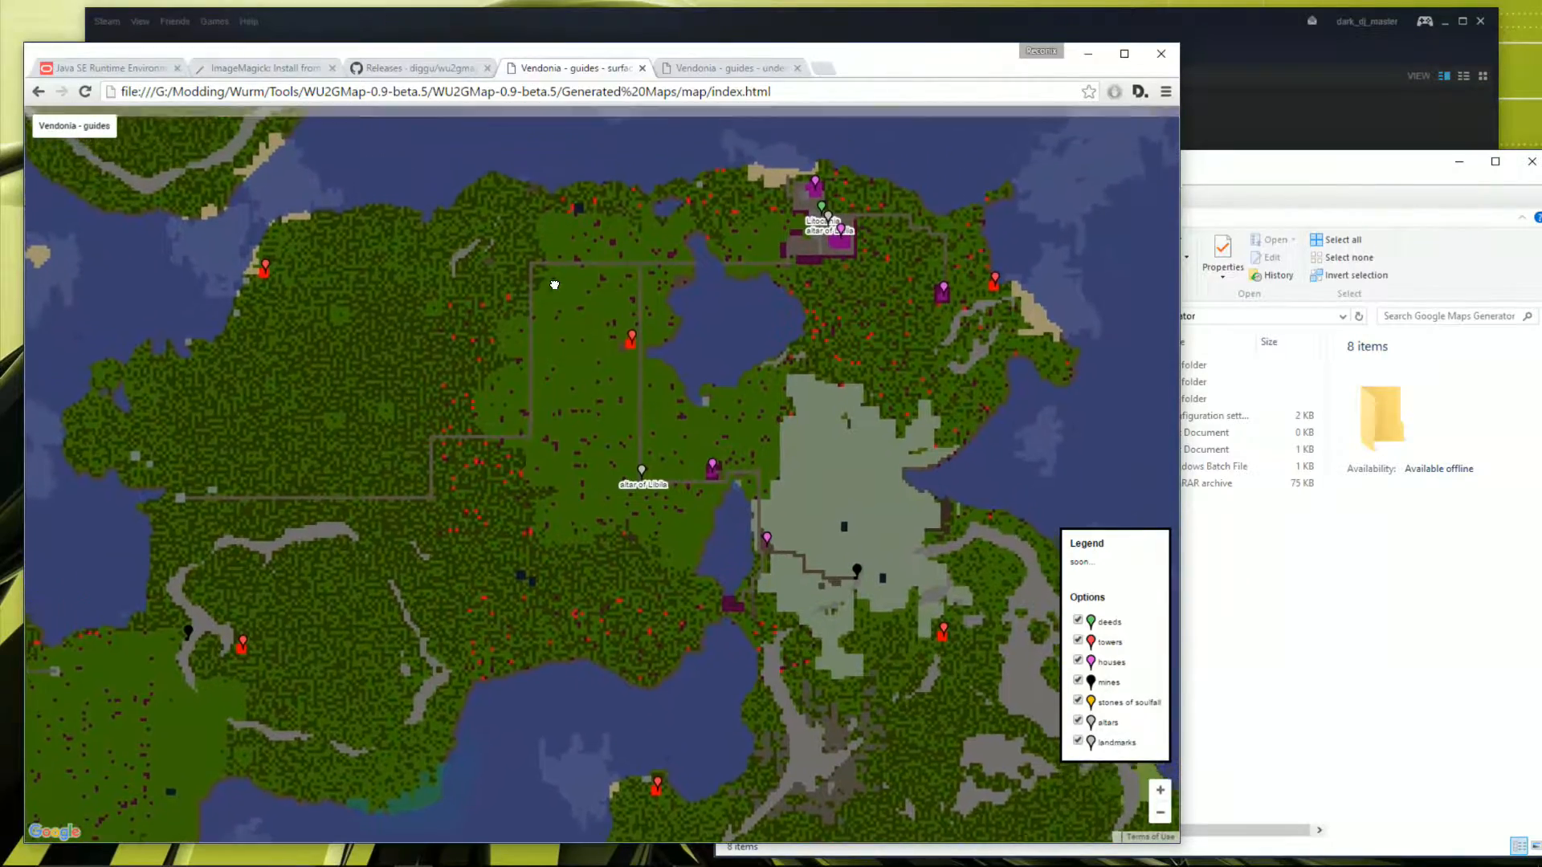
drag(553, 285, 445, 301)
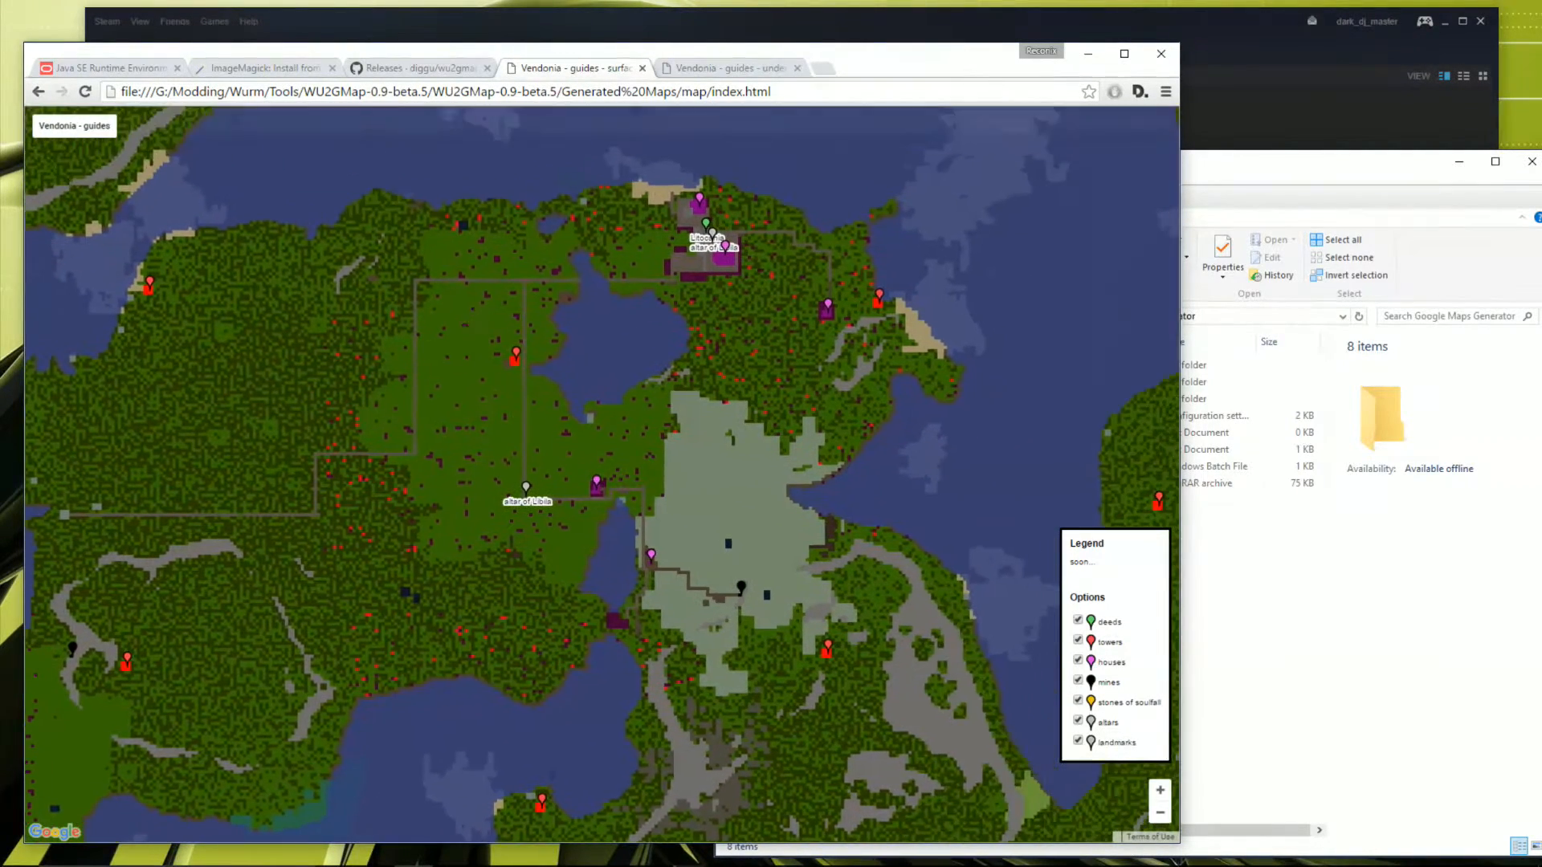
click(728, 67)
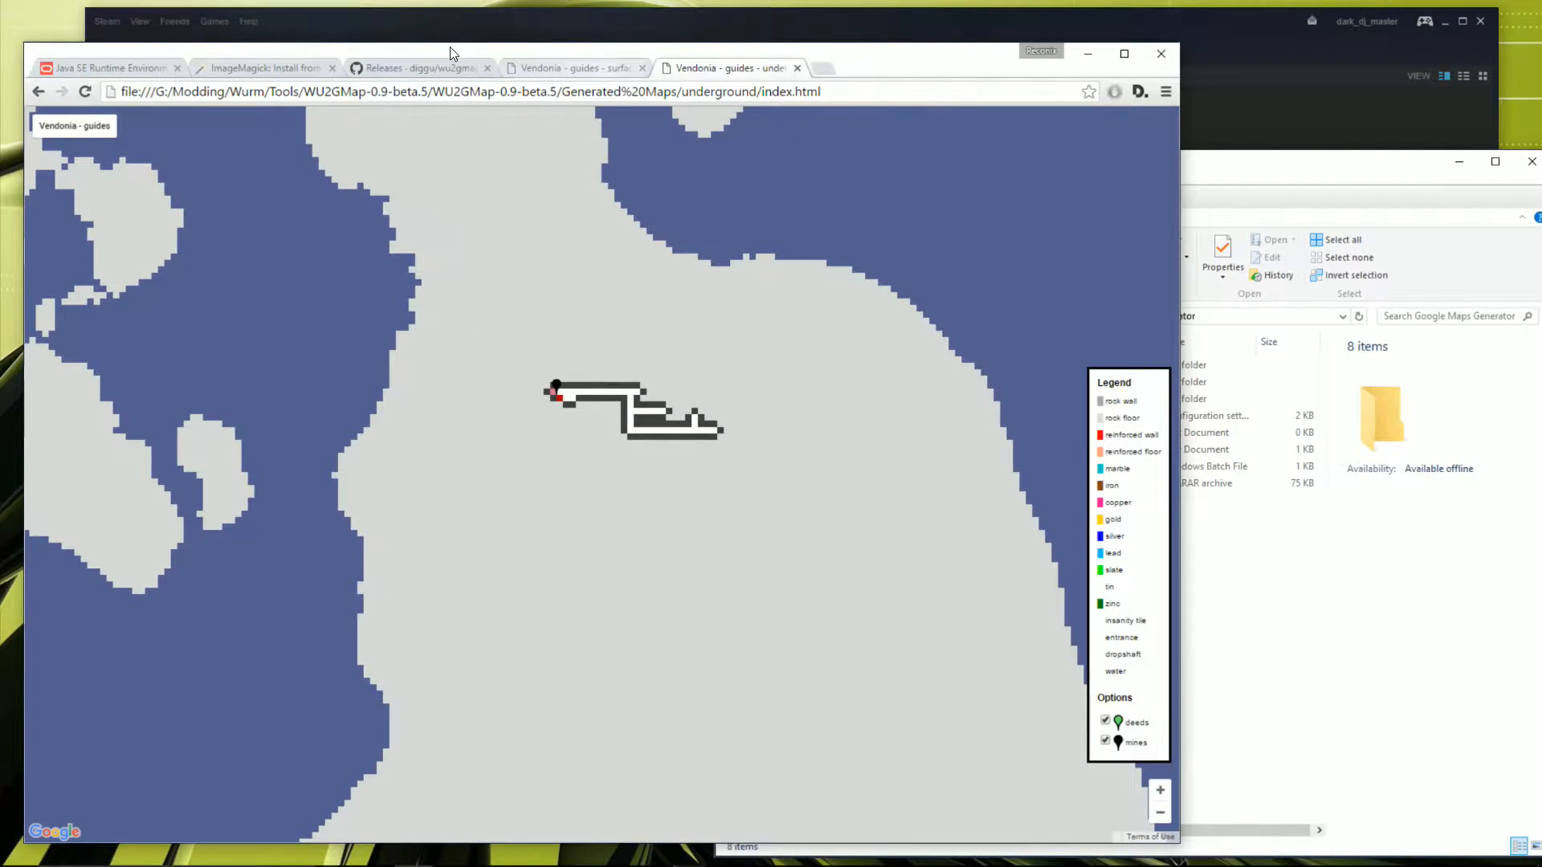
click(570, 67)
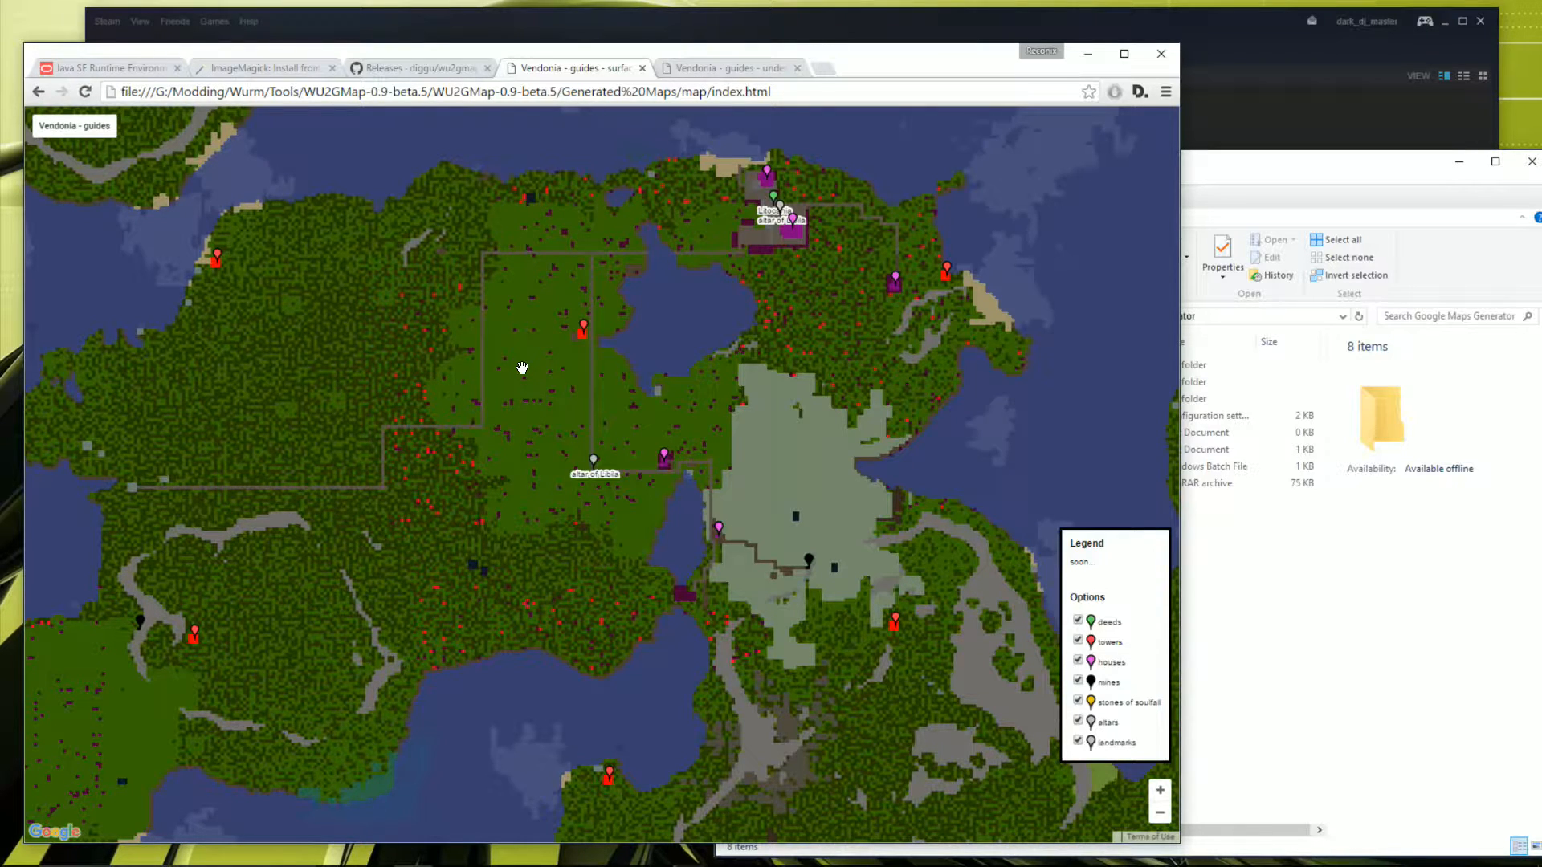
mouse_move(475, 334)
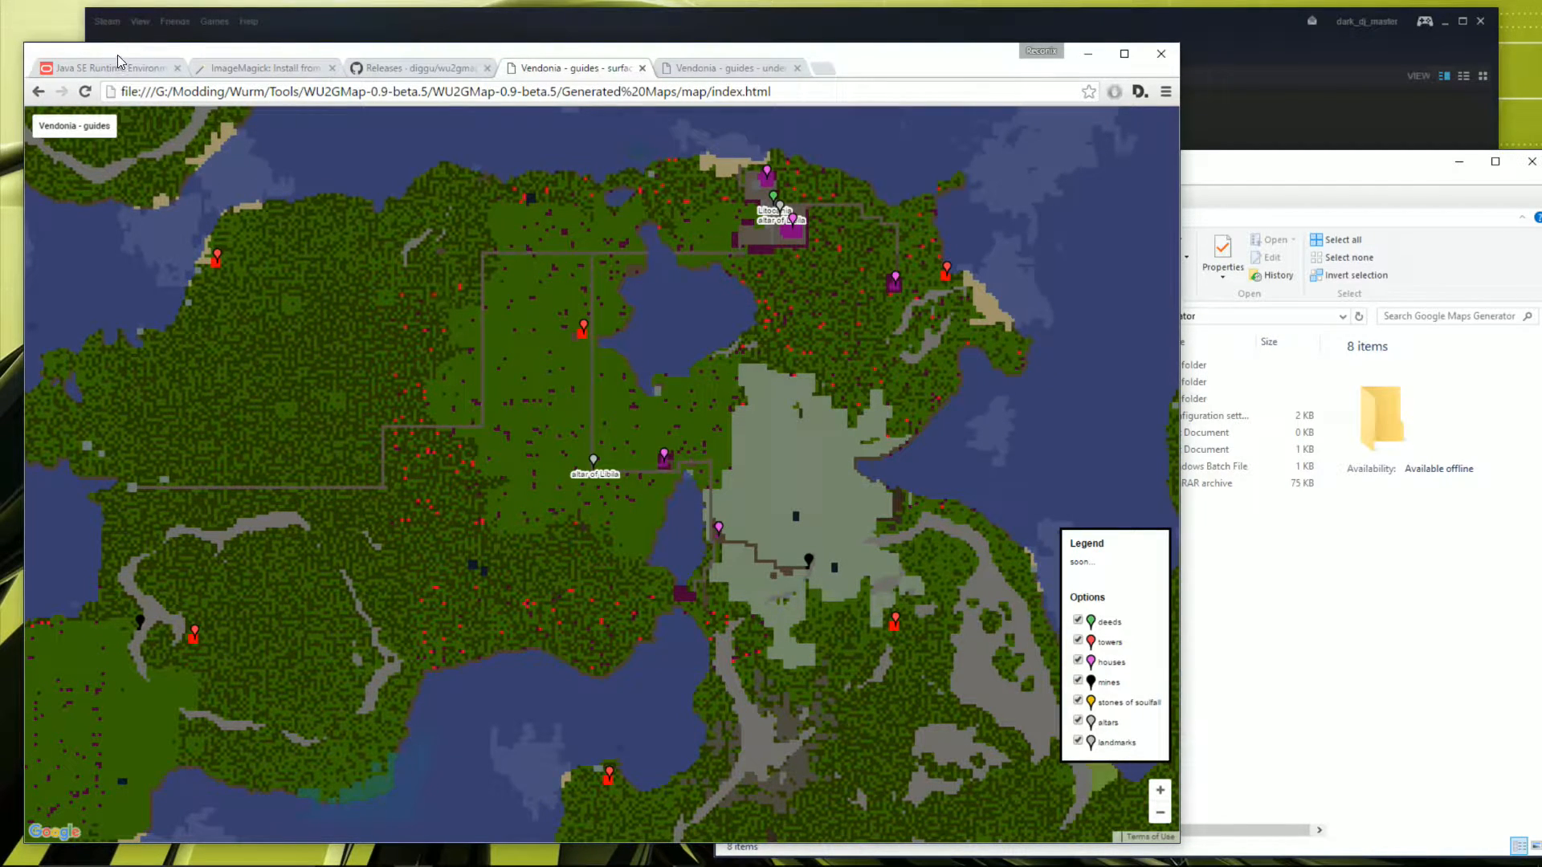
Step: Look over the Java runtime download page, then close that tab
click(108, 68)
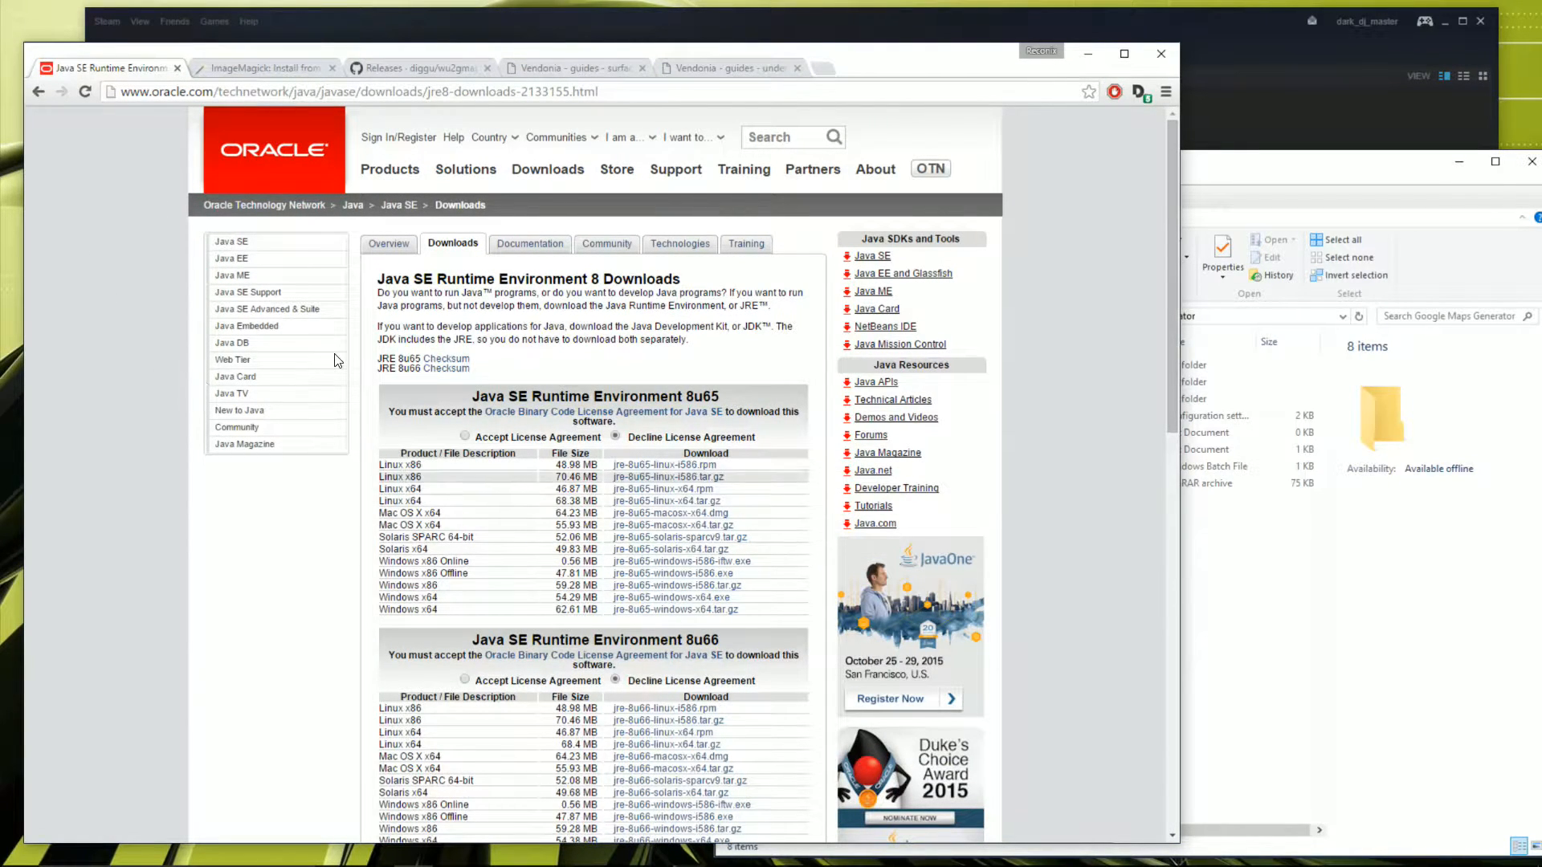
scroll(down, 3)
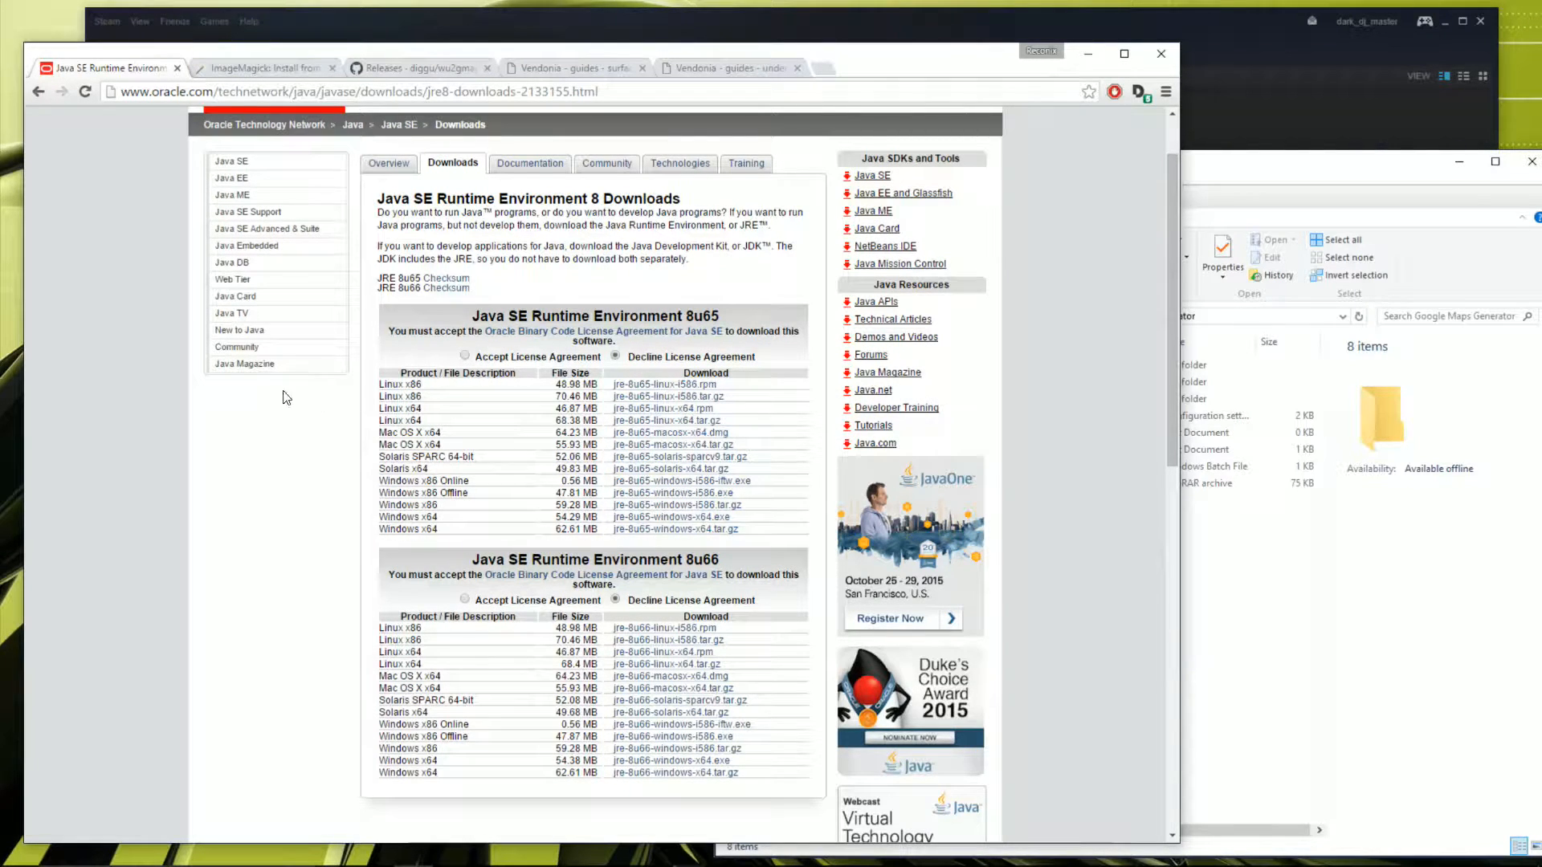
mouse_move(224, 285)
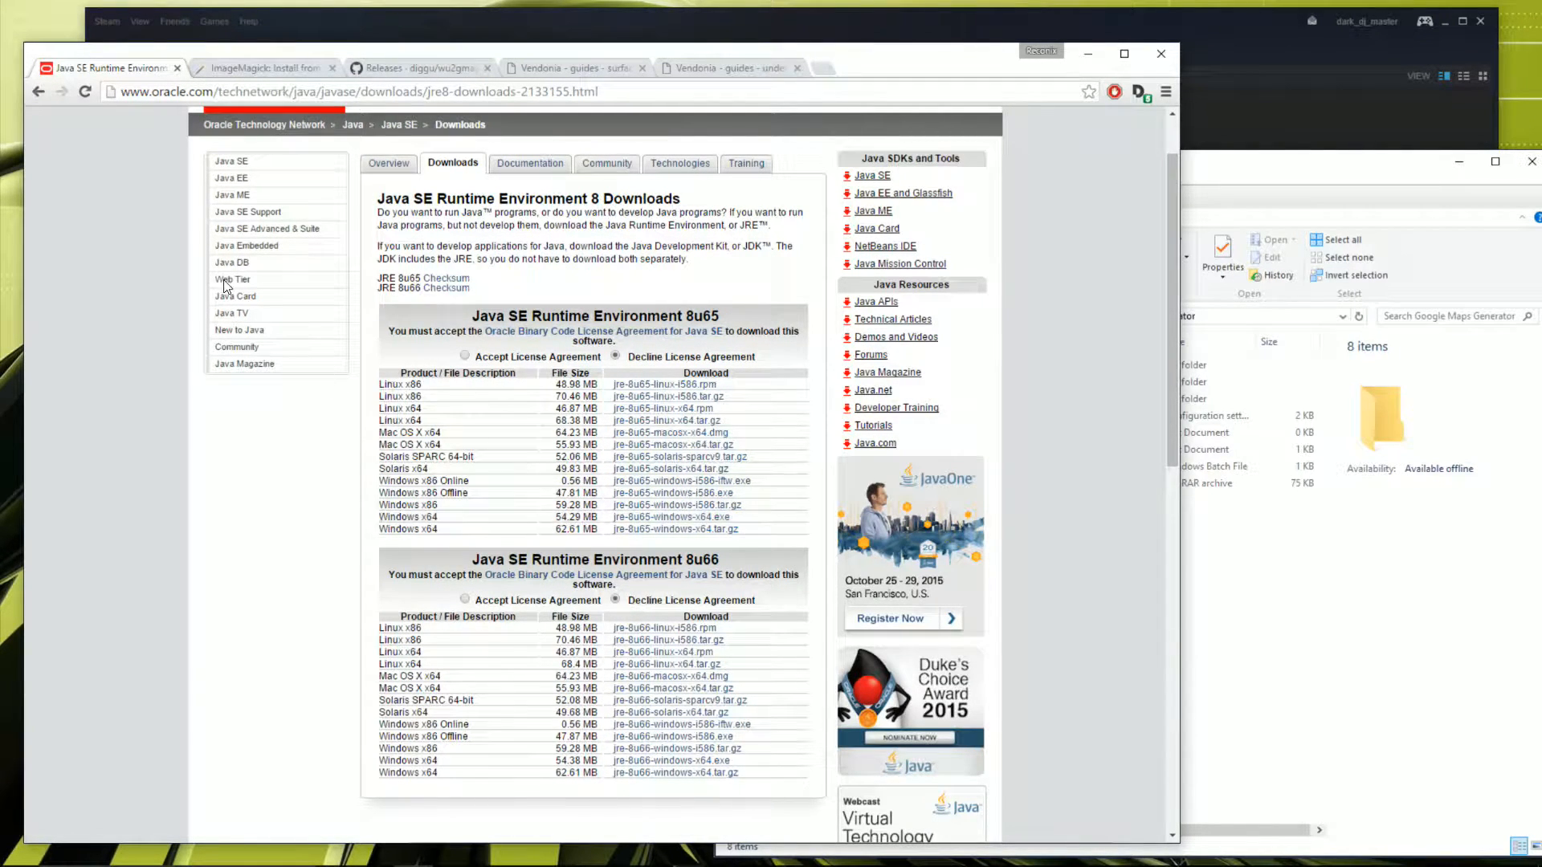
click(197, 67)
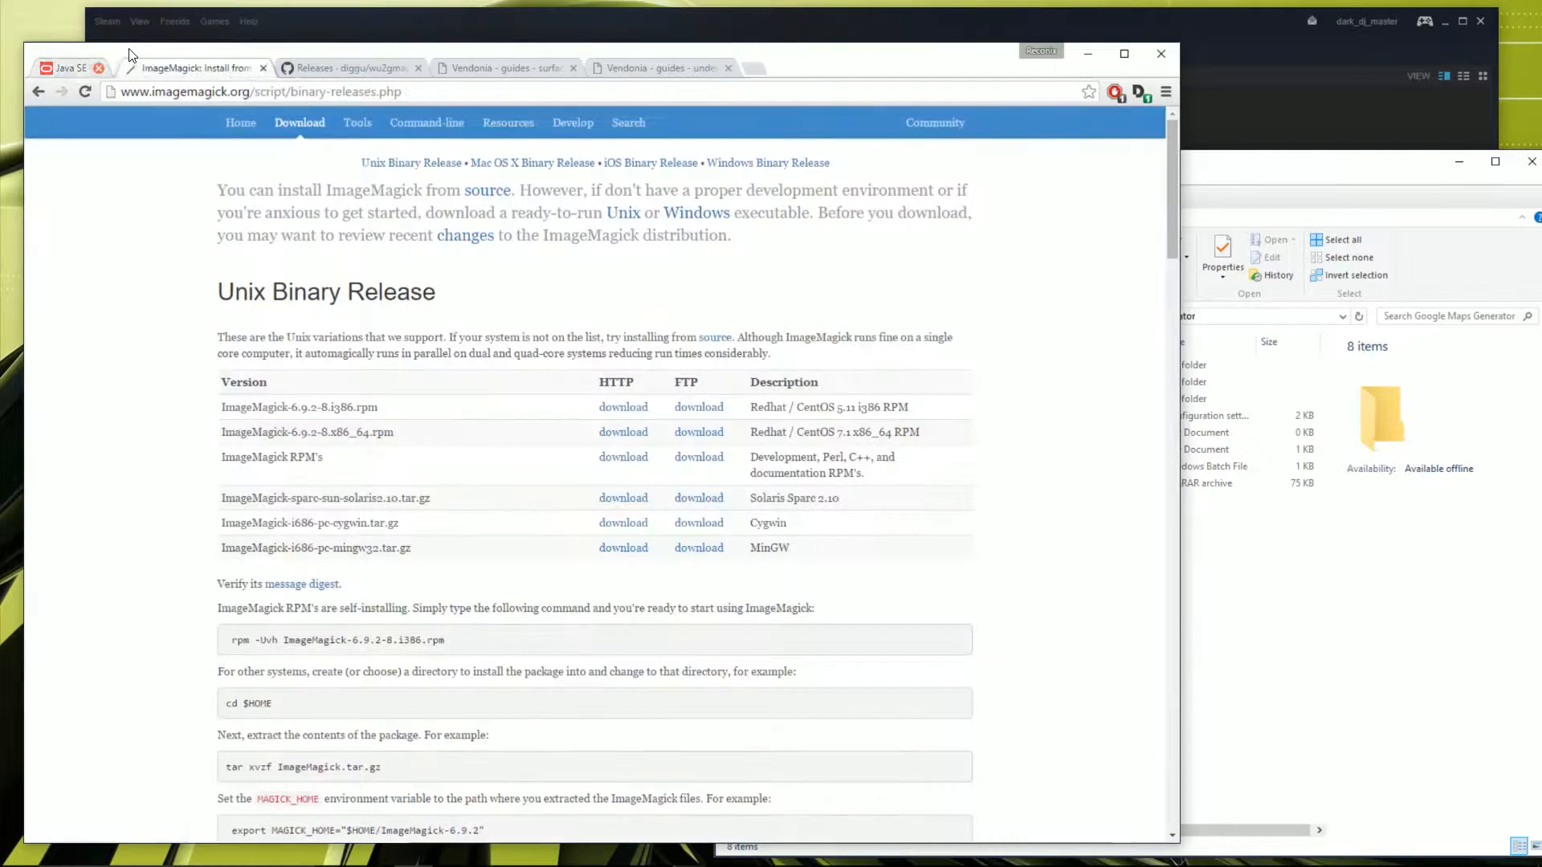
Step: Scroll the ImageMagick binary releases page down to the Windows Binary Release table
click(97, 67)
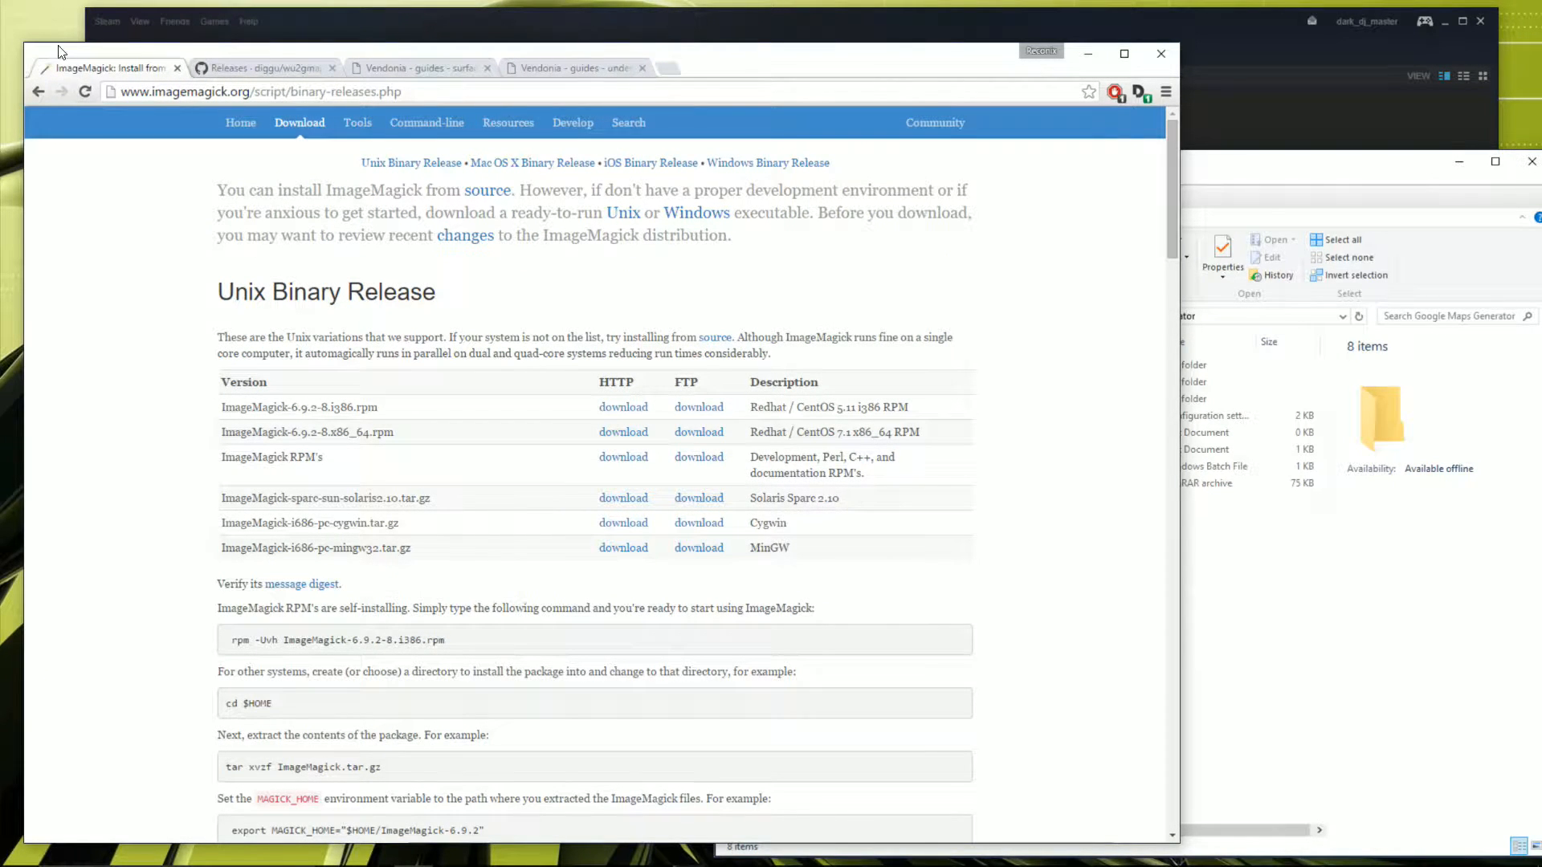
scroll(down, 3)
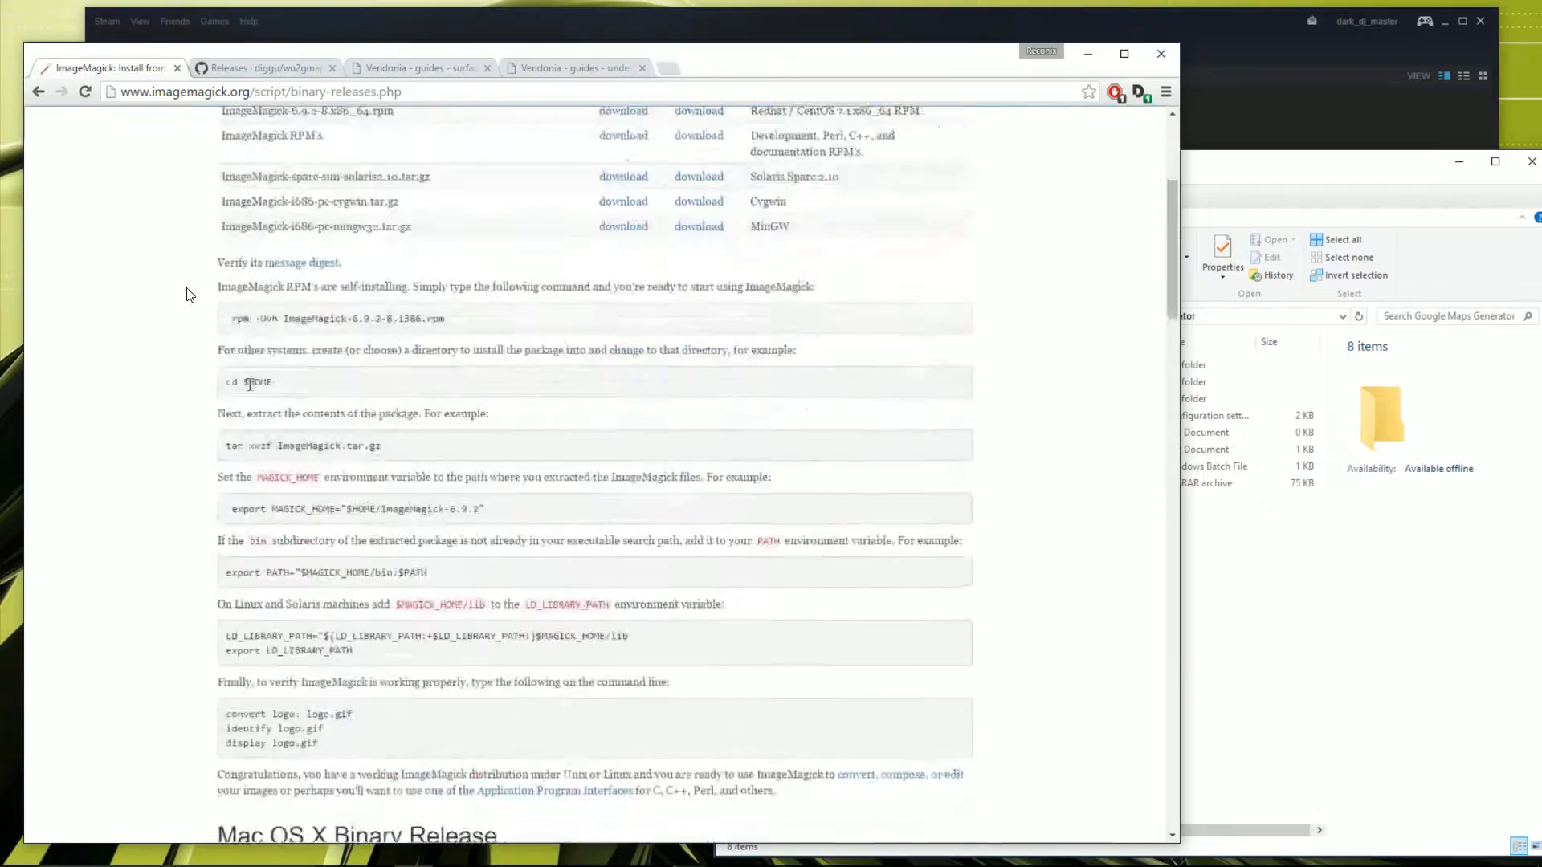
scroll(up, 3)
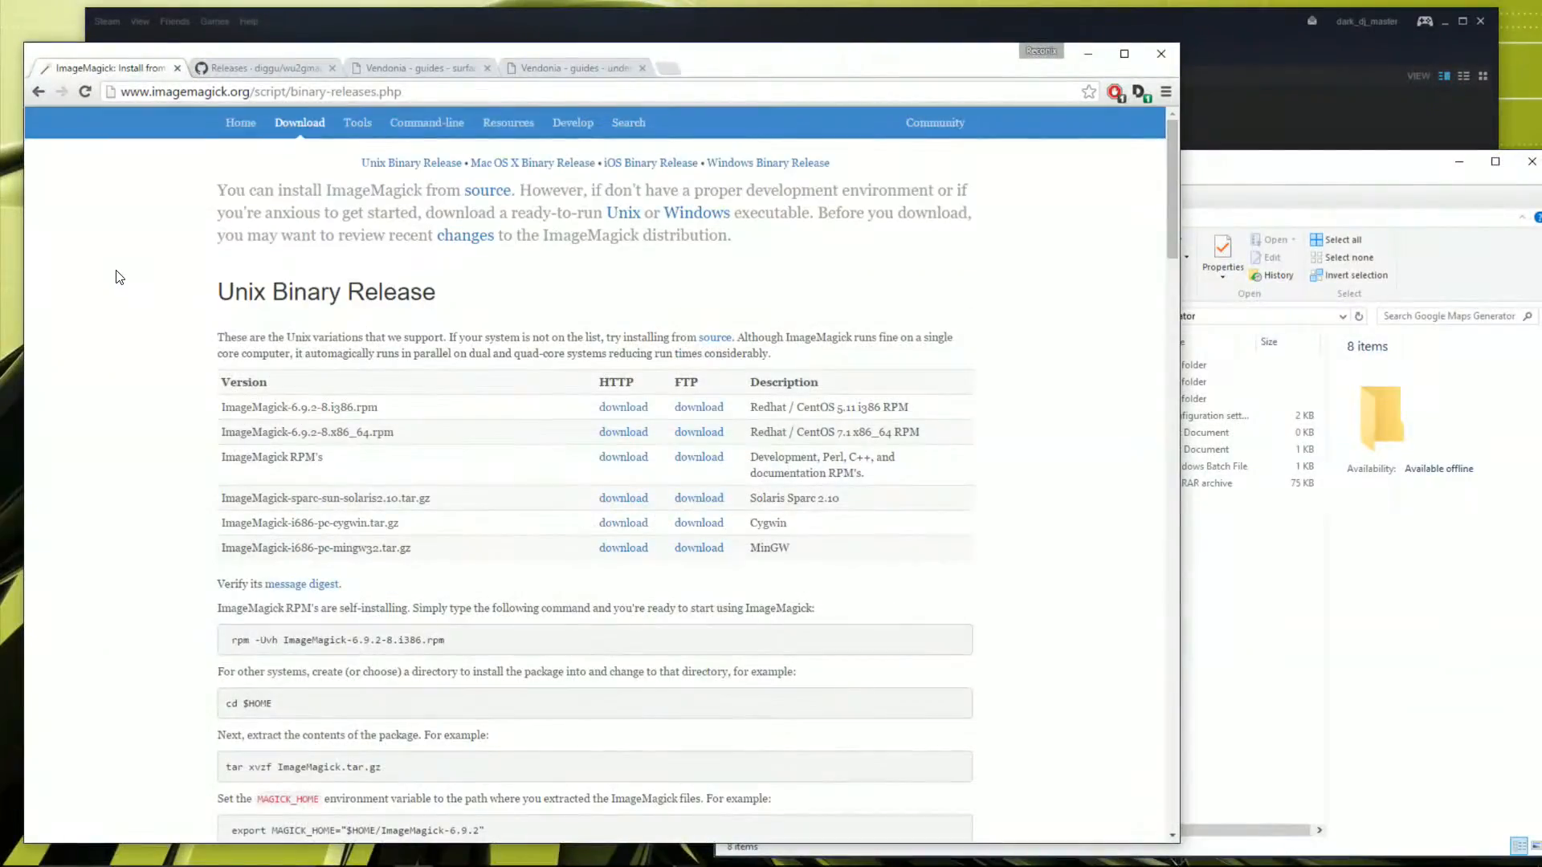
scroll(down, 3)
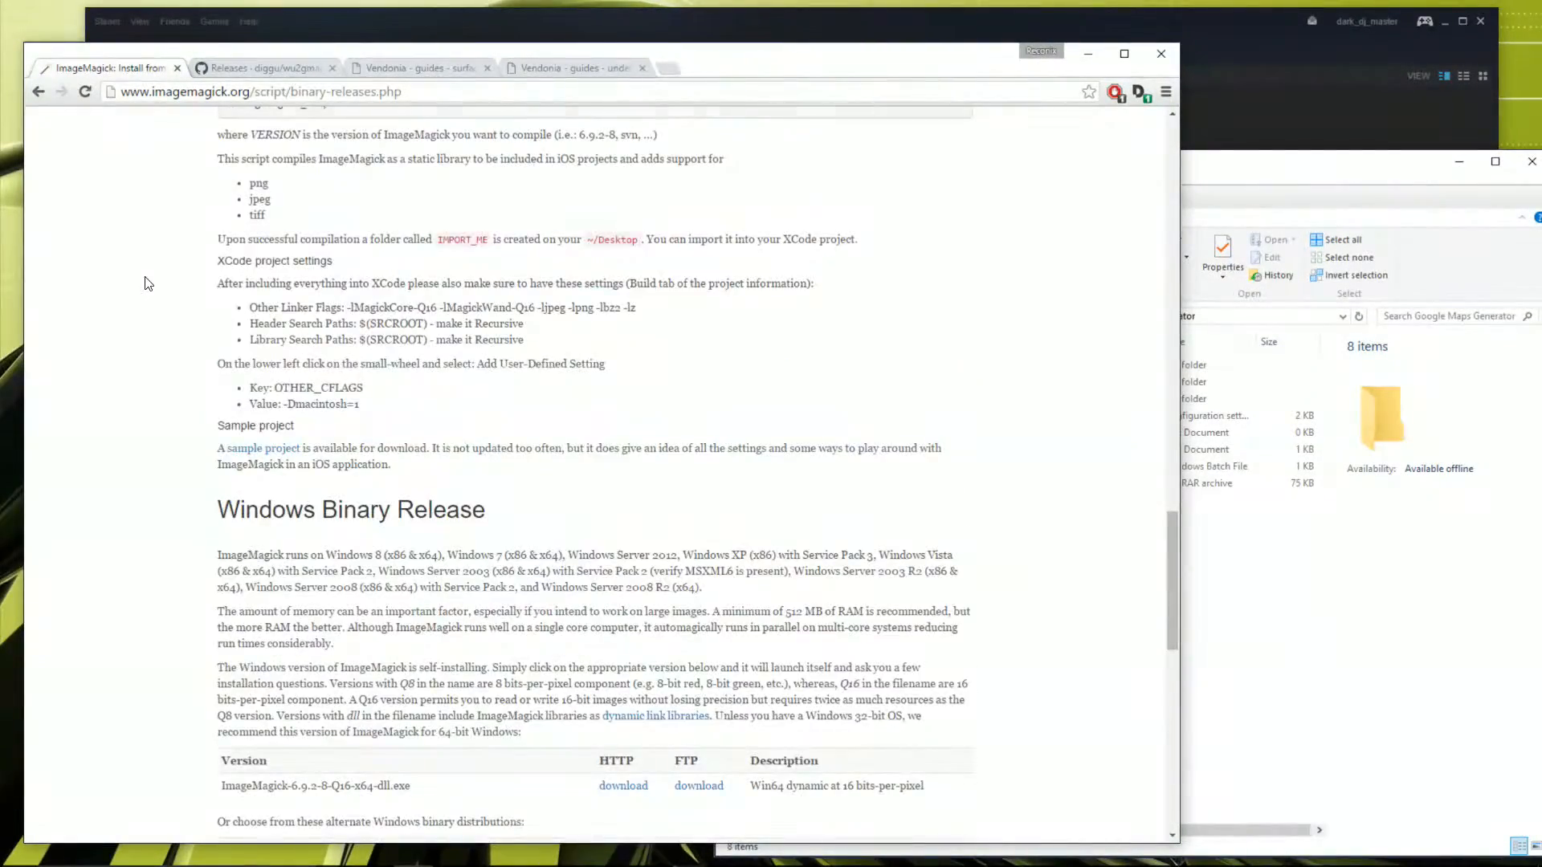
scroll(down, 3)
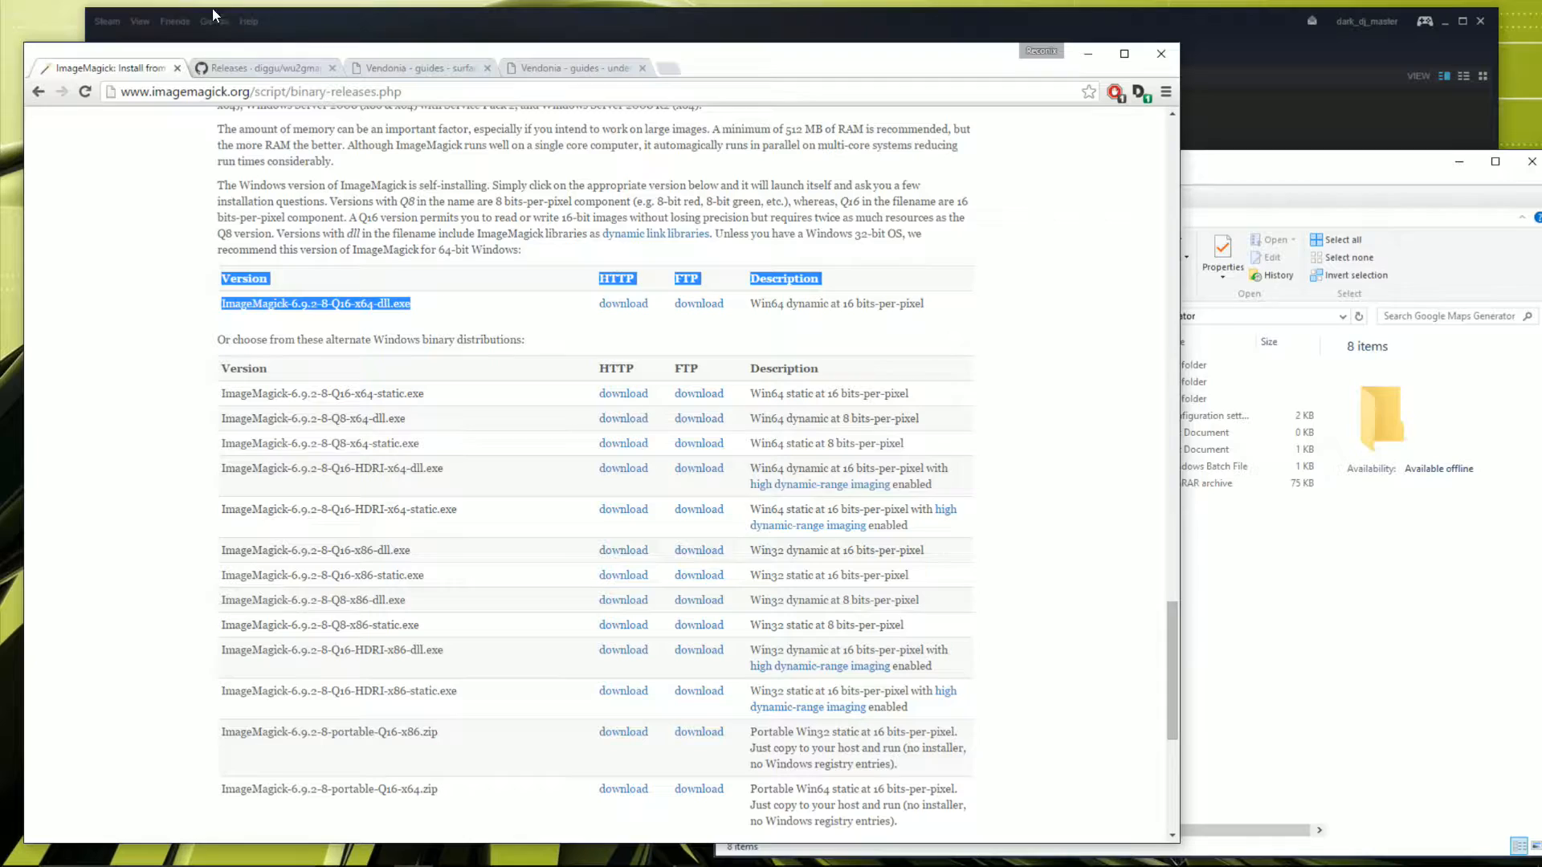
Step: Close the ImageMagick tab to reveal the wu2gmap v0.9-beta.5 releases page
click(260, 68)
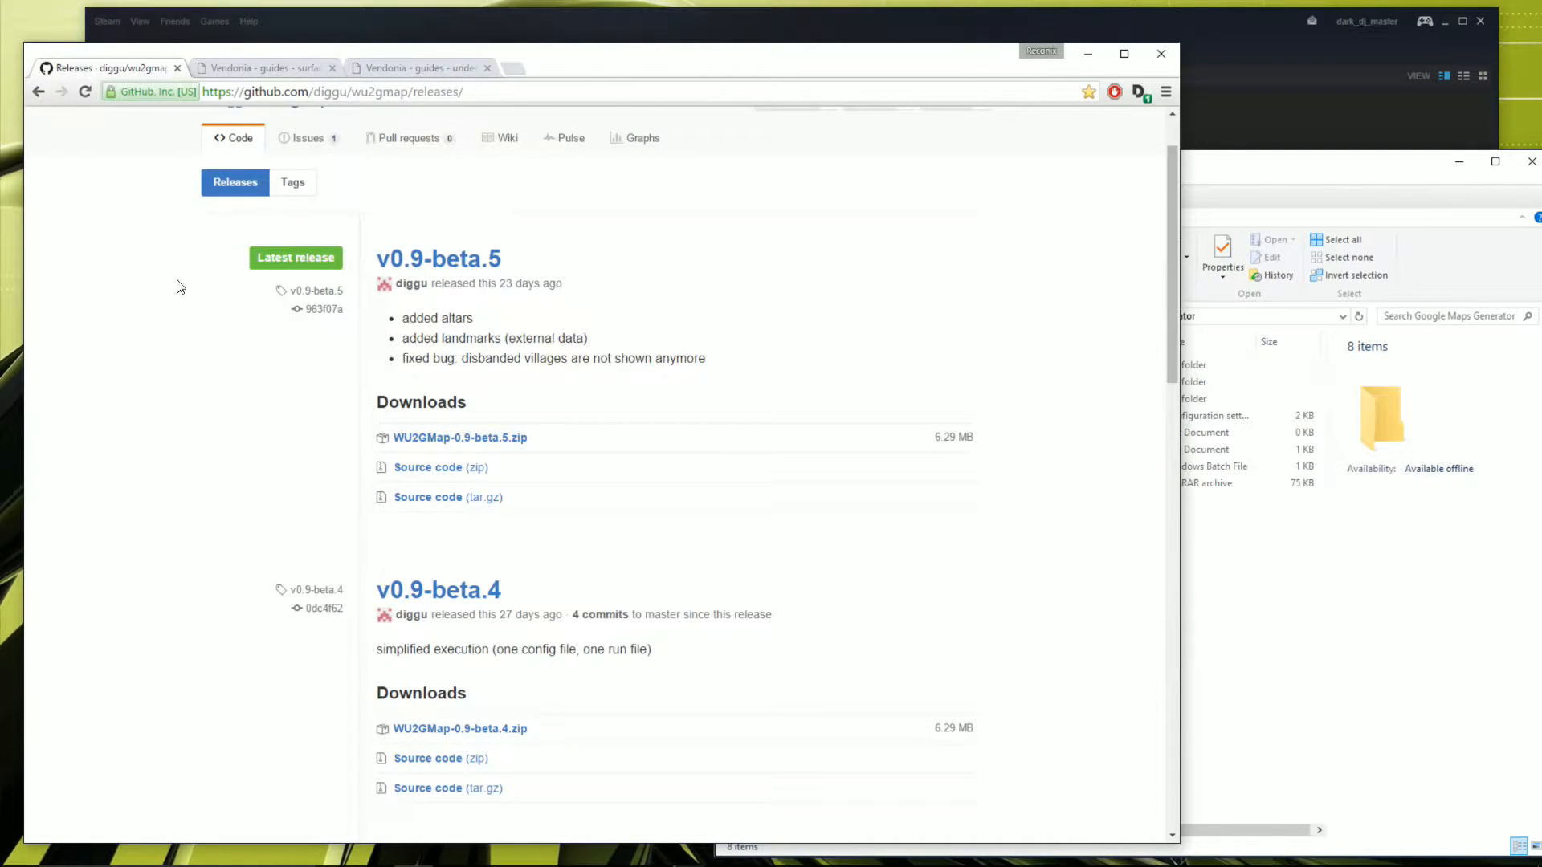
mouse_move(210, 294)
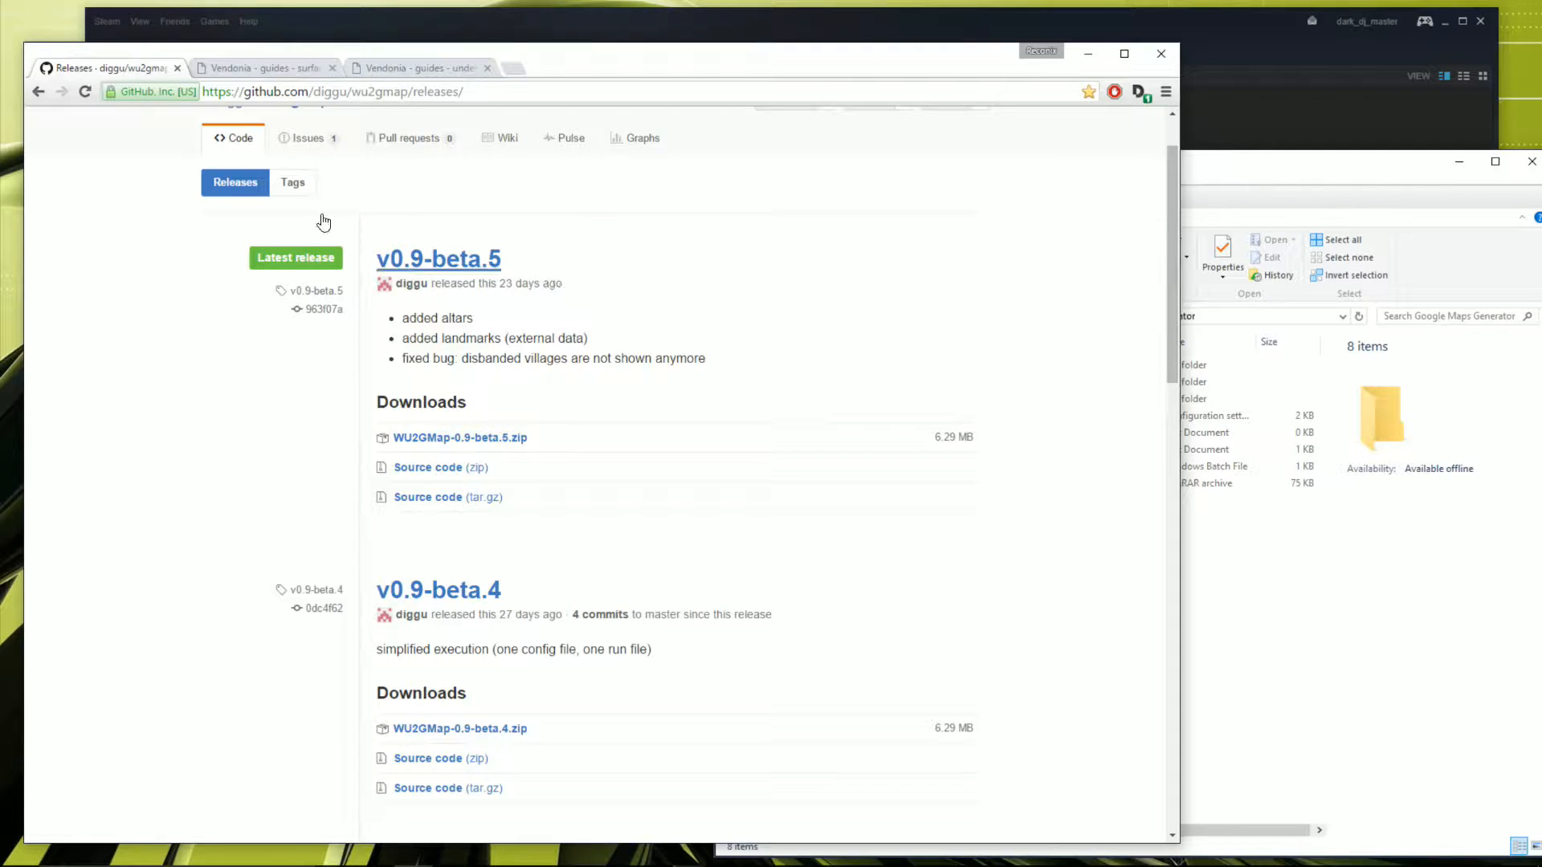
mouse_move(351, 300)
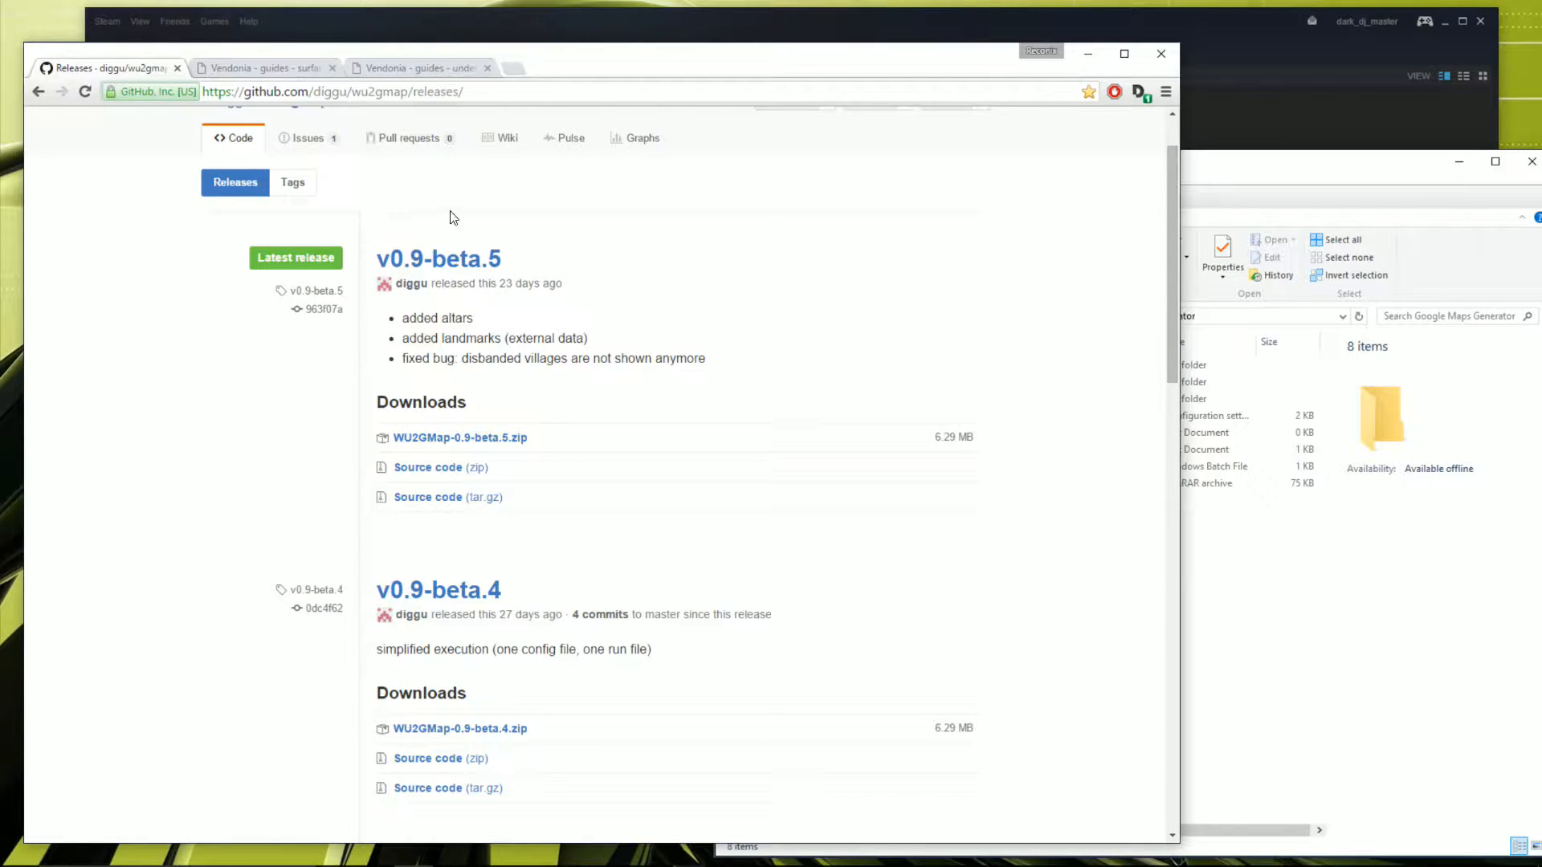
mouse_move(305, 280)
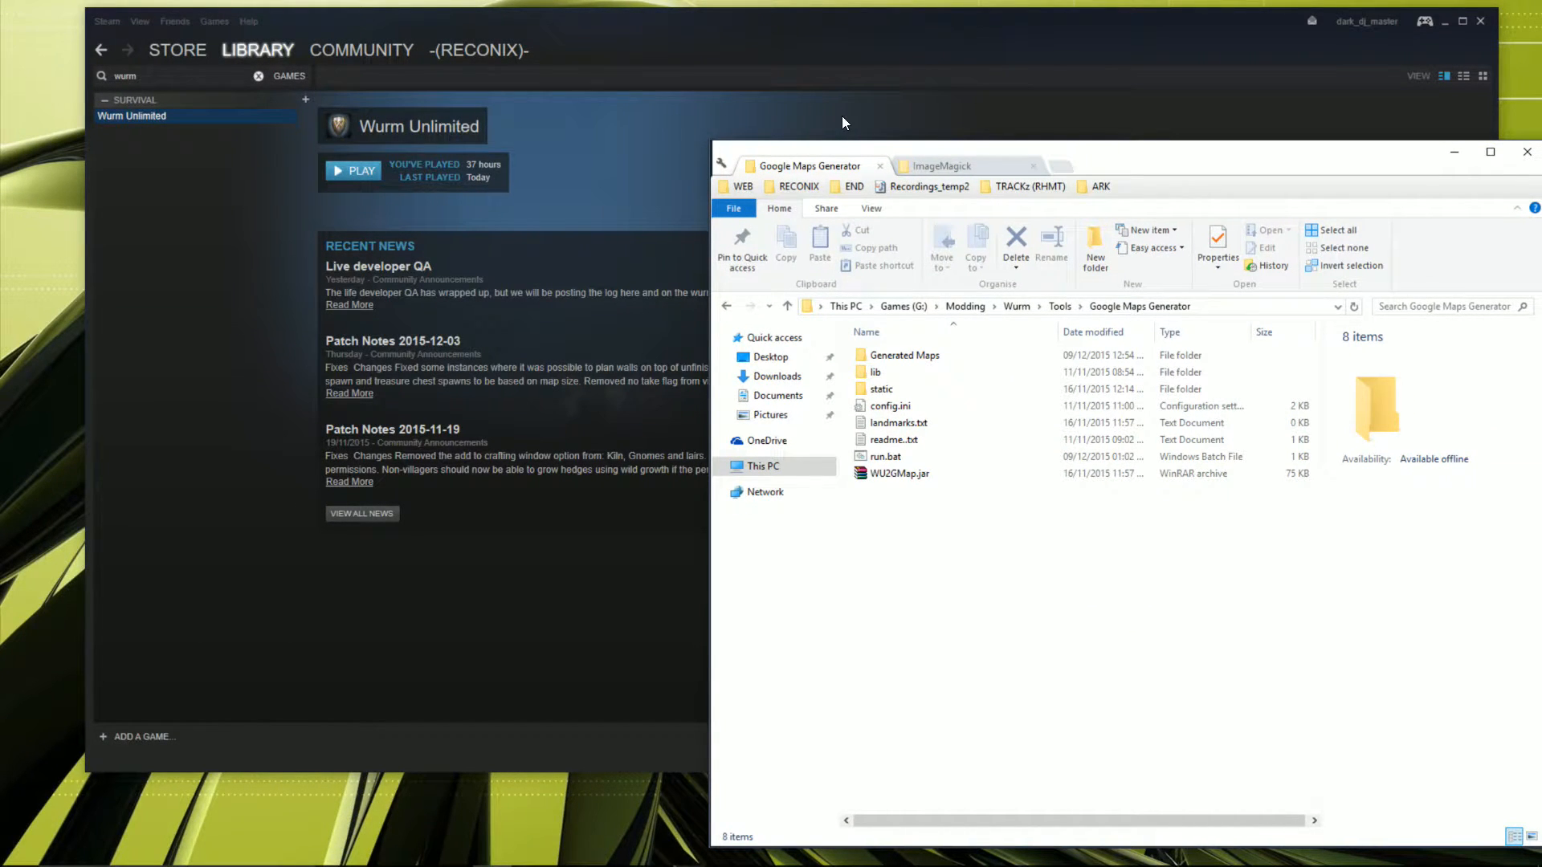
mouse_move(851, 461)
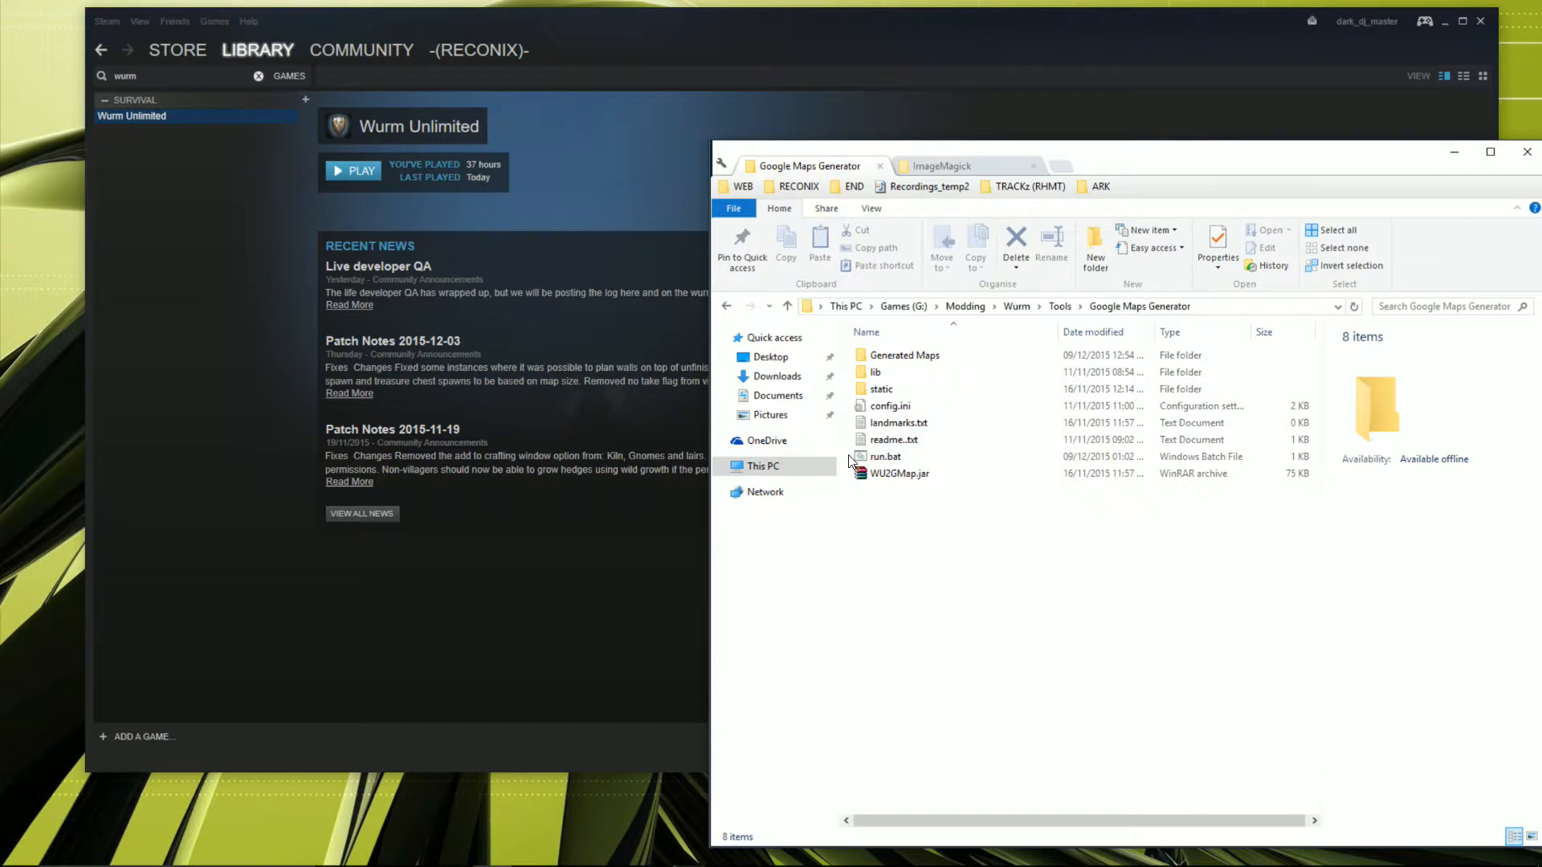
mouse_move(829, 376)
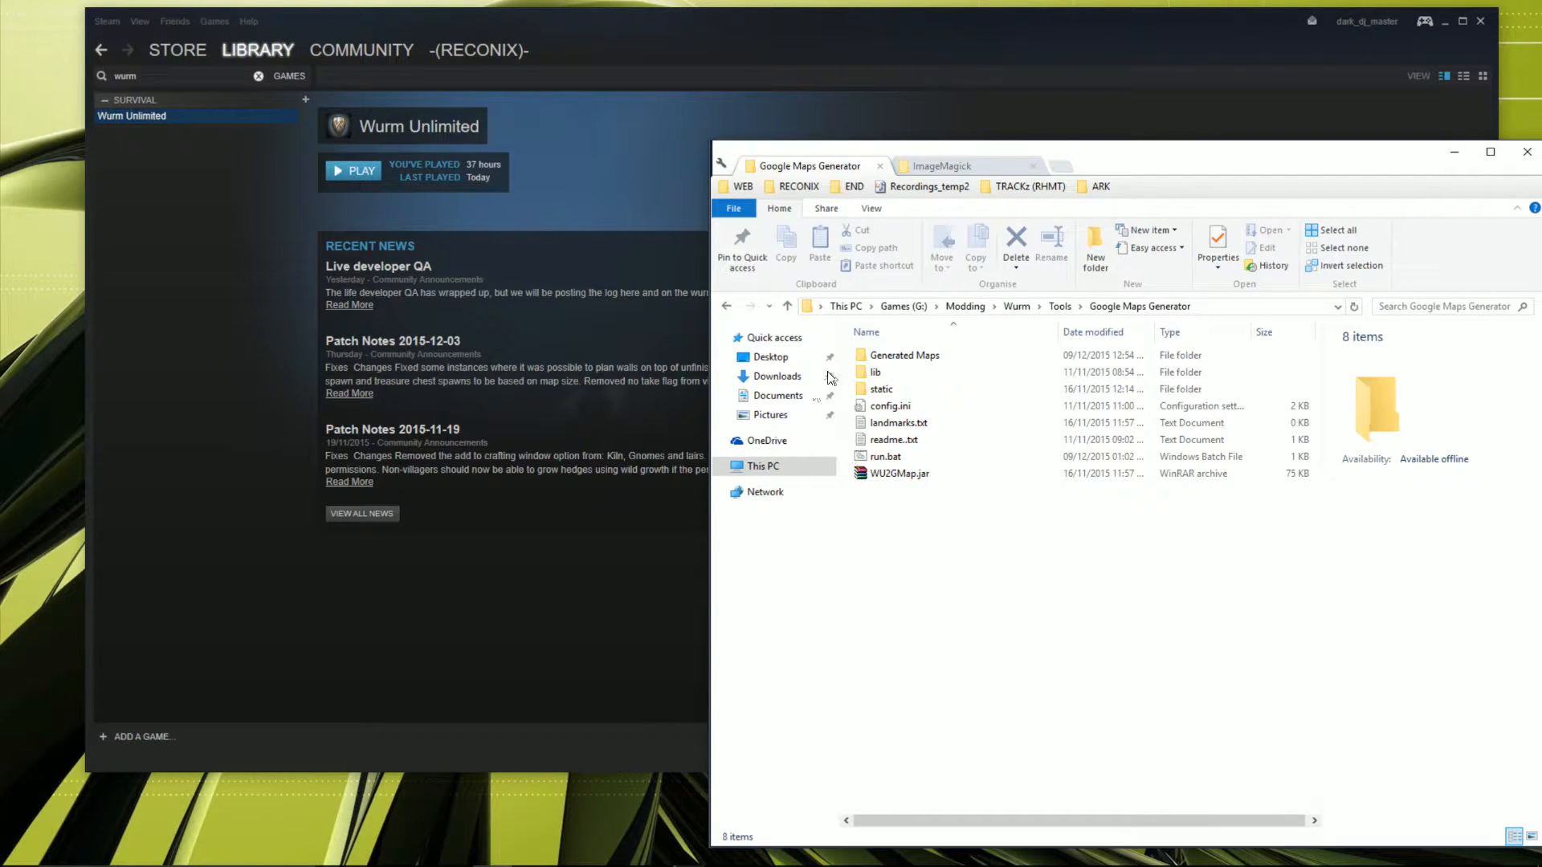
mouse_move(732, 381)
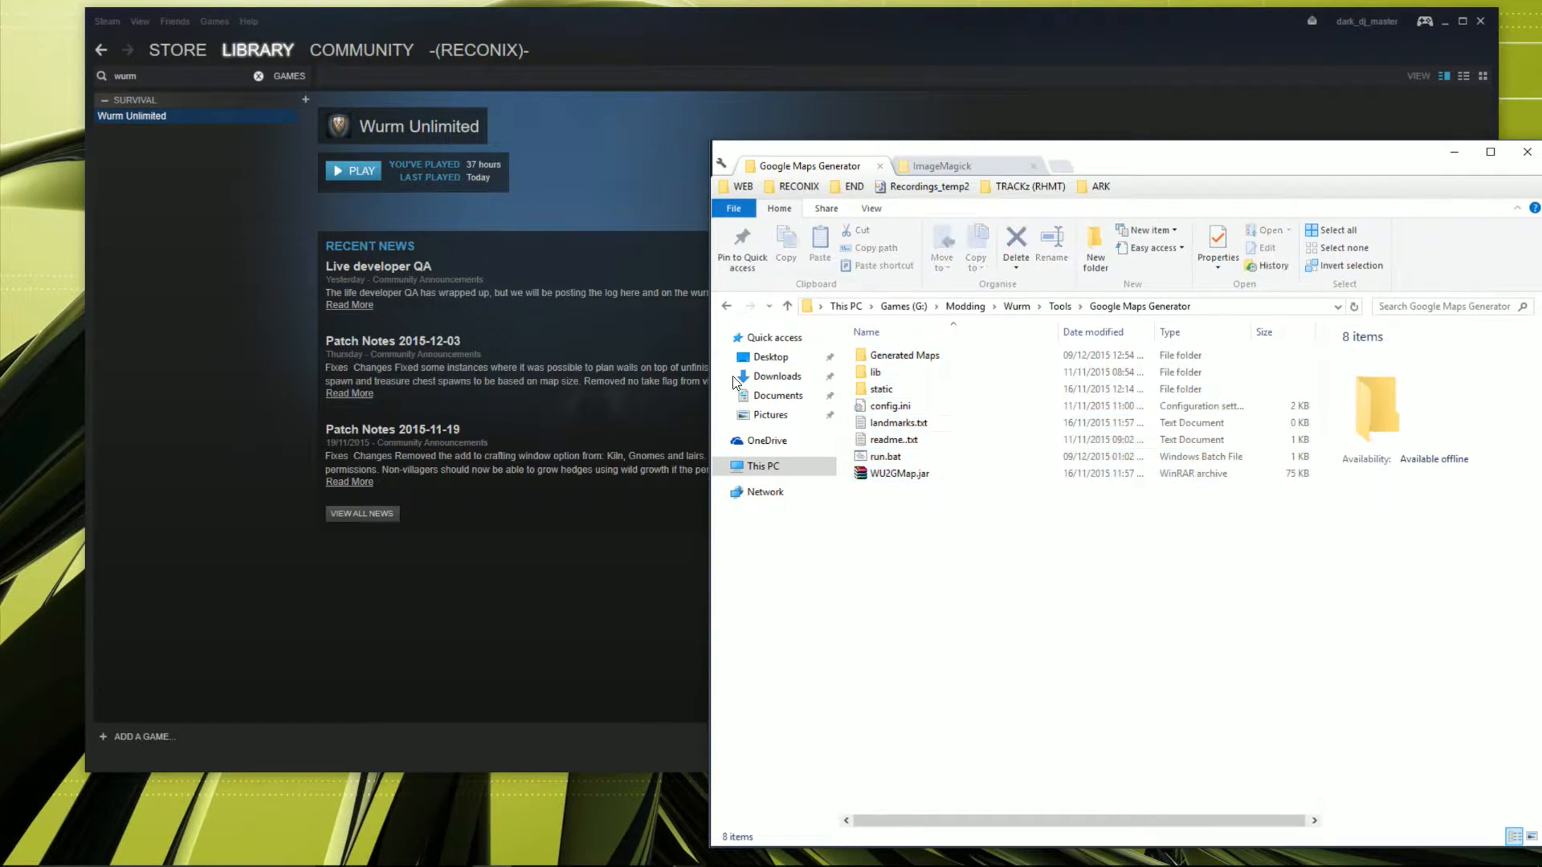
mouse_move(902, 355)
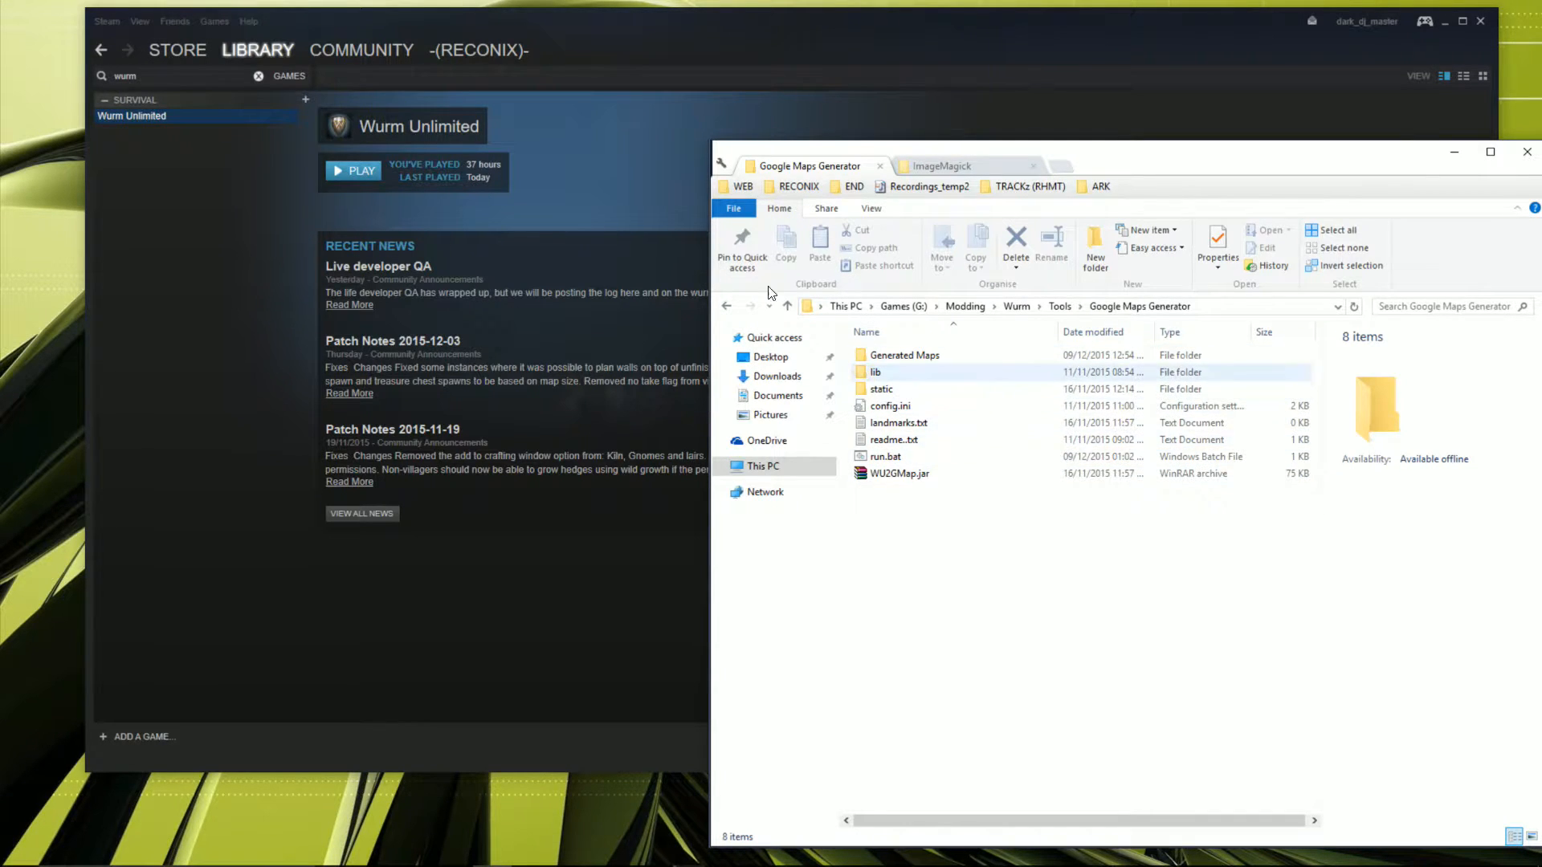
Step: Select config.ini, then run.bat, and bring up run.bat's context menu
click(884, 456)
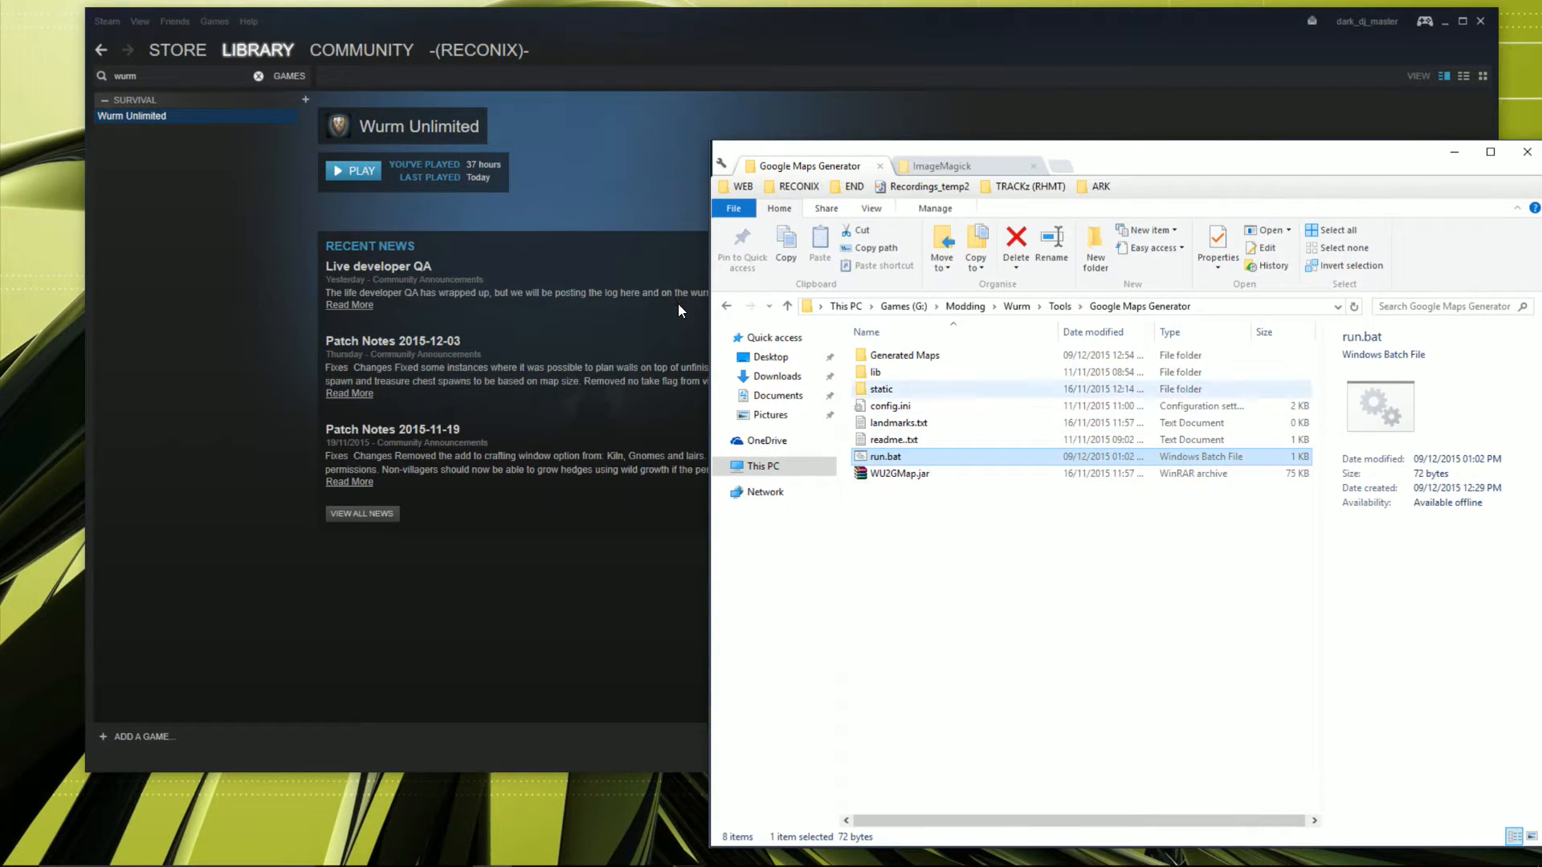
click(889, 405)
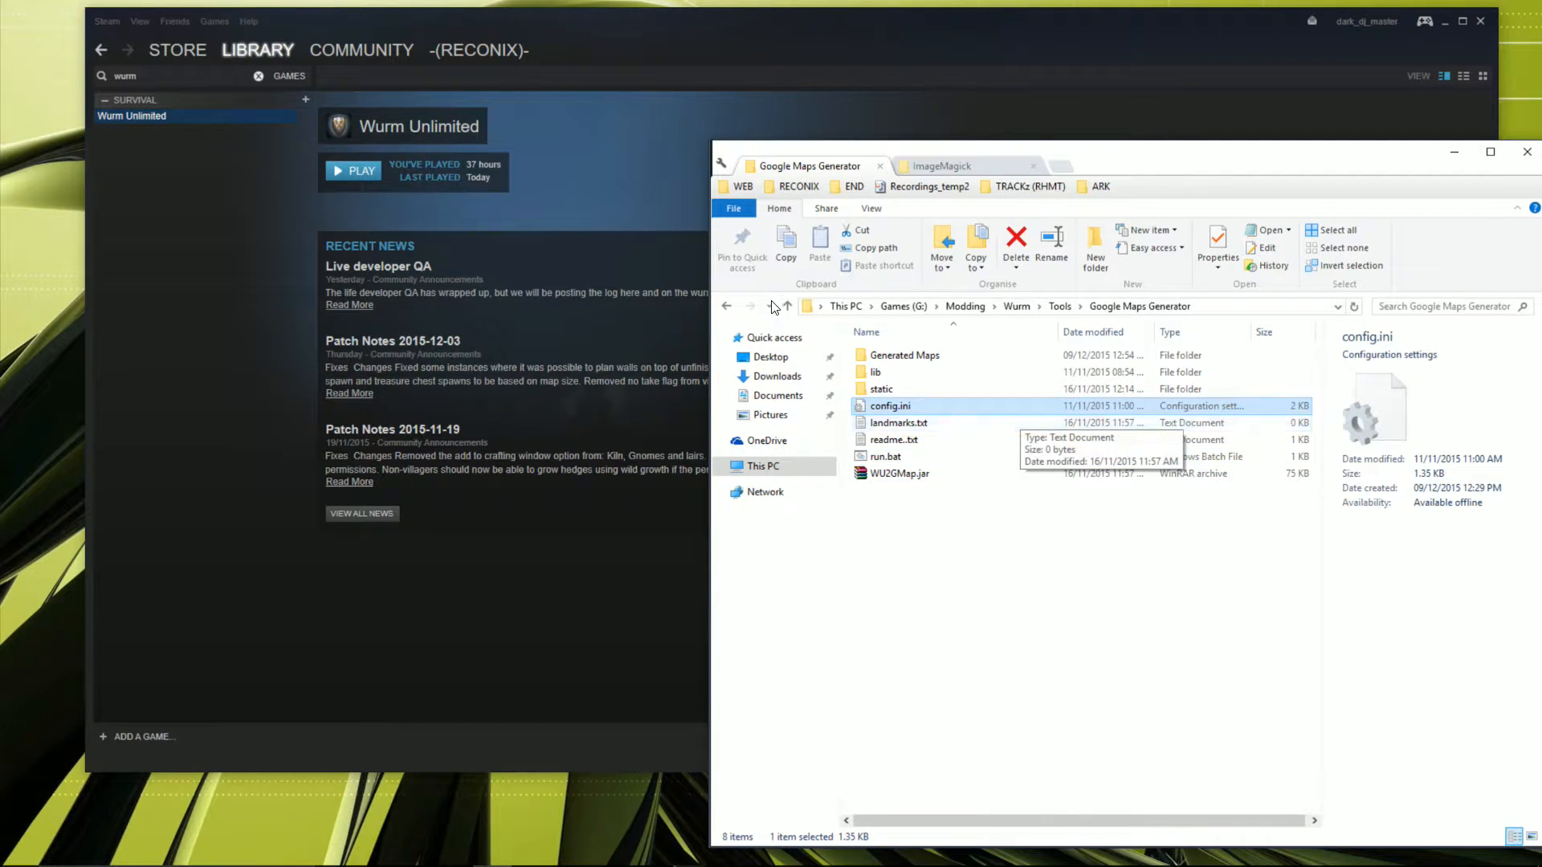
click(884, 456)
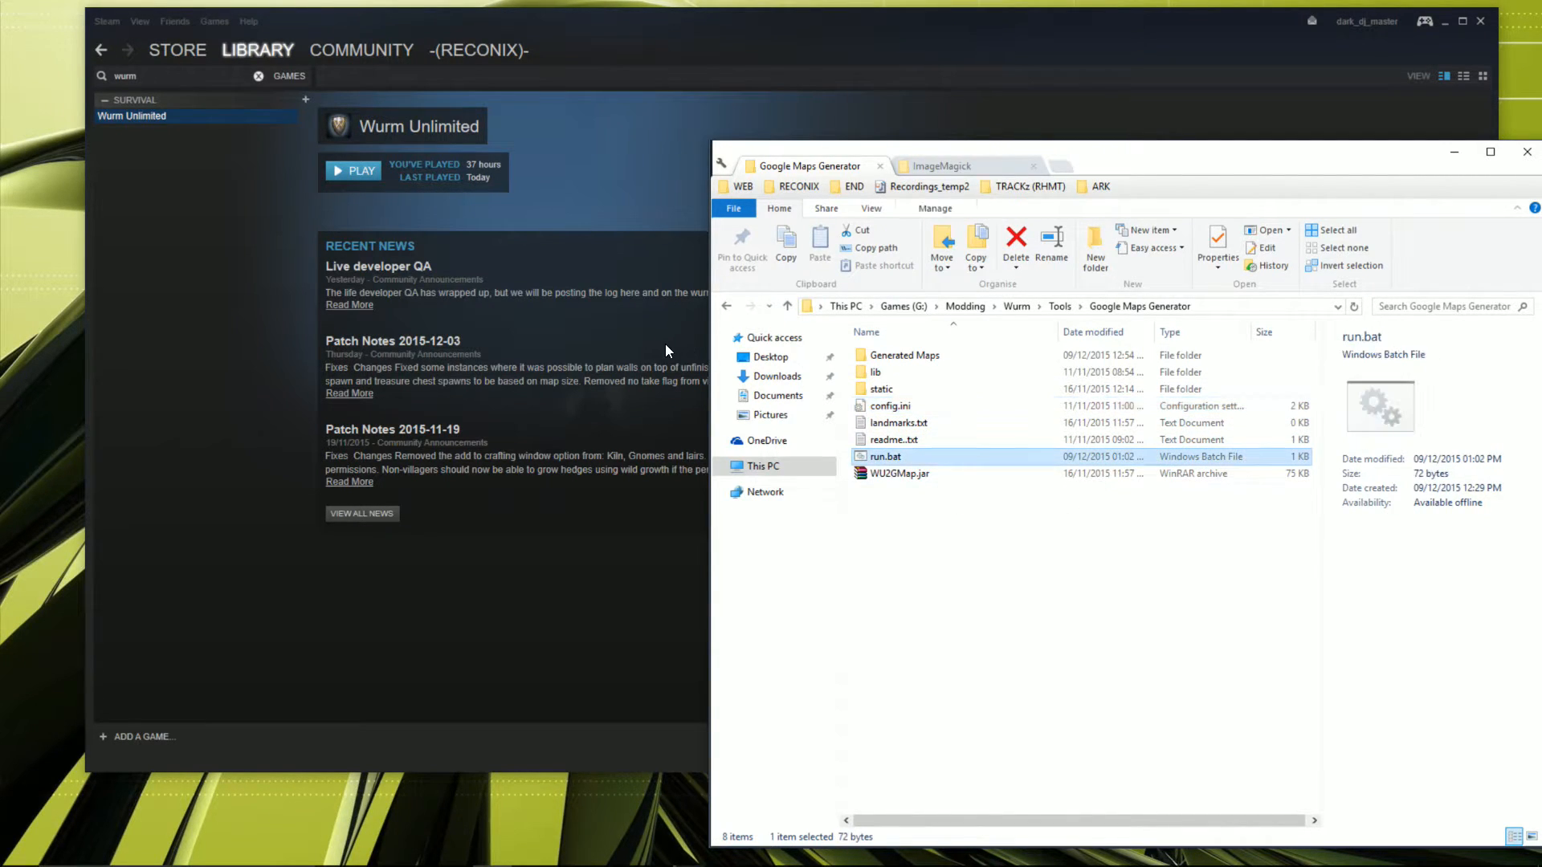
right_click(883, 456)
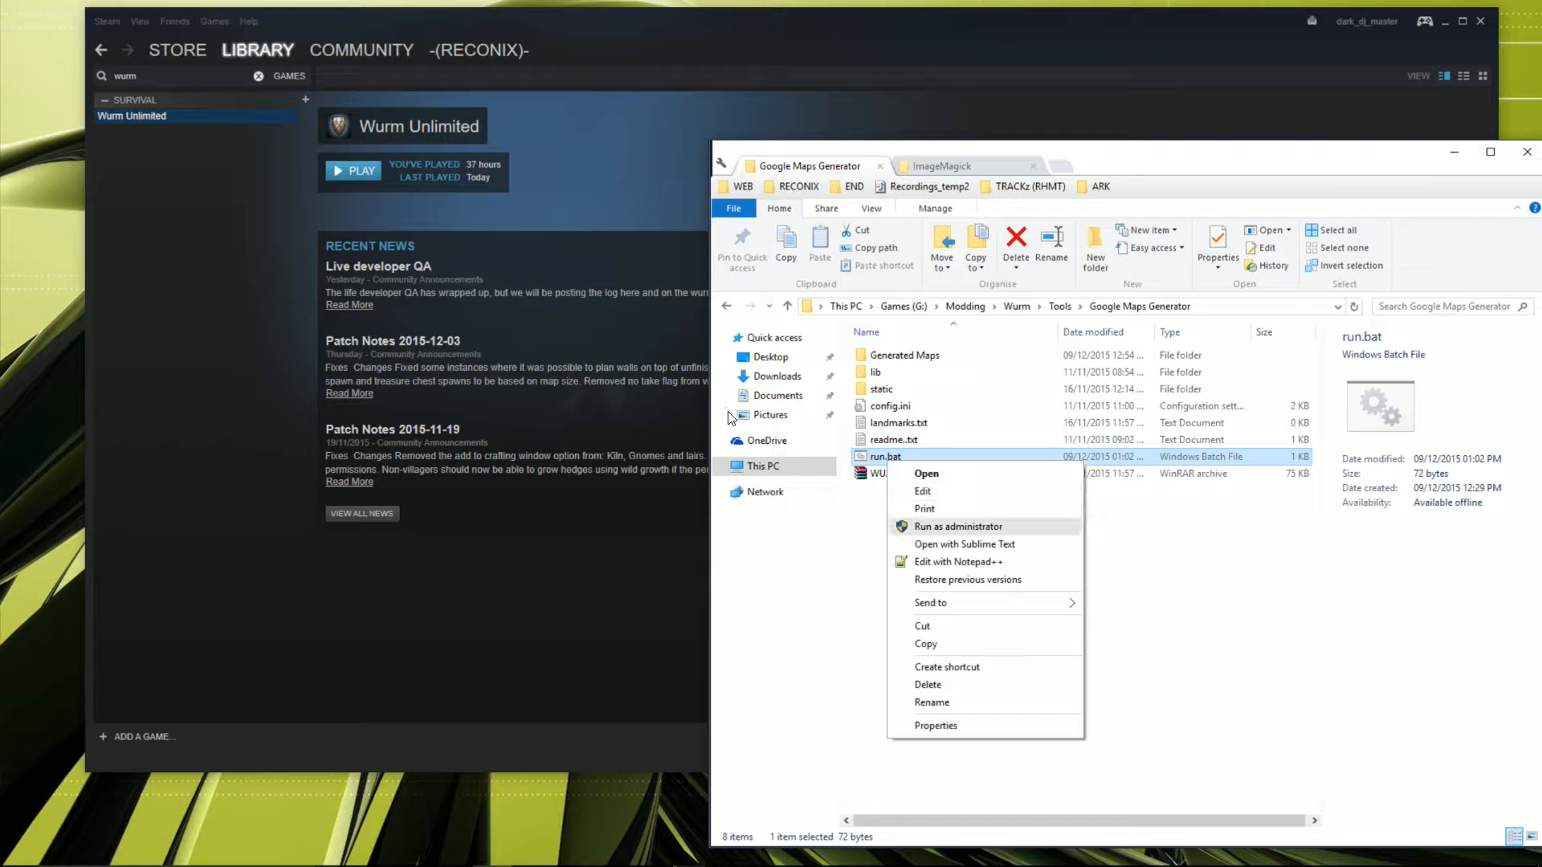
Step: Append a 'pause' line to run.bat in Notepad++ and save it
click(958, 561)
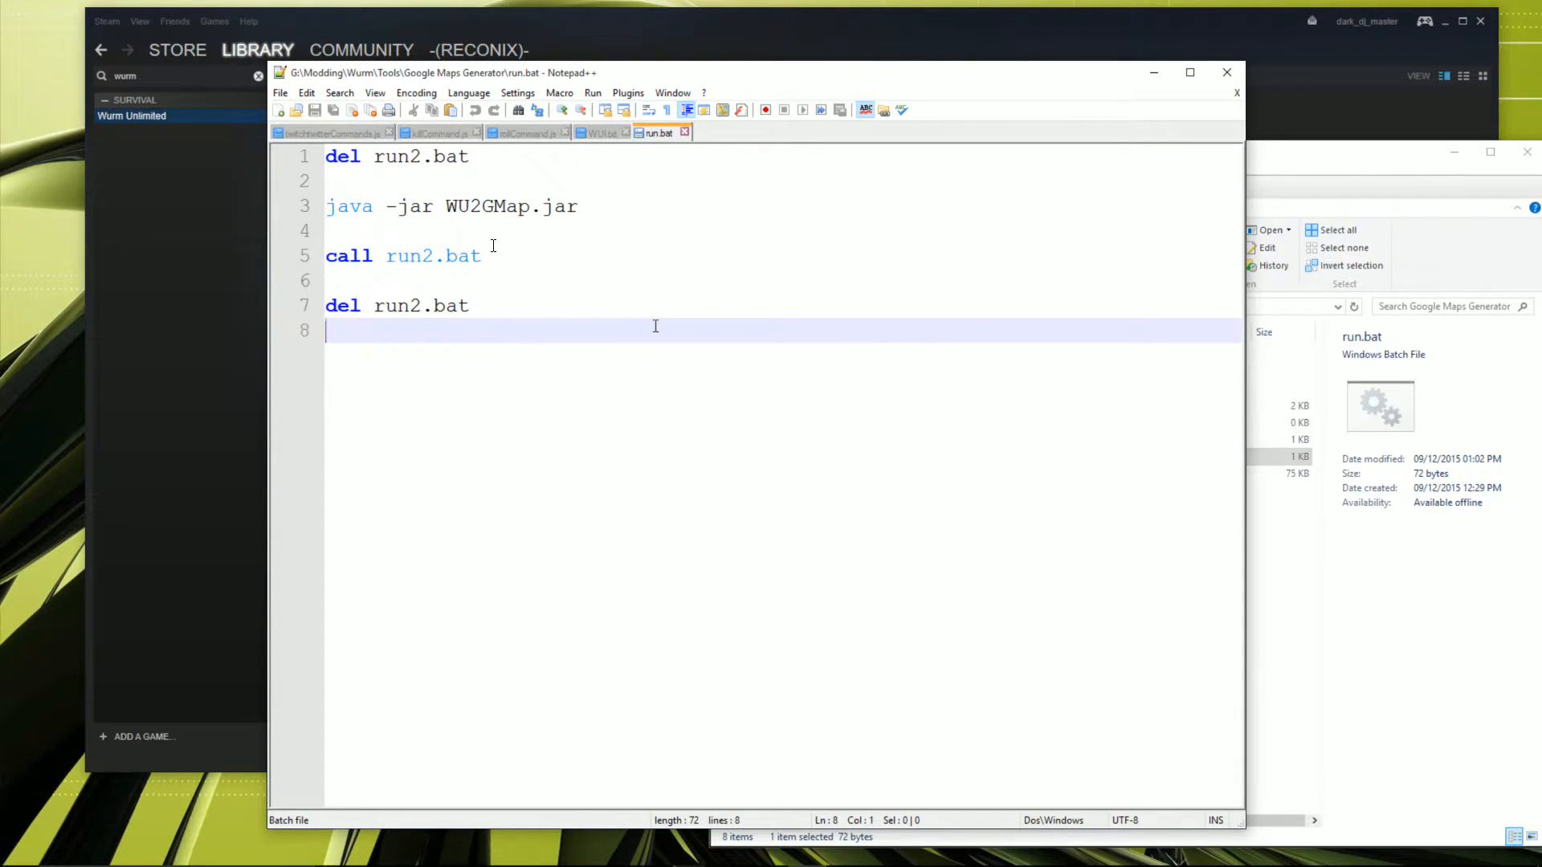
text(pa)
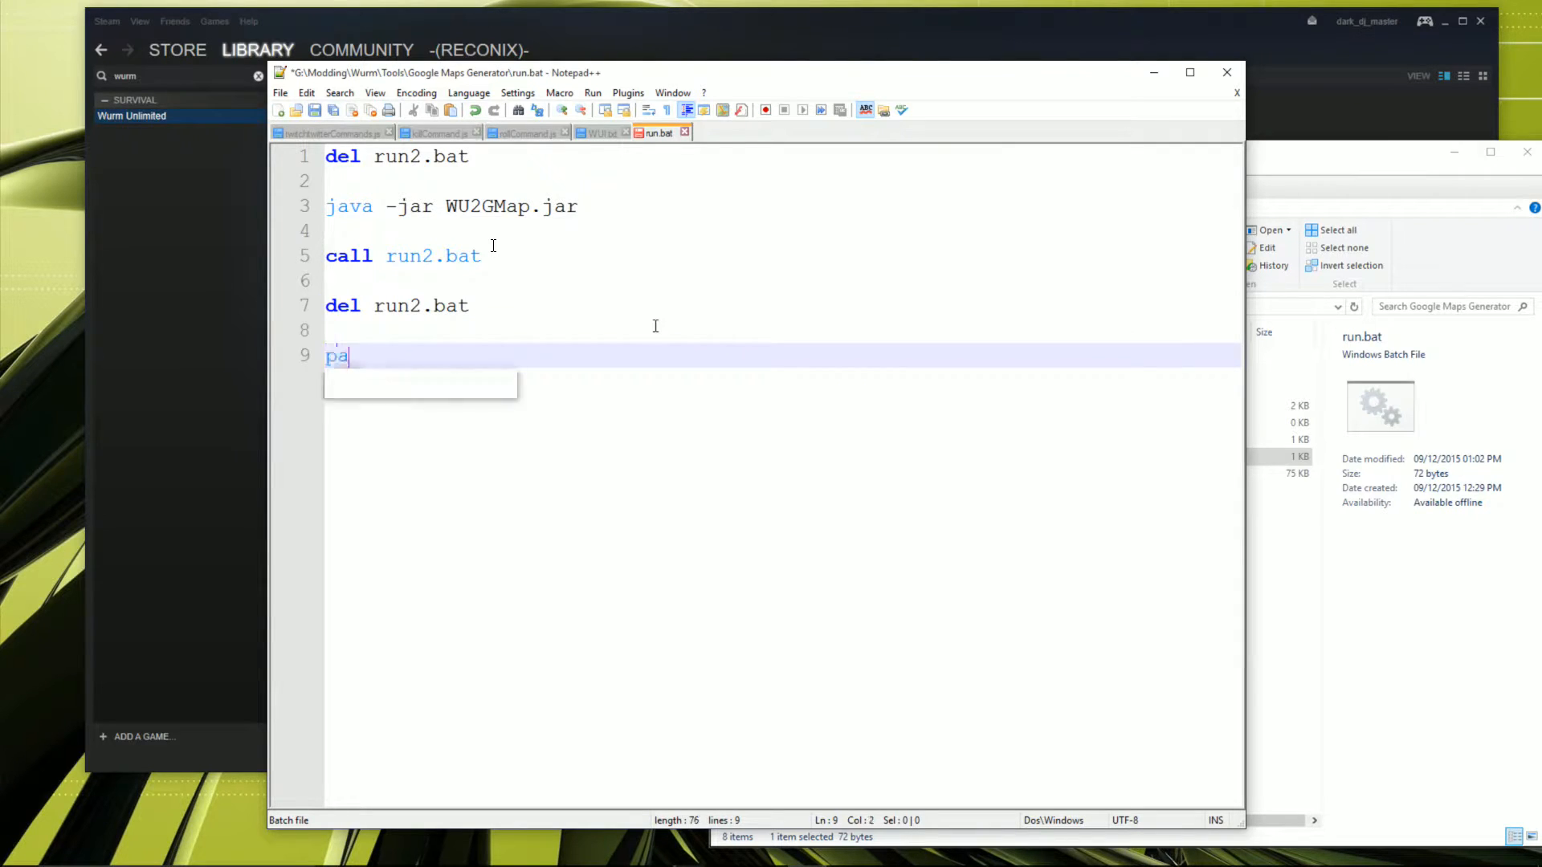
text(use)
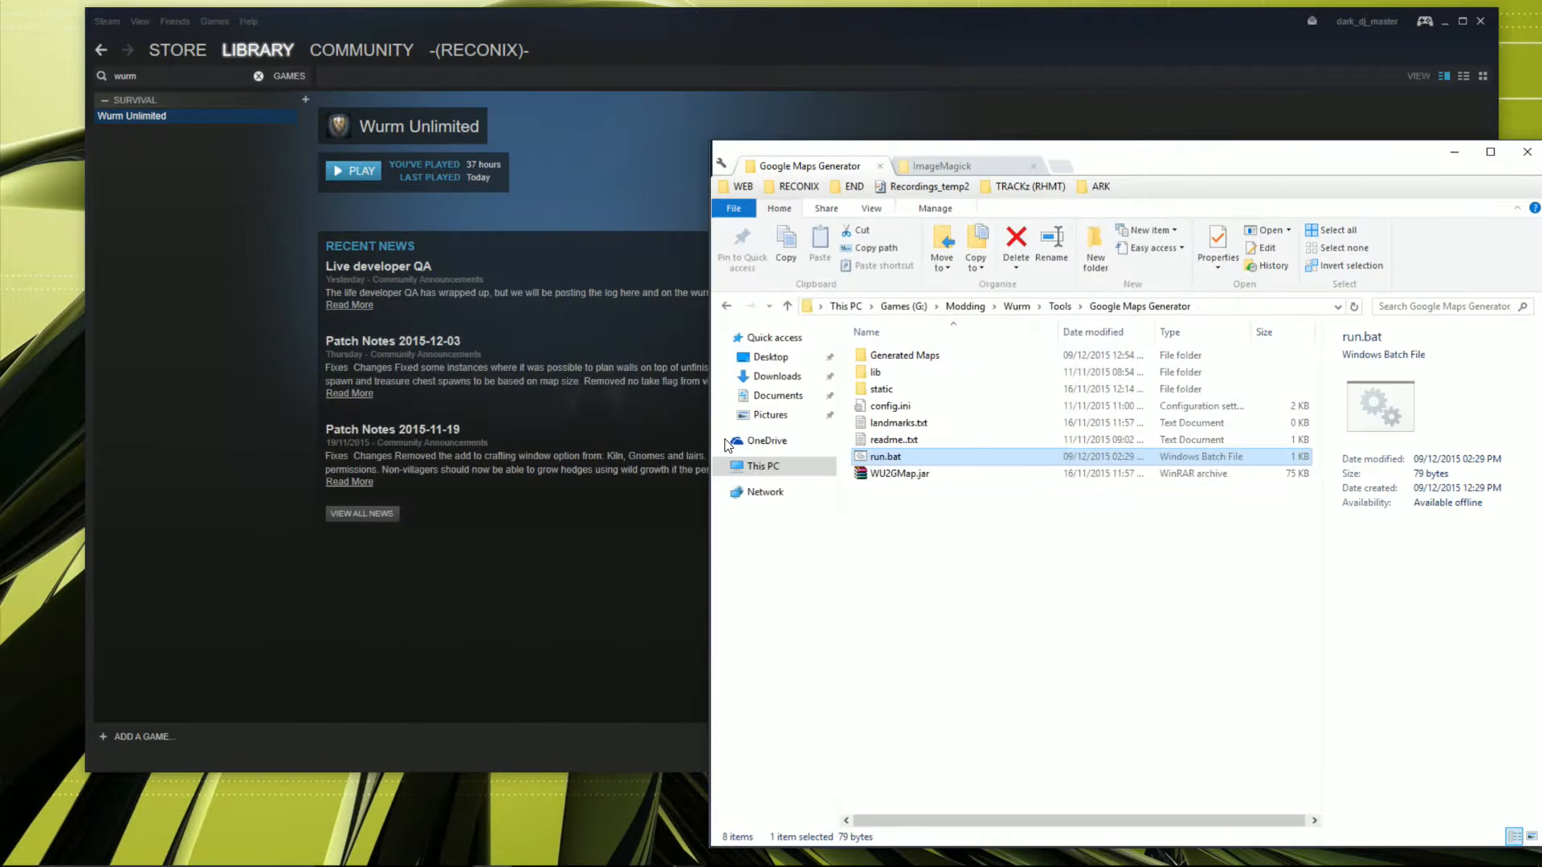
click(890, 405)
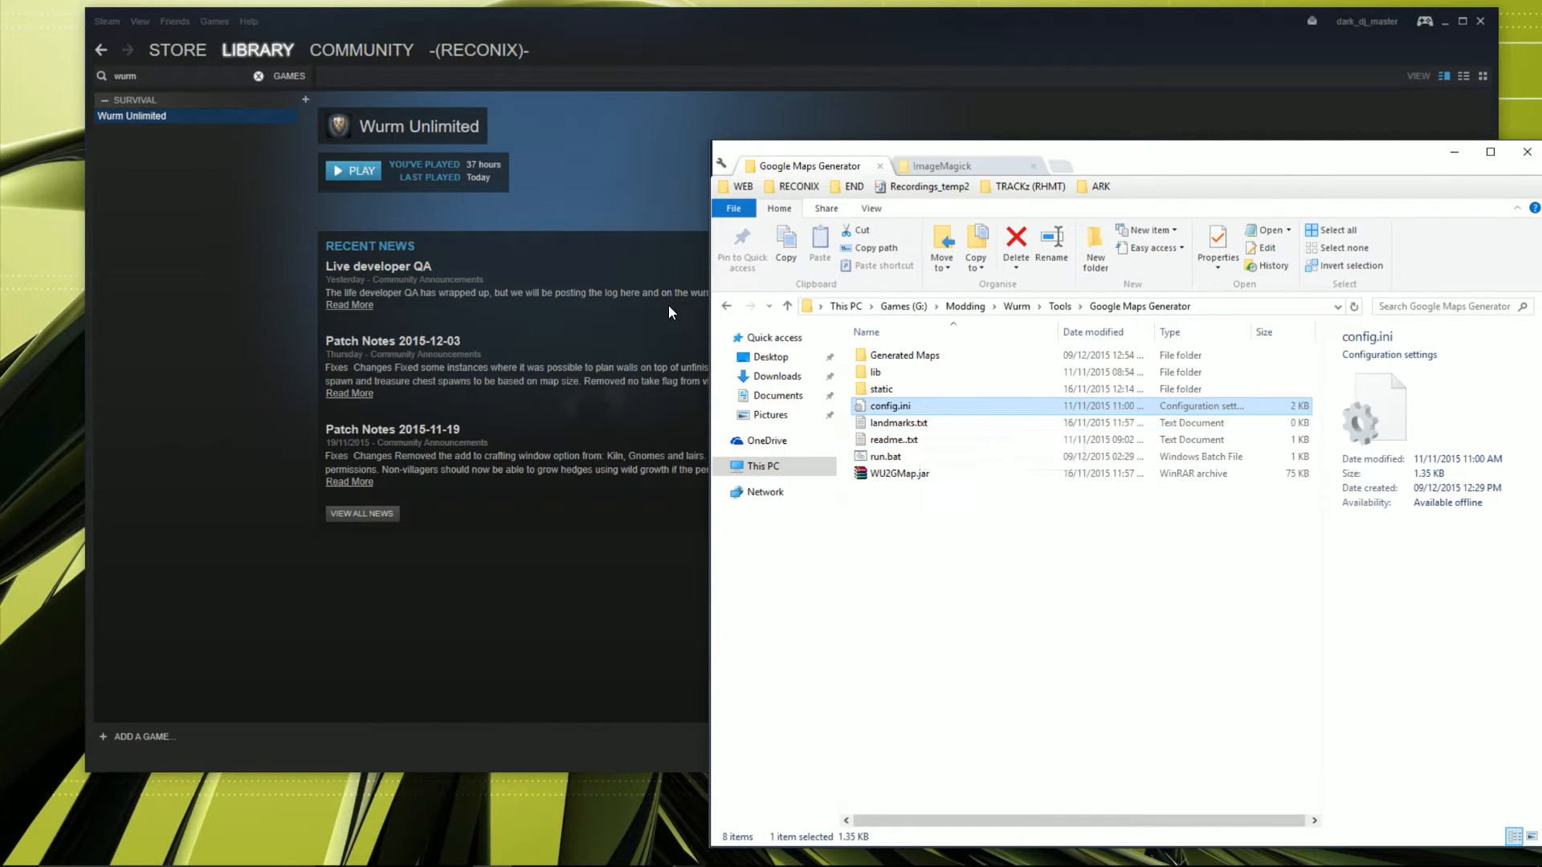
Step: Open config.ini in Notepad++ and review its [paths], [surface map] and [underground map] sections
right_click(890, 404)
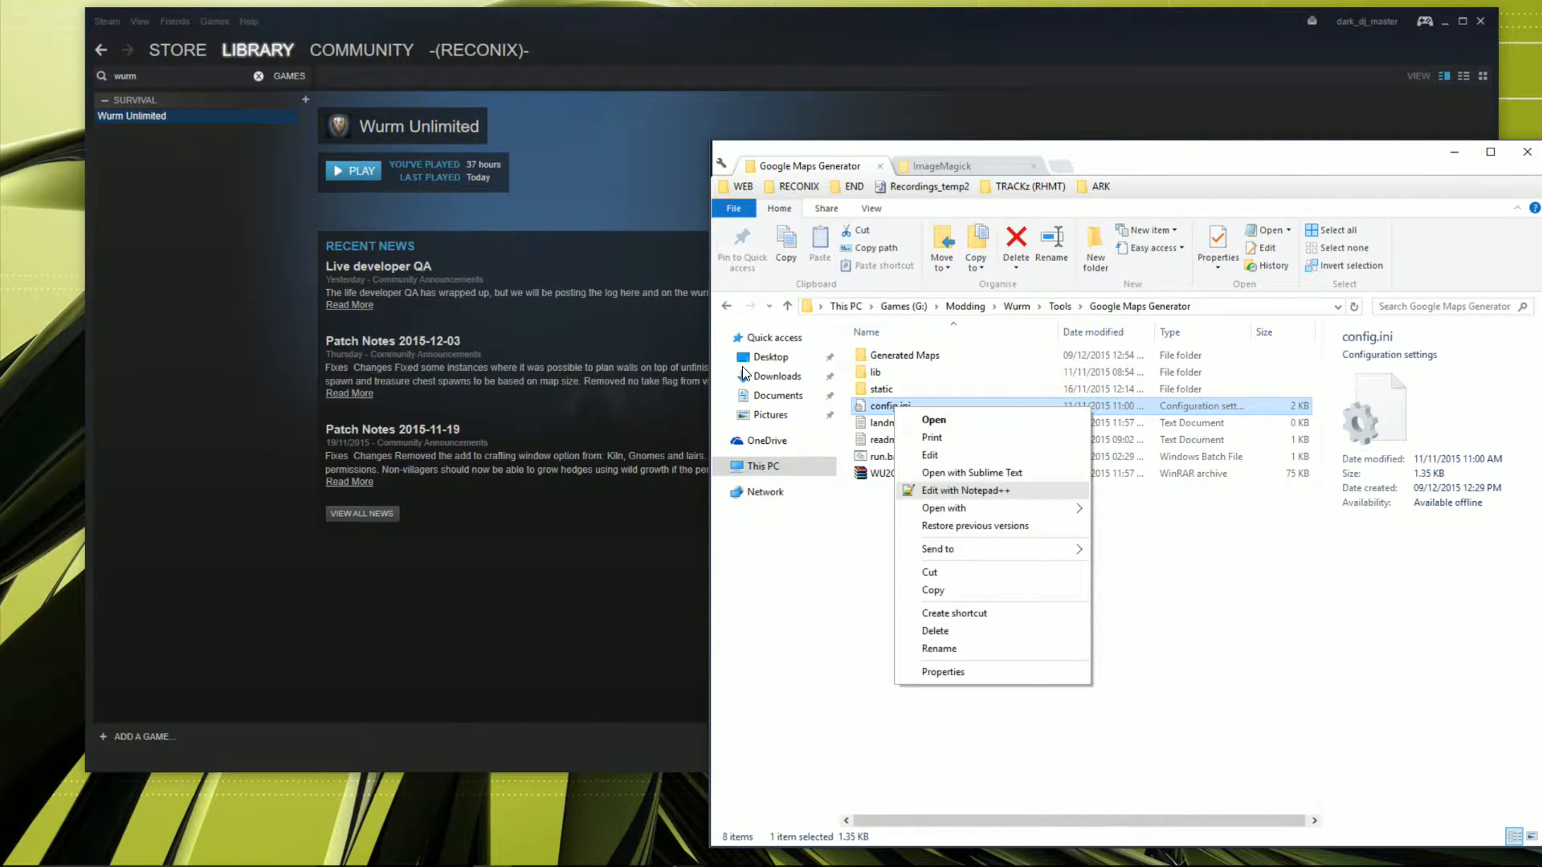
click(965, 489)
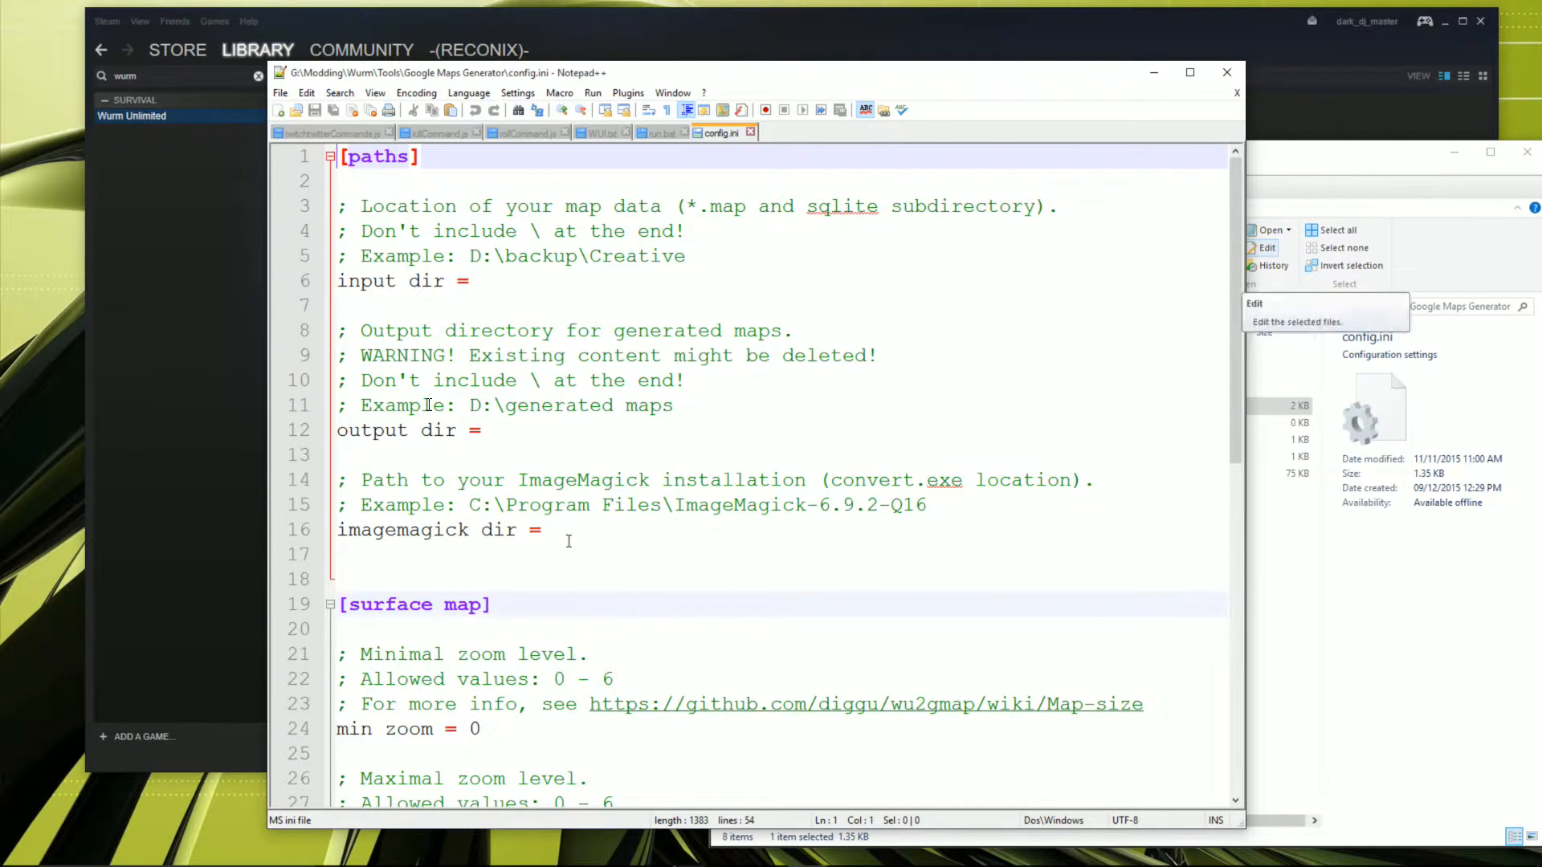
click(482, 280)
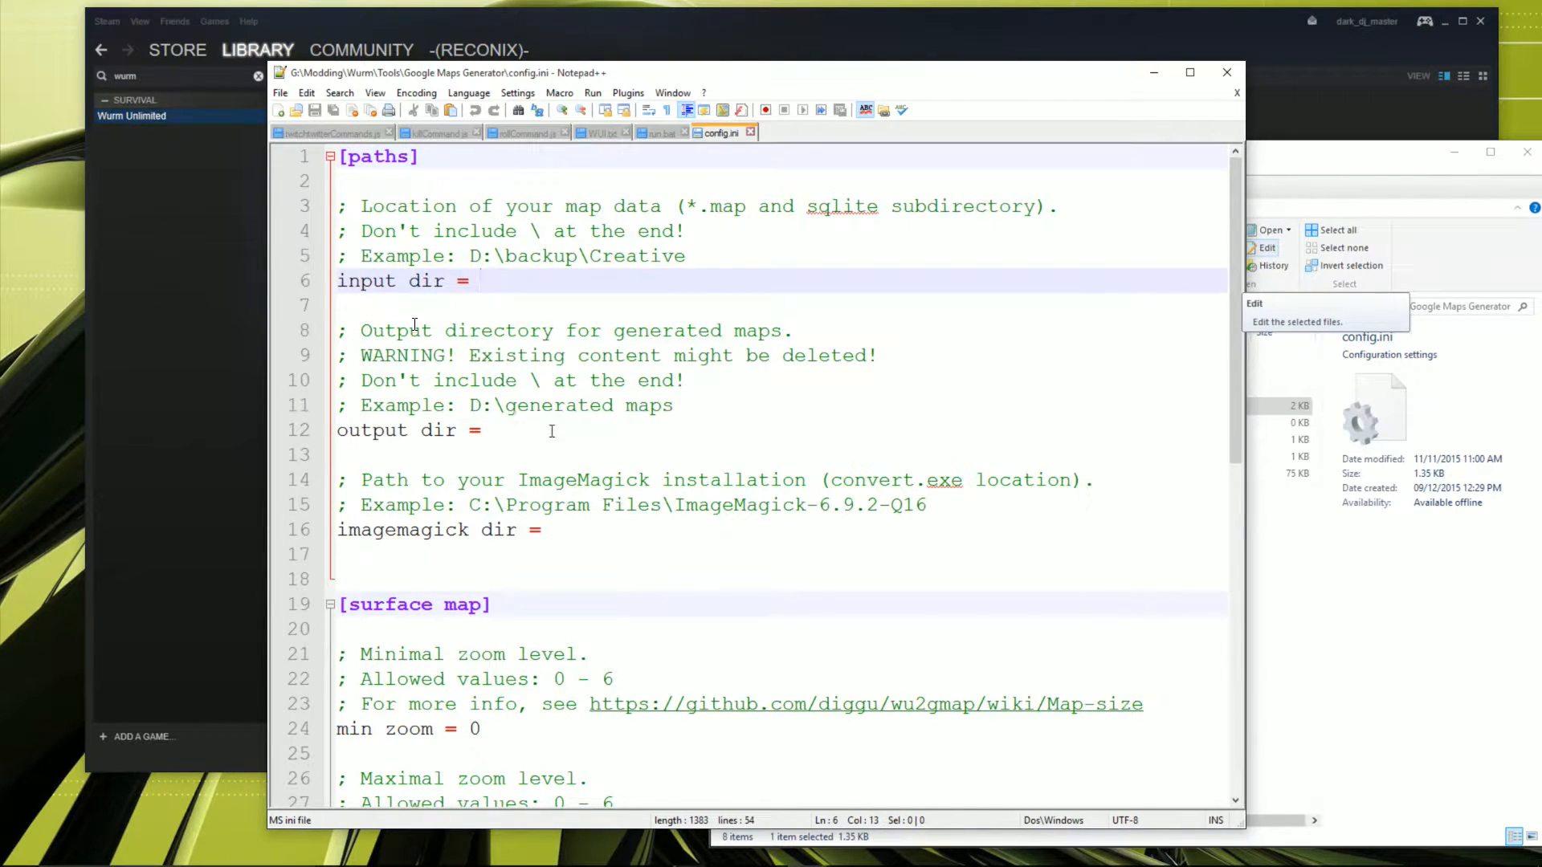
click(553, 529)
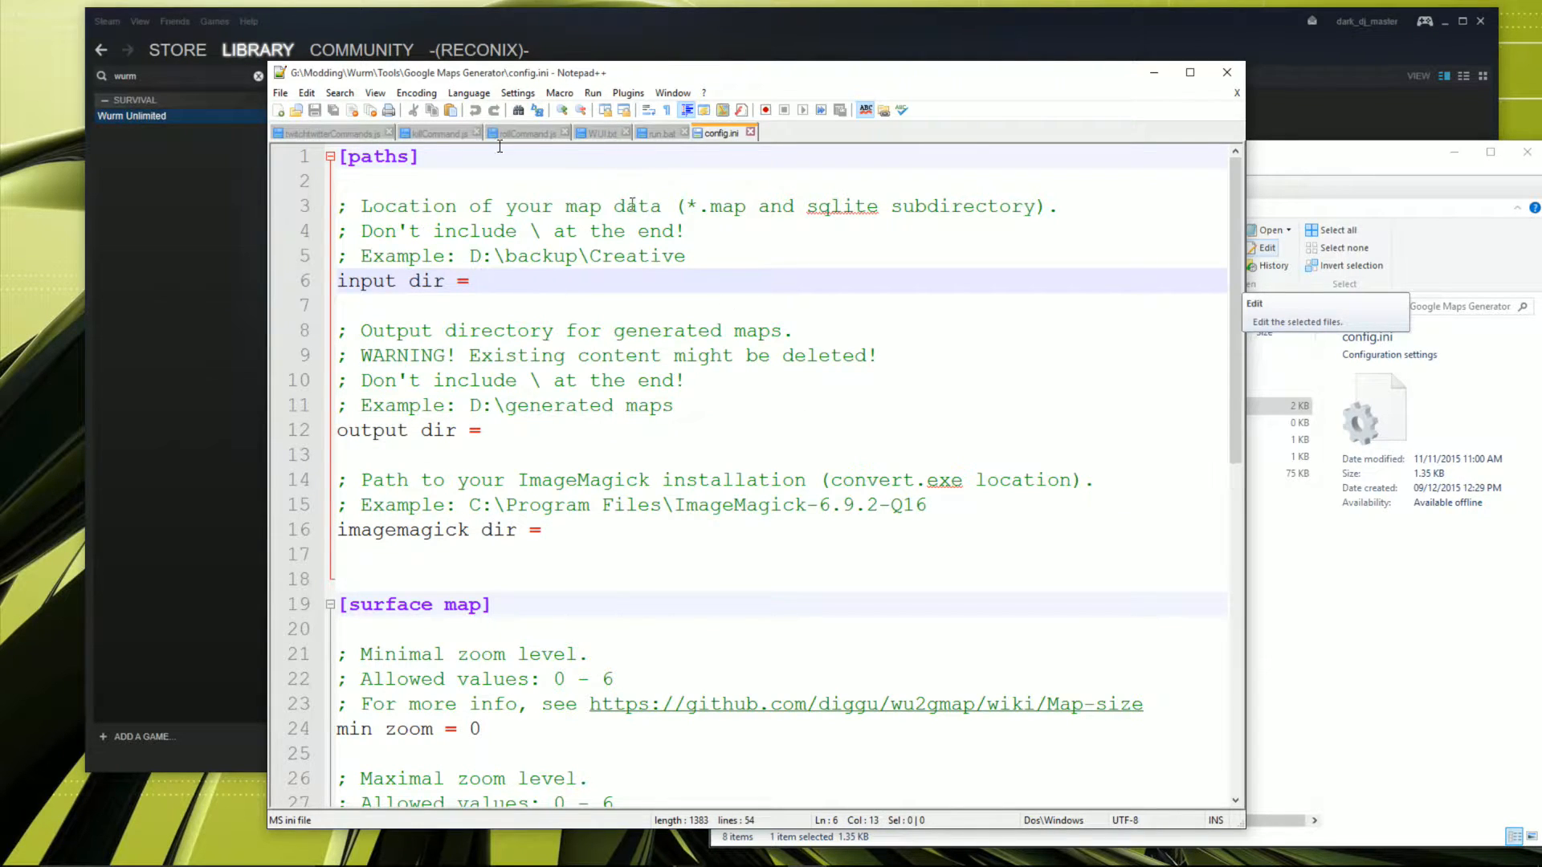
scroll(down, 3)
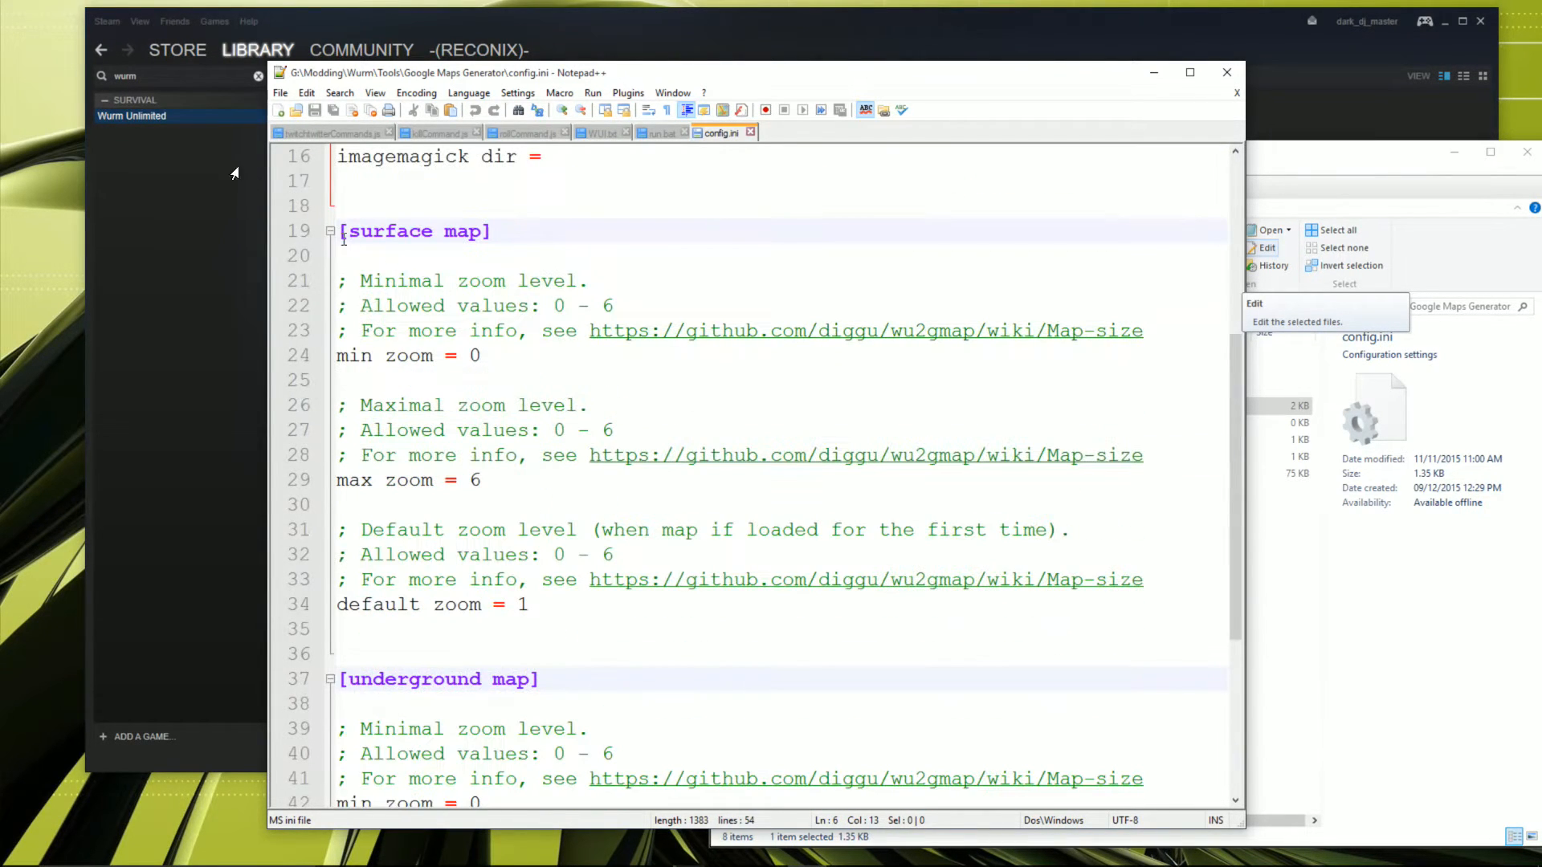
scroll(down, 3)
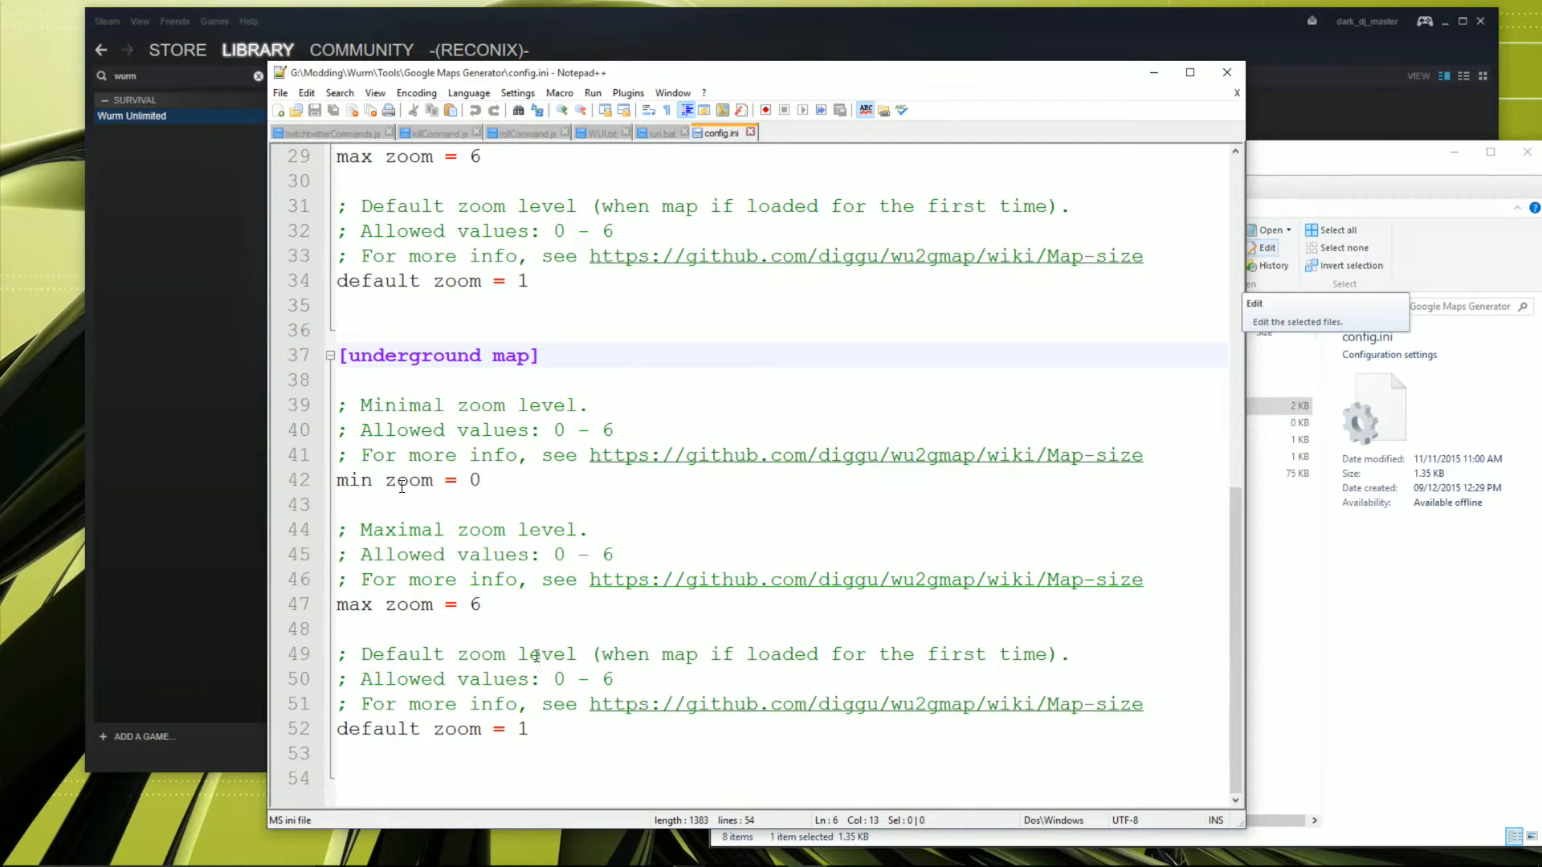
scroll(up, 3)
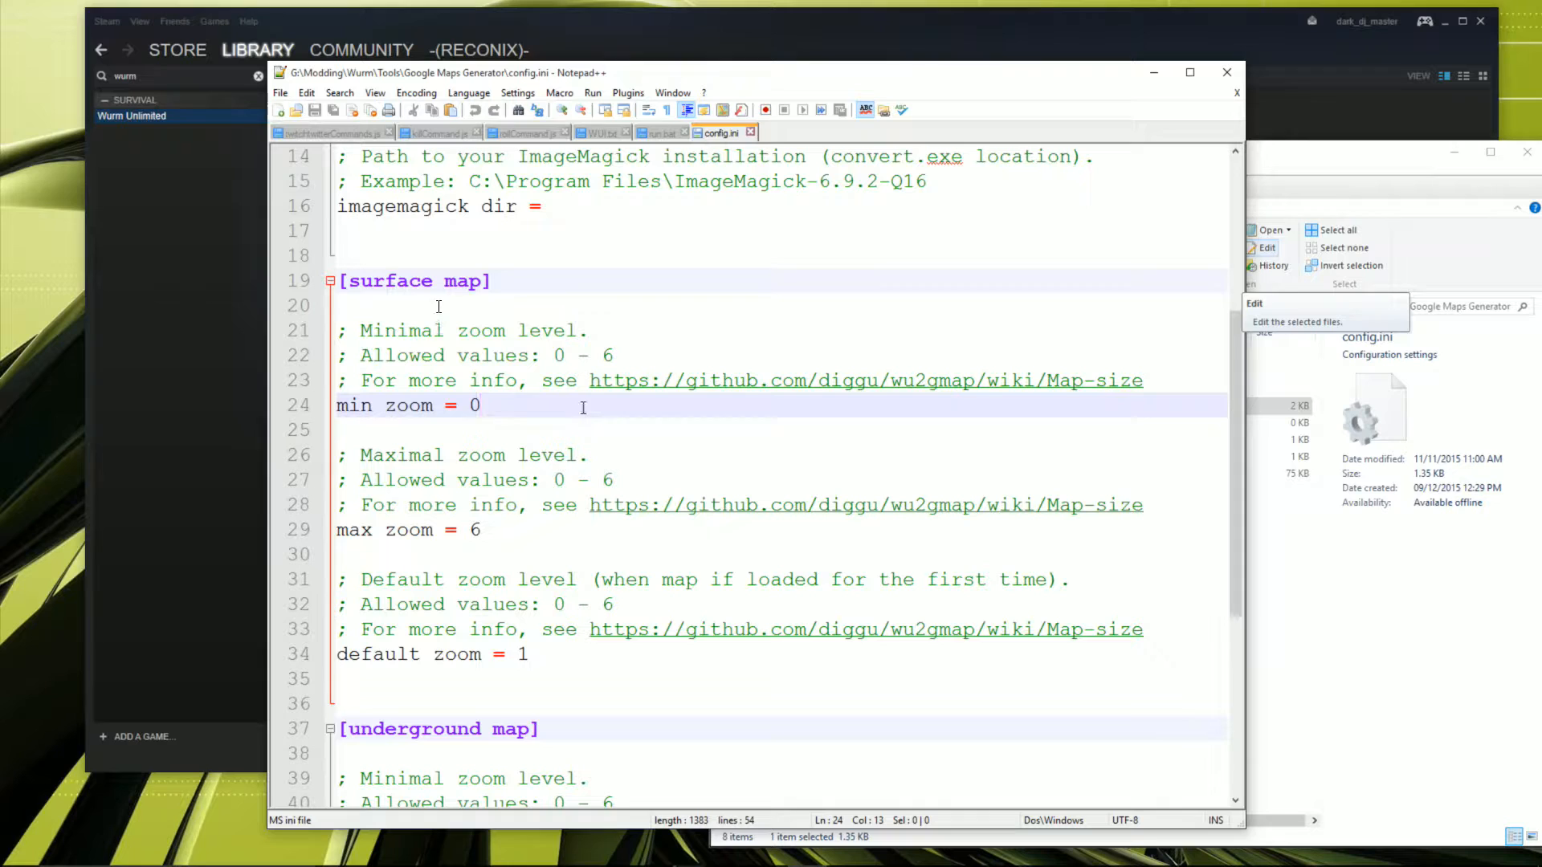
scroll(down, 3)
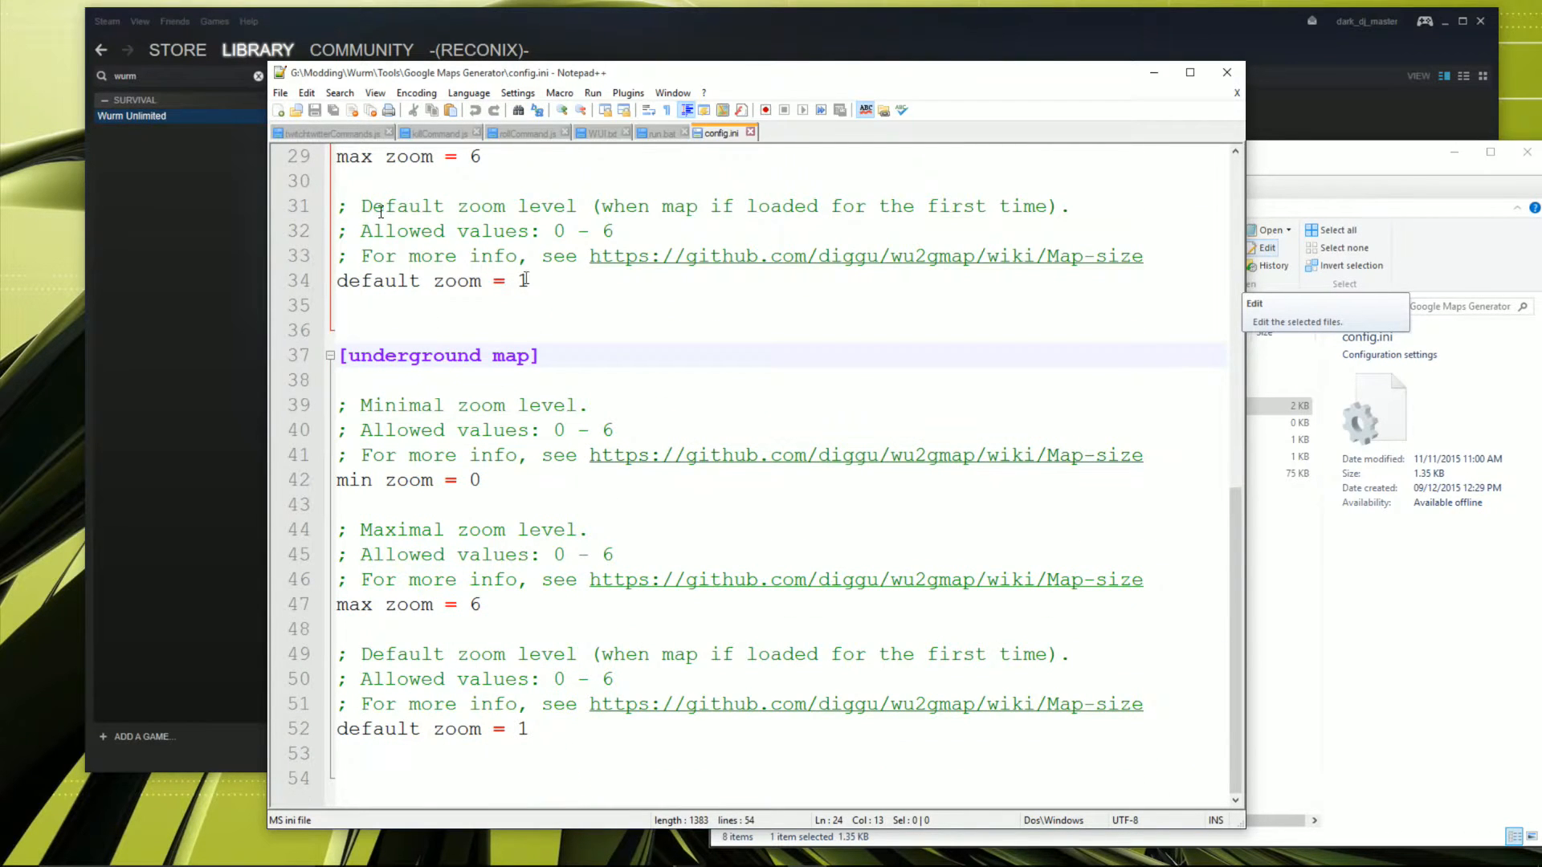
scroll(up, 3)
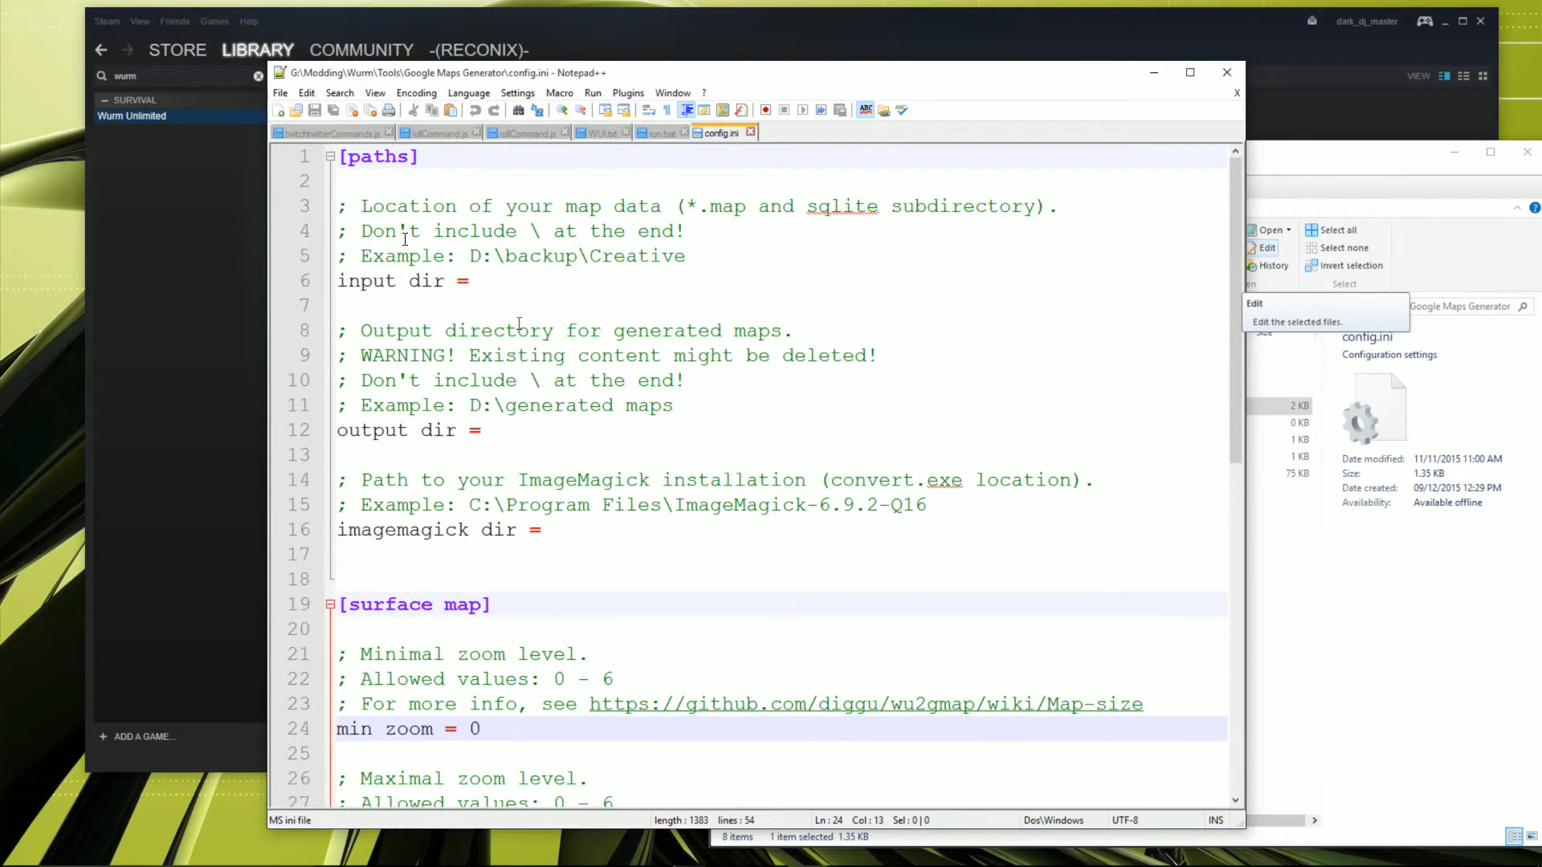
click(481, 281)
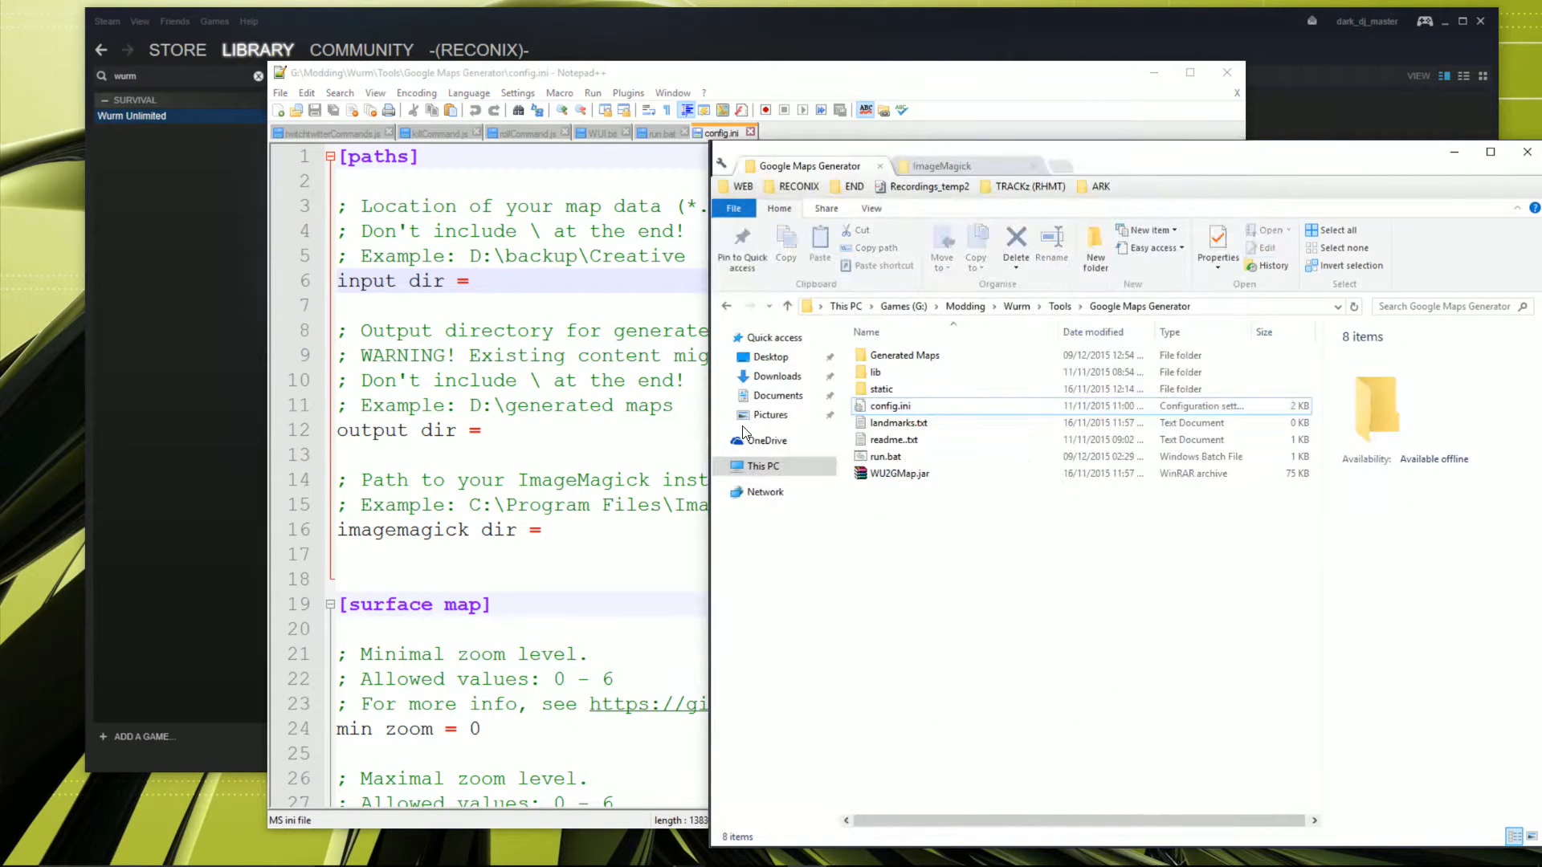
Step: Open Wurm Unlimited's installation folder through Steam's local files properties
click(903, 355)
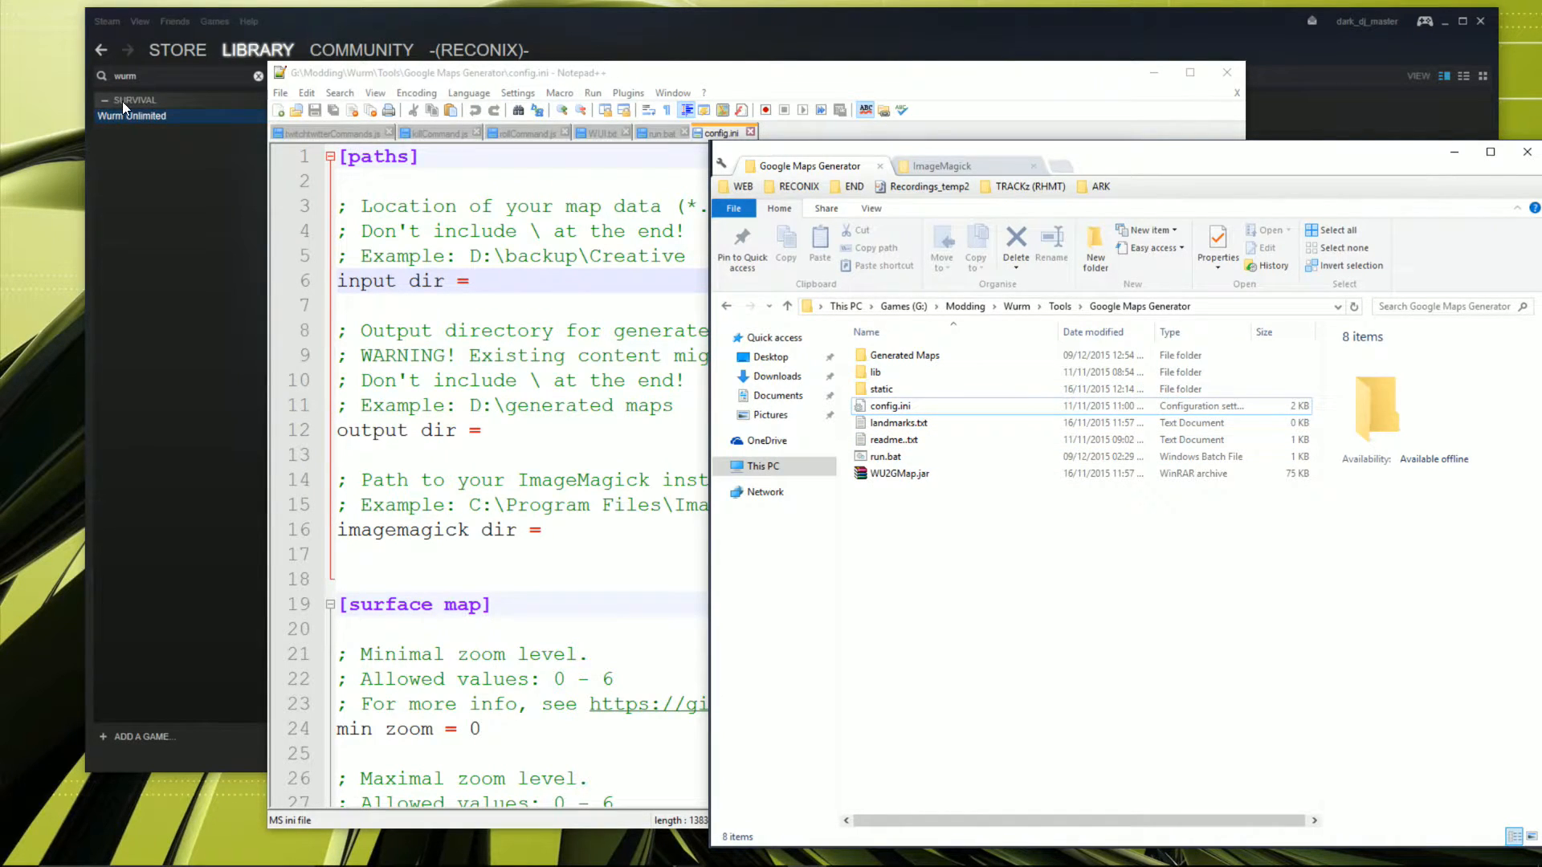
right_click(131, 115)
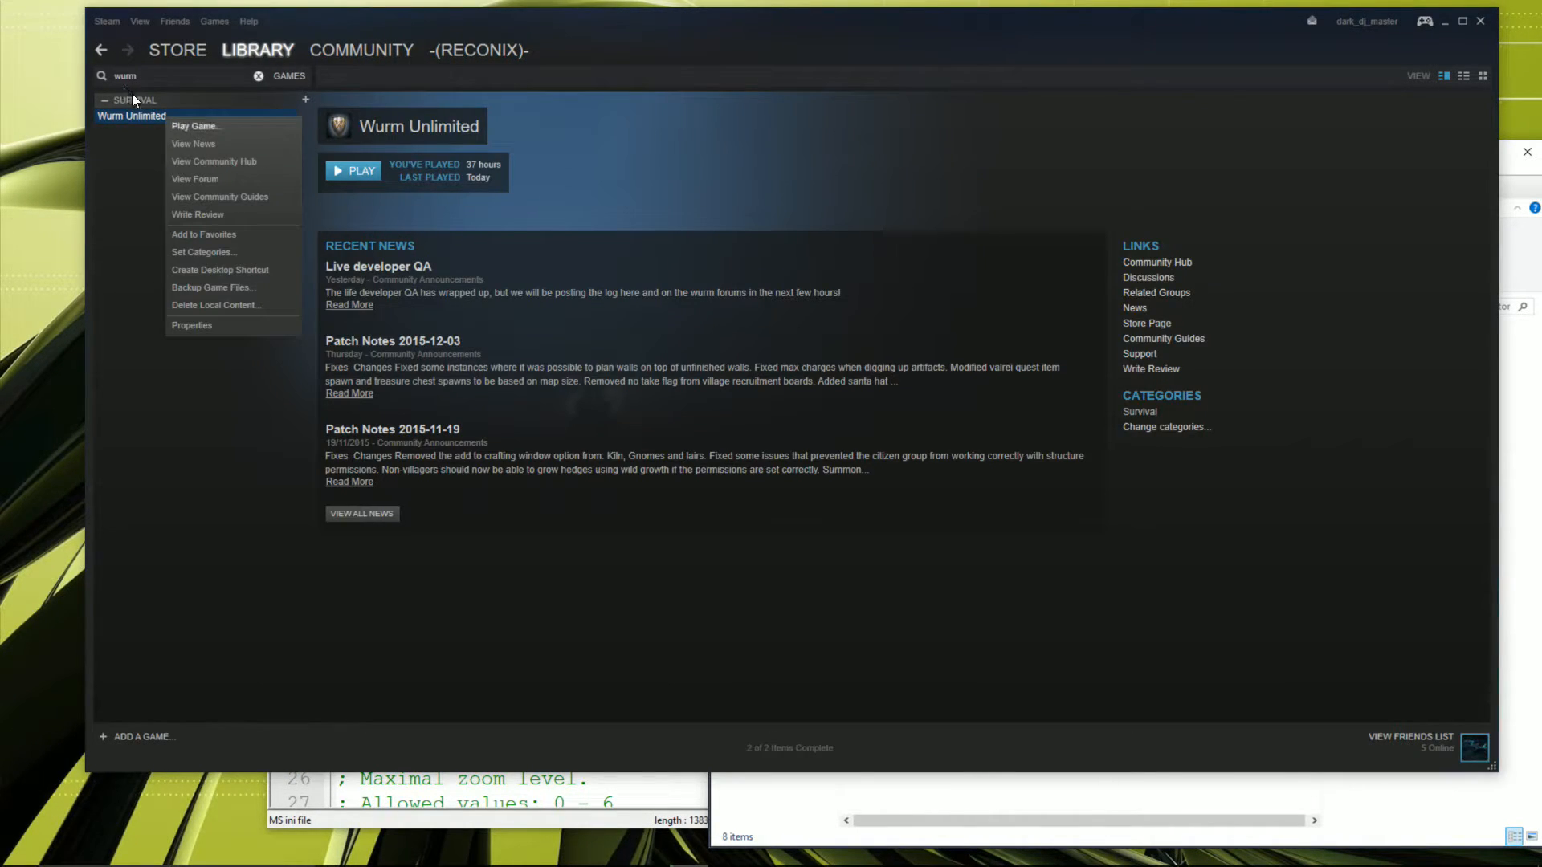
click(191, 324)
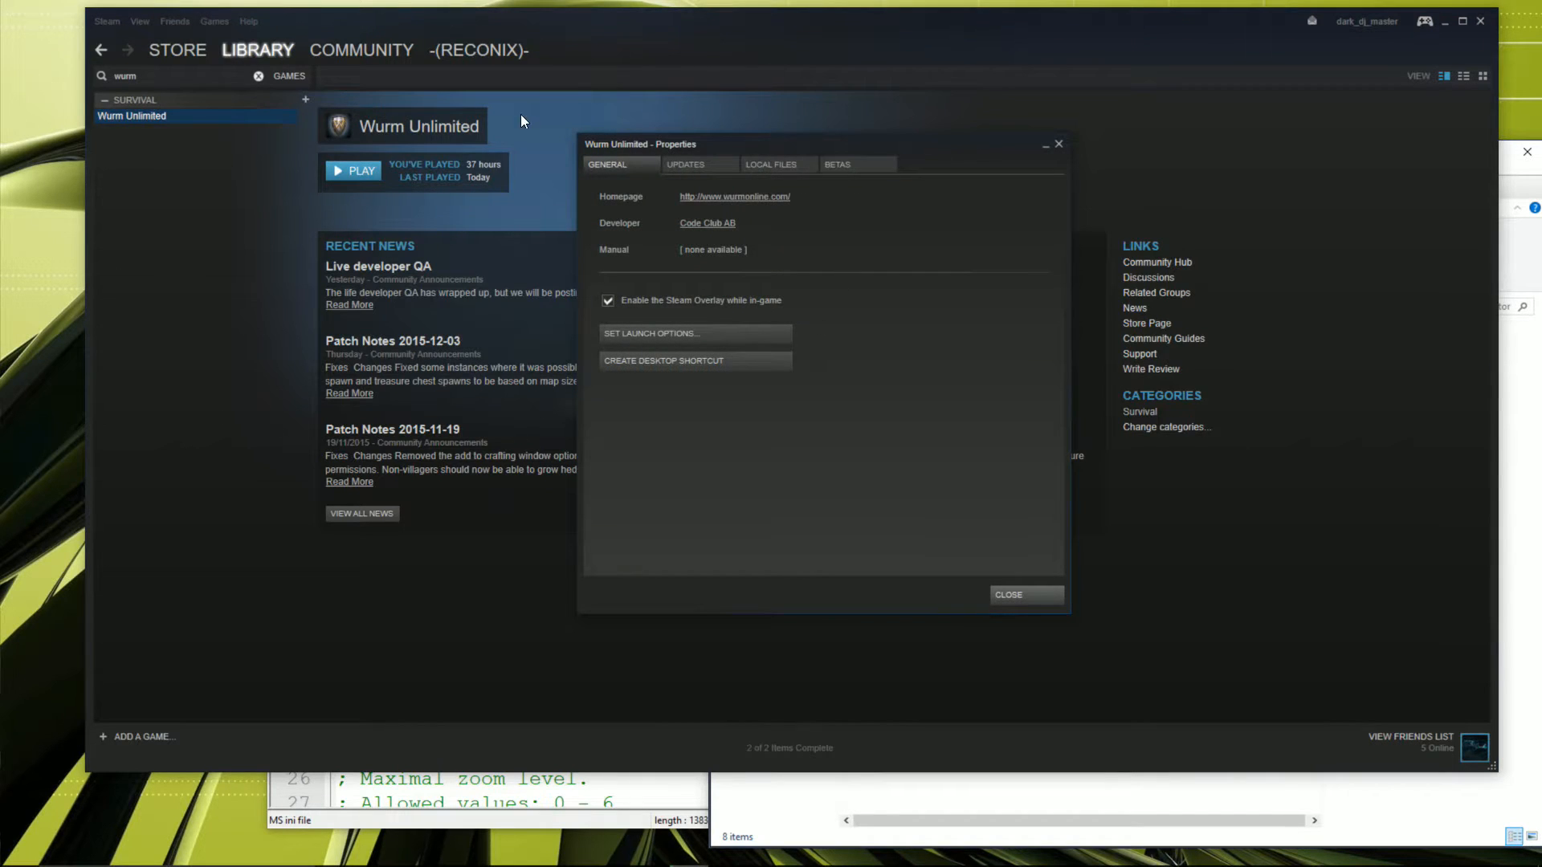
click(770, 164)
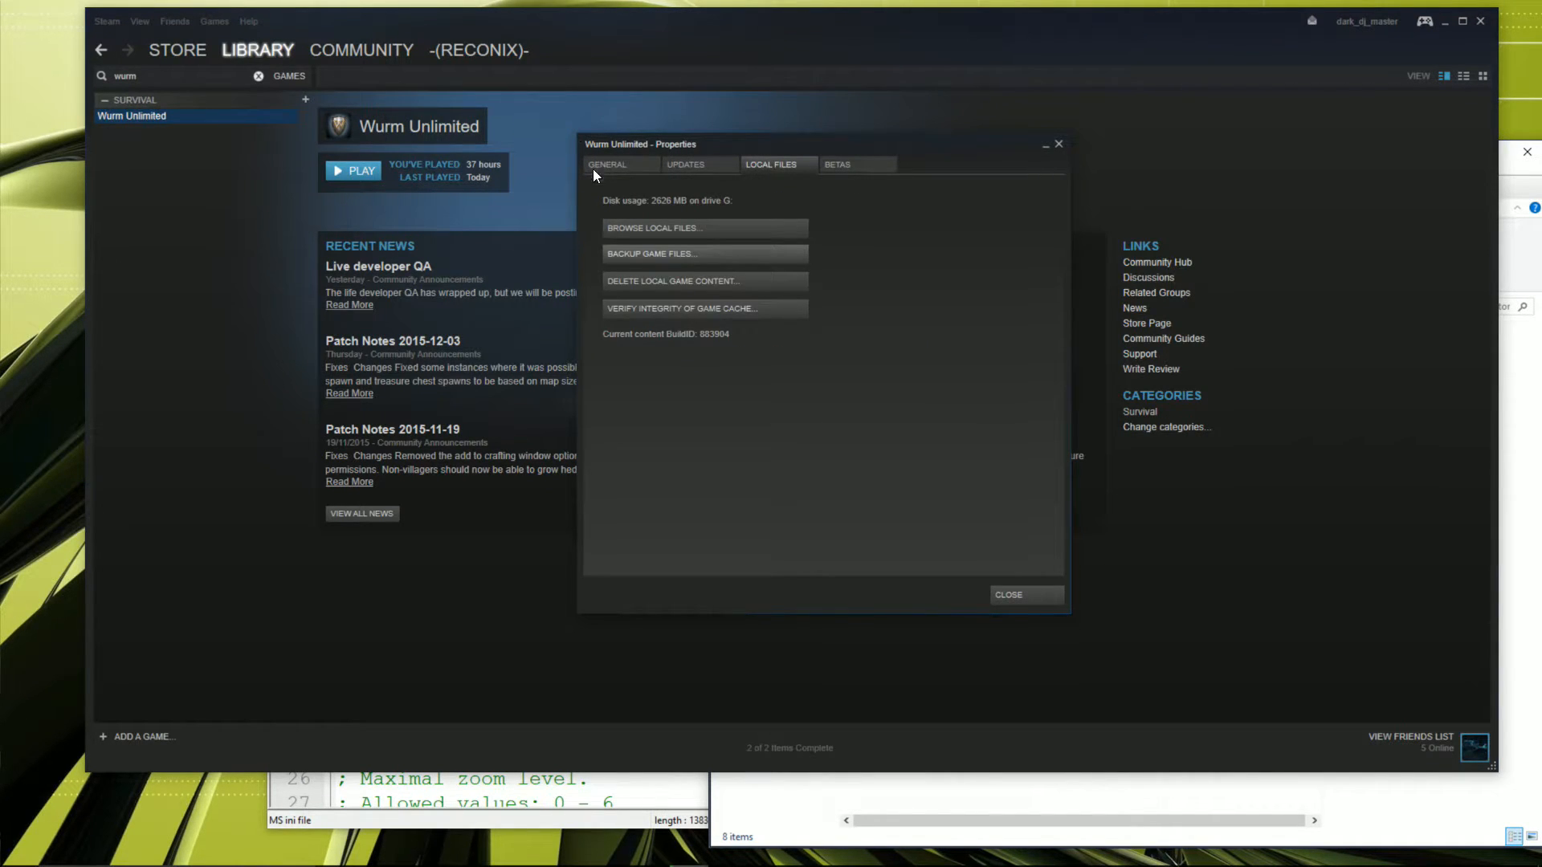
click(655, 227)
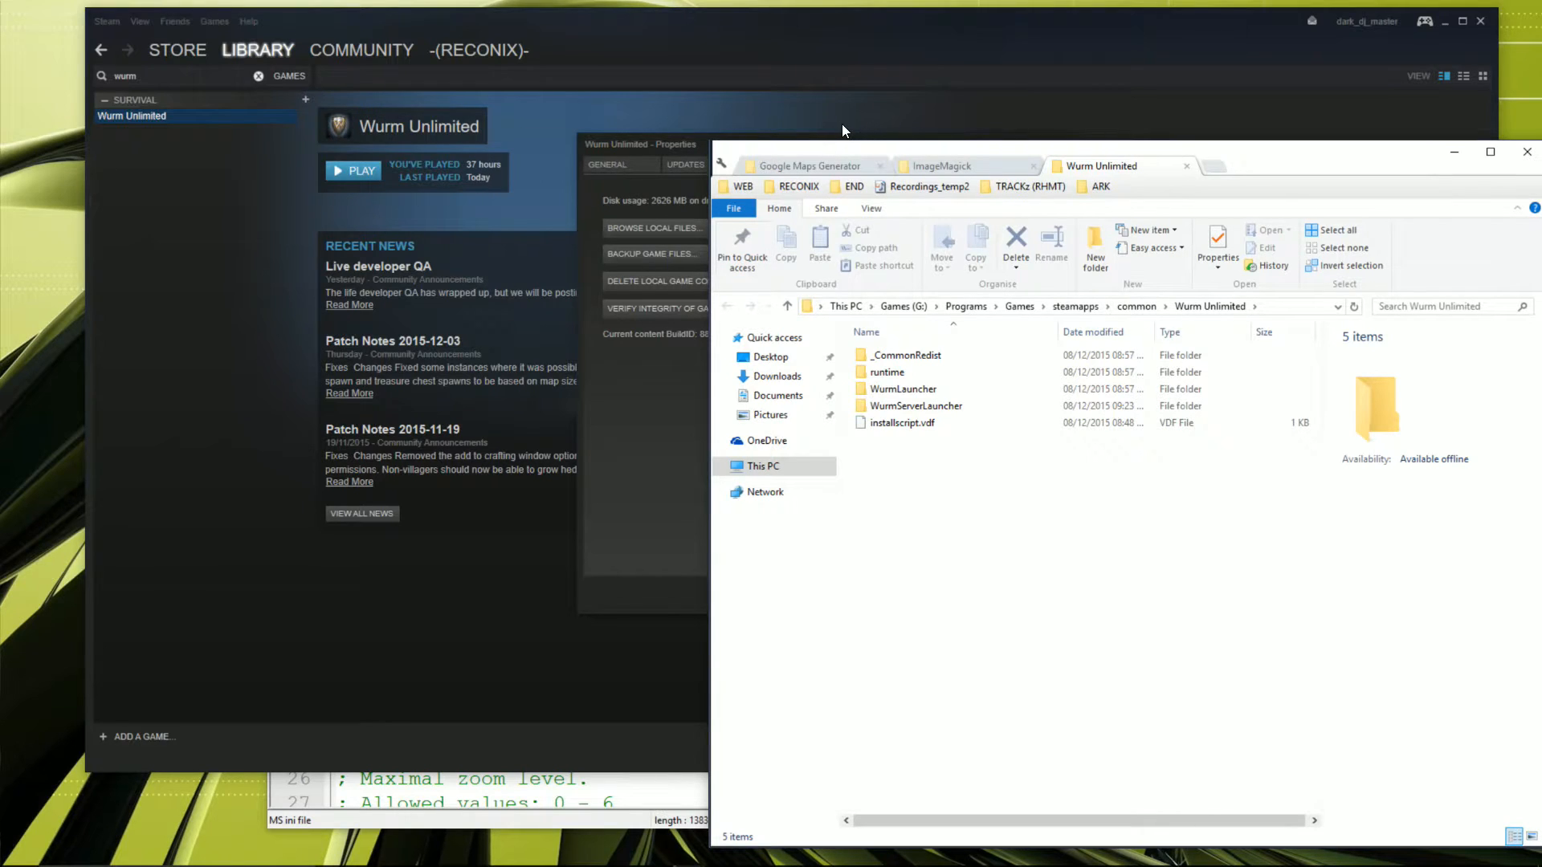
Step: Copy the Adventure - Guides world folder from WurmServerLauncher's server files
click(901, 388)
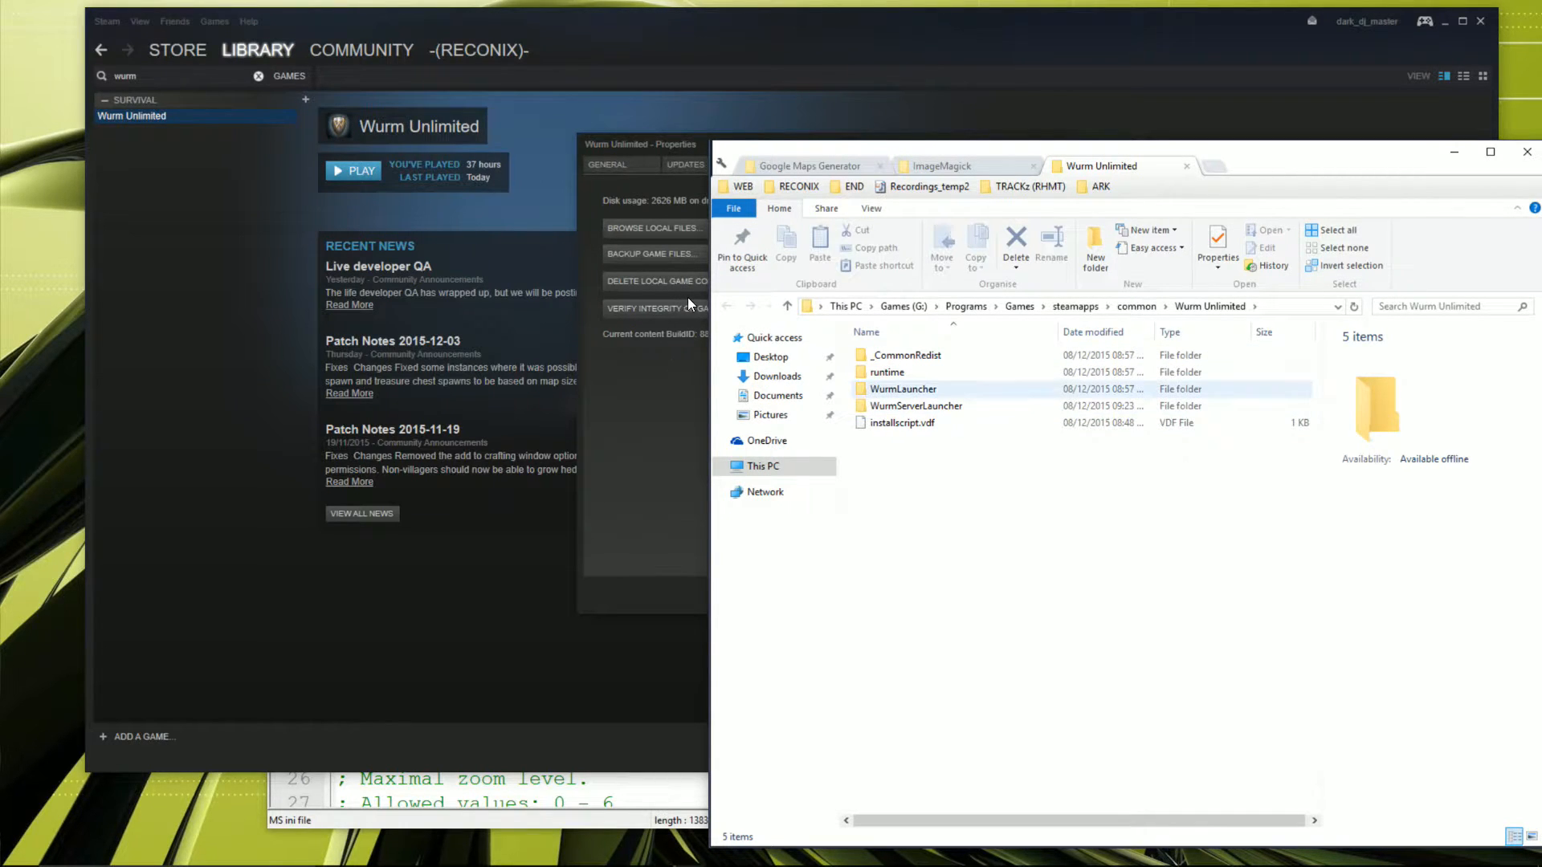
click(916, 407)
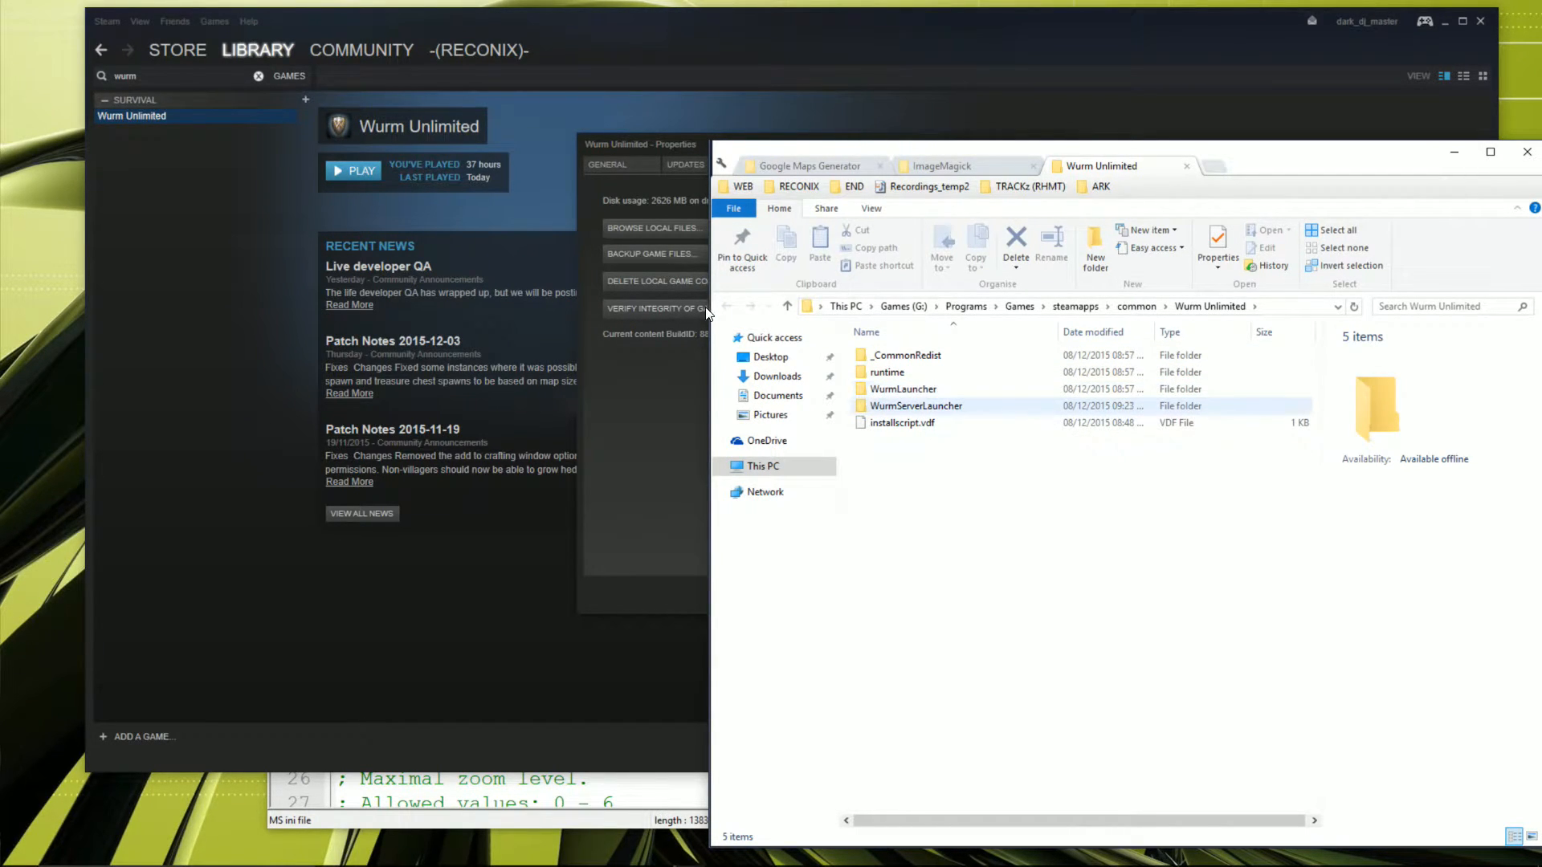
double_click(915, 405)
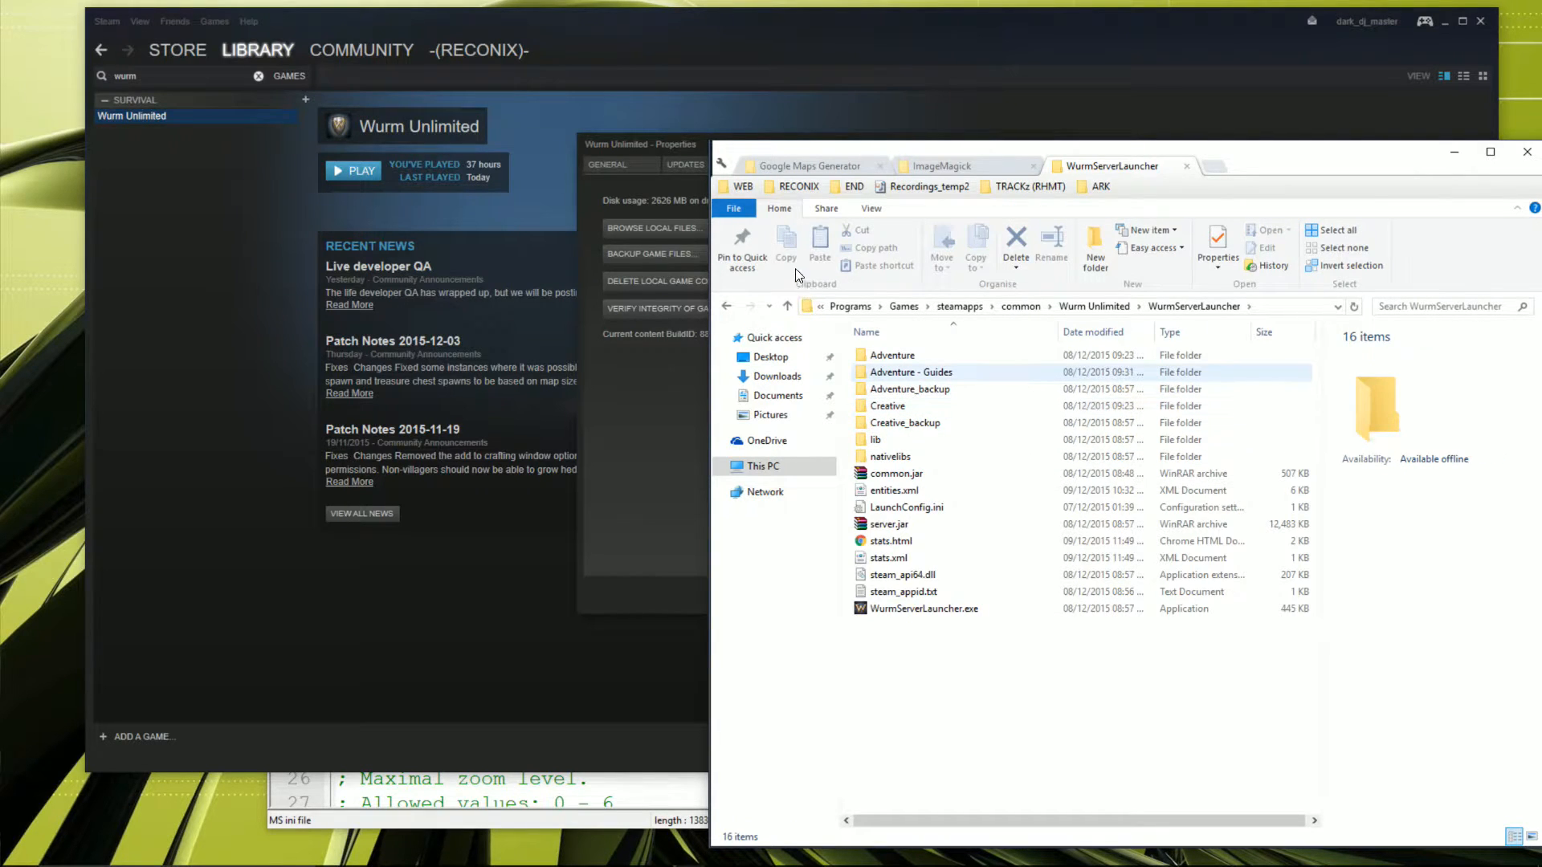
click(910, 389)
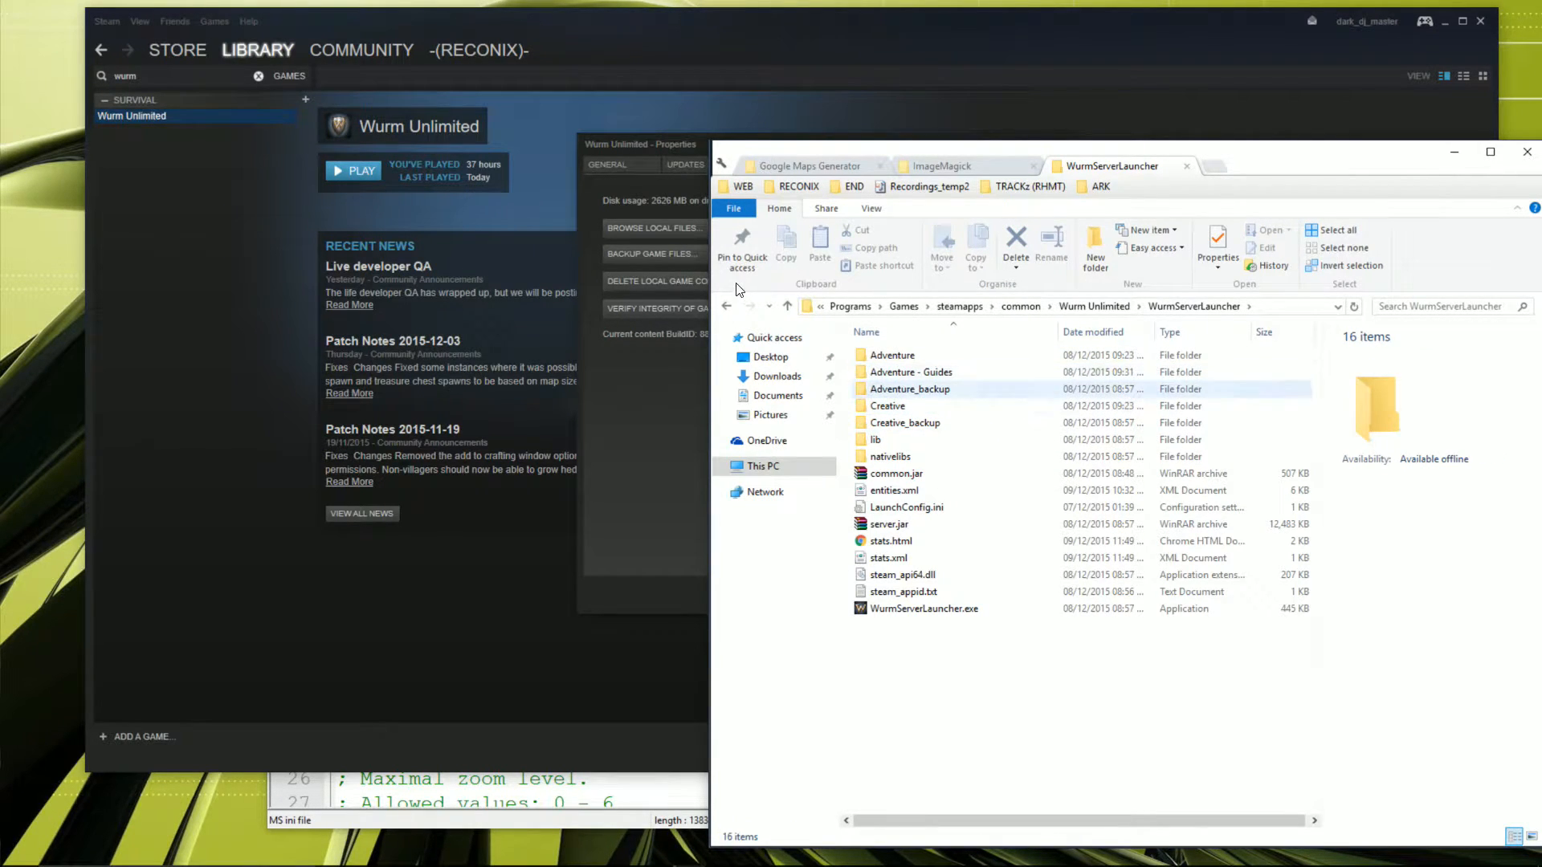
click(905, 423)
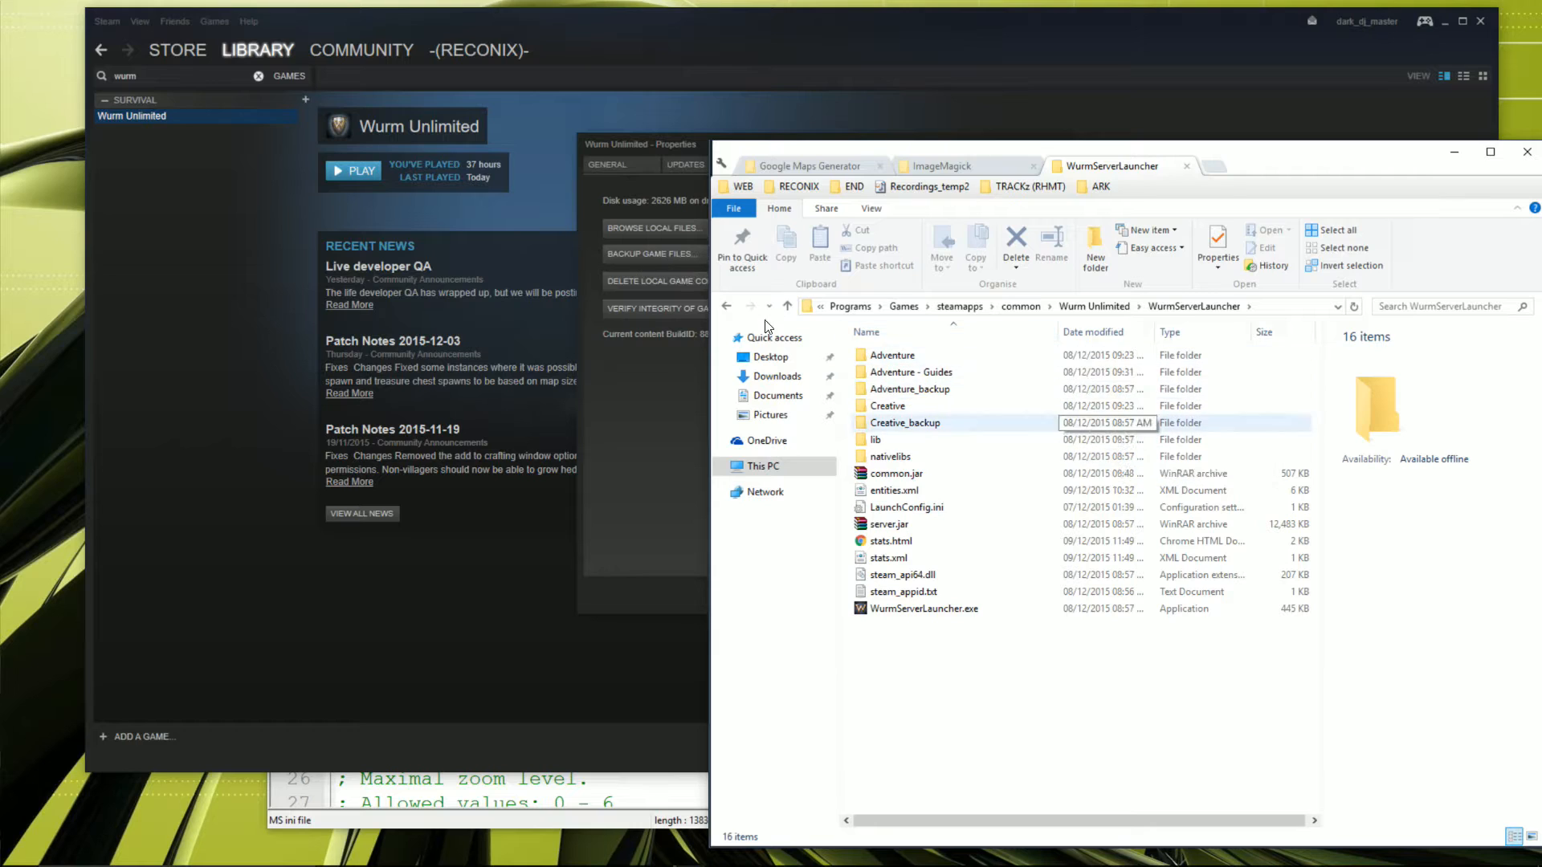
click(909, 372)
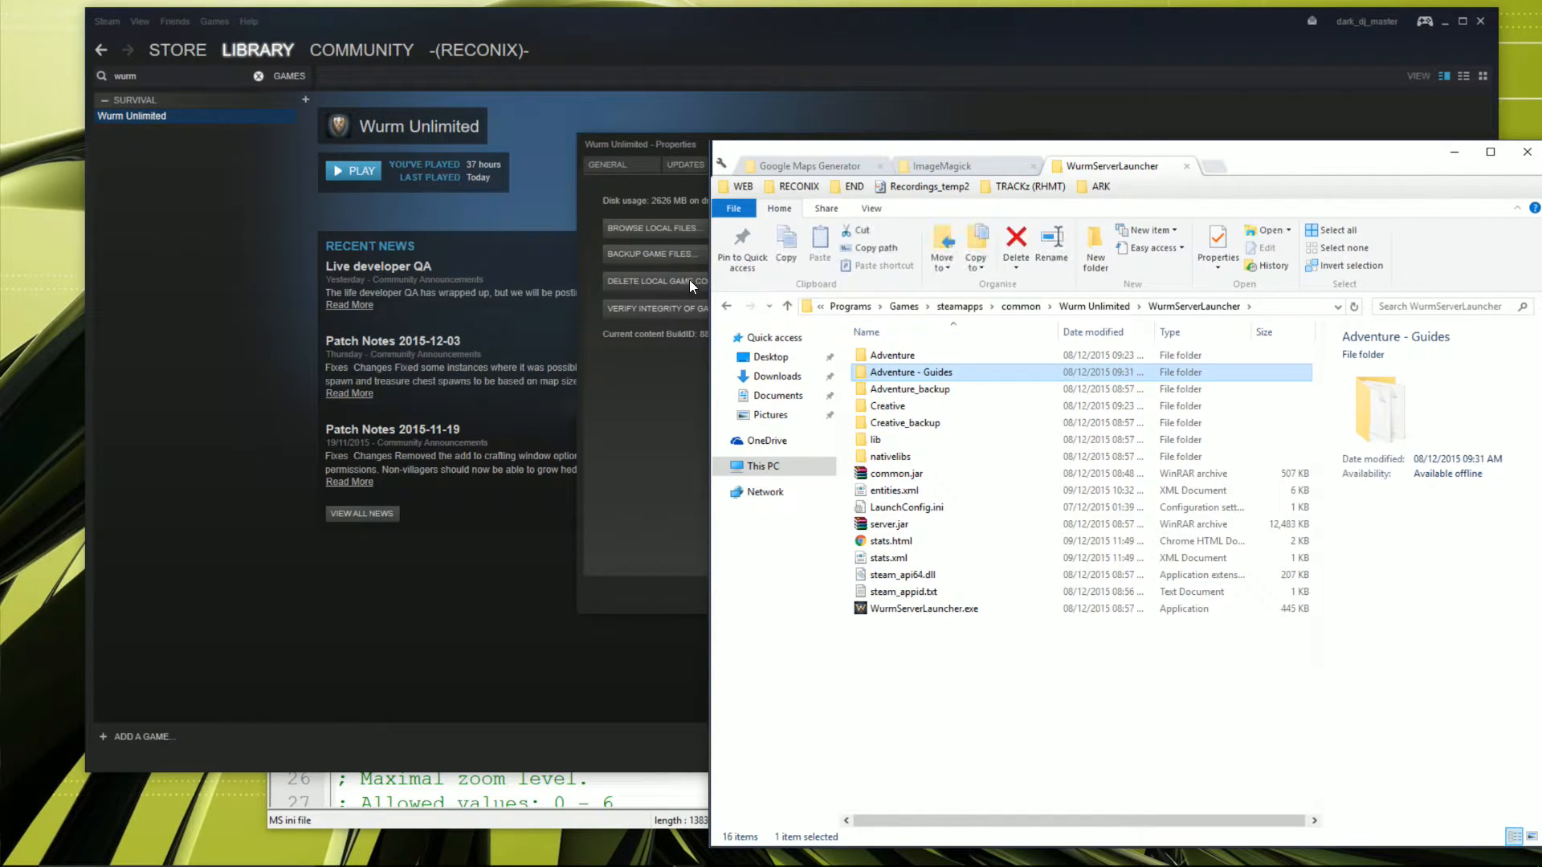
right_click(910, 371)
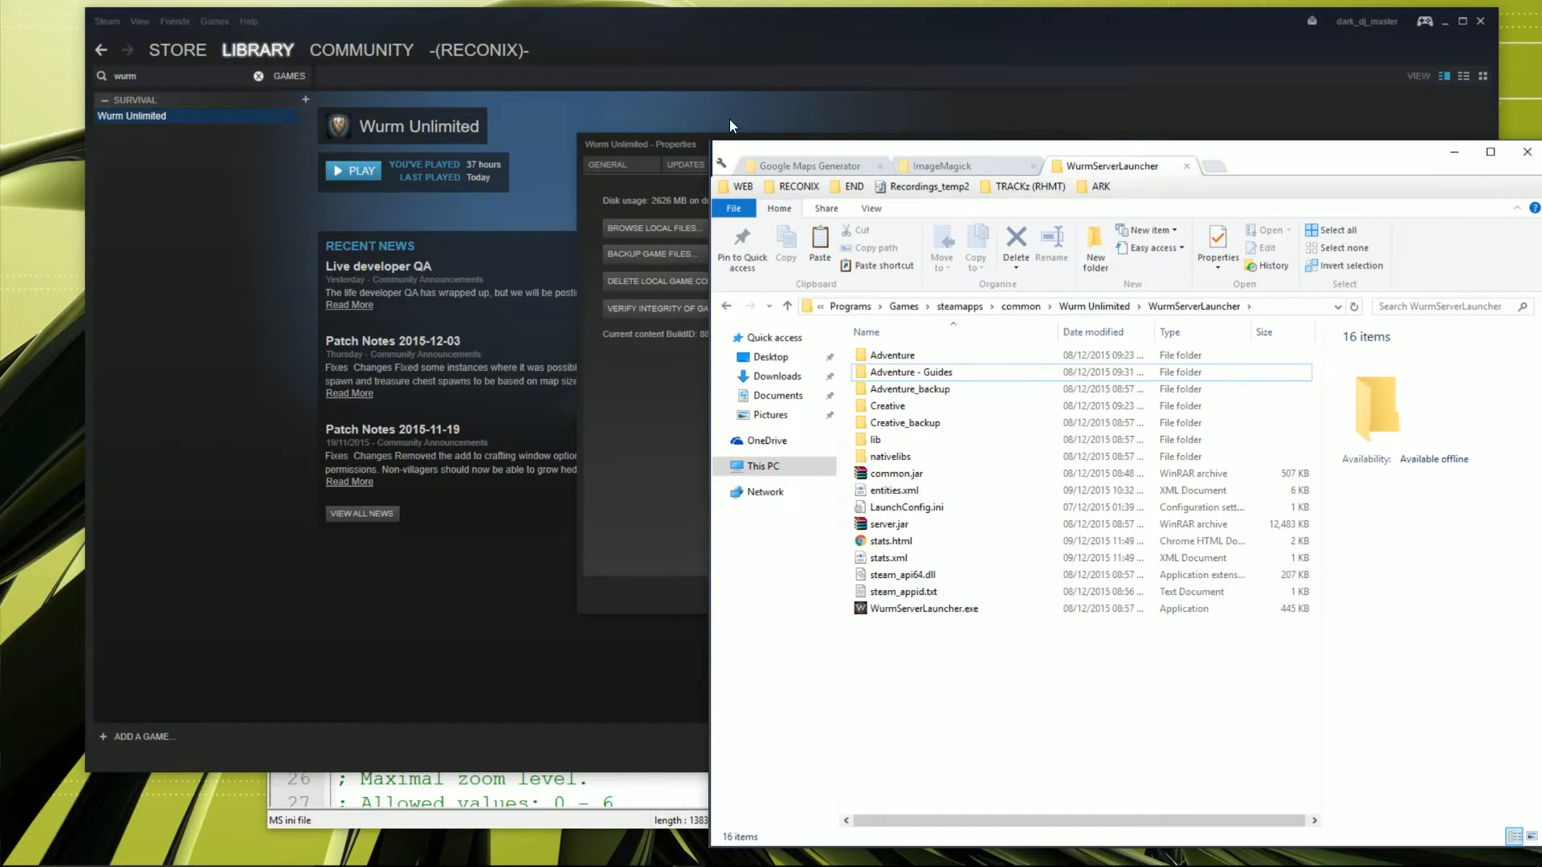
click(810, 166)
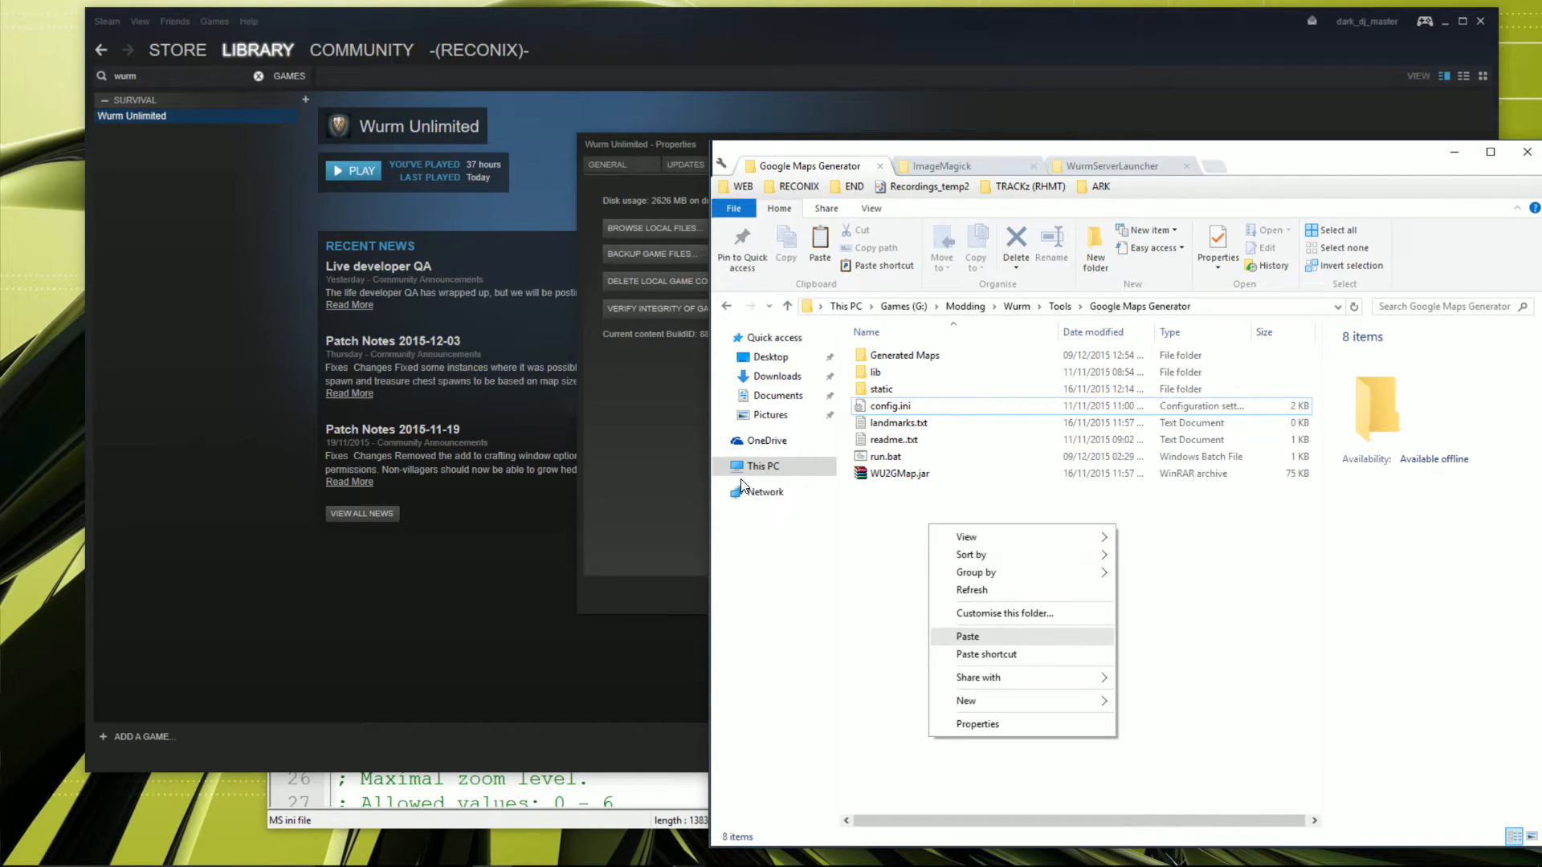
Step: Paste Adventure - Guides into the Google Maps Generator folder and reopen config.ini
click(967, 636)
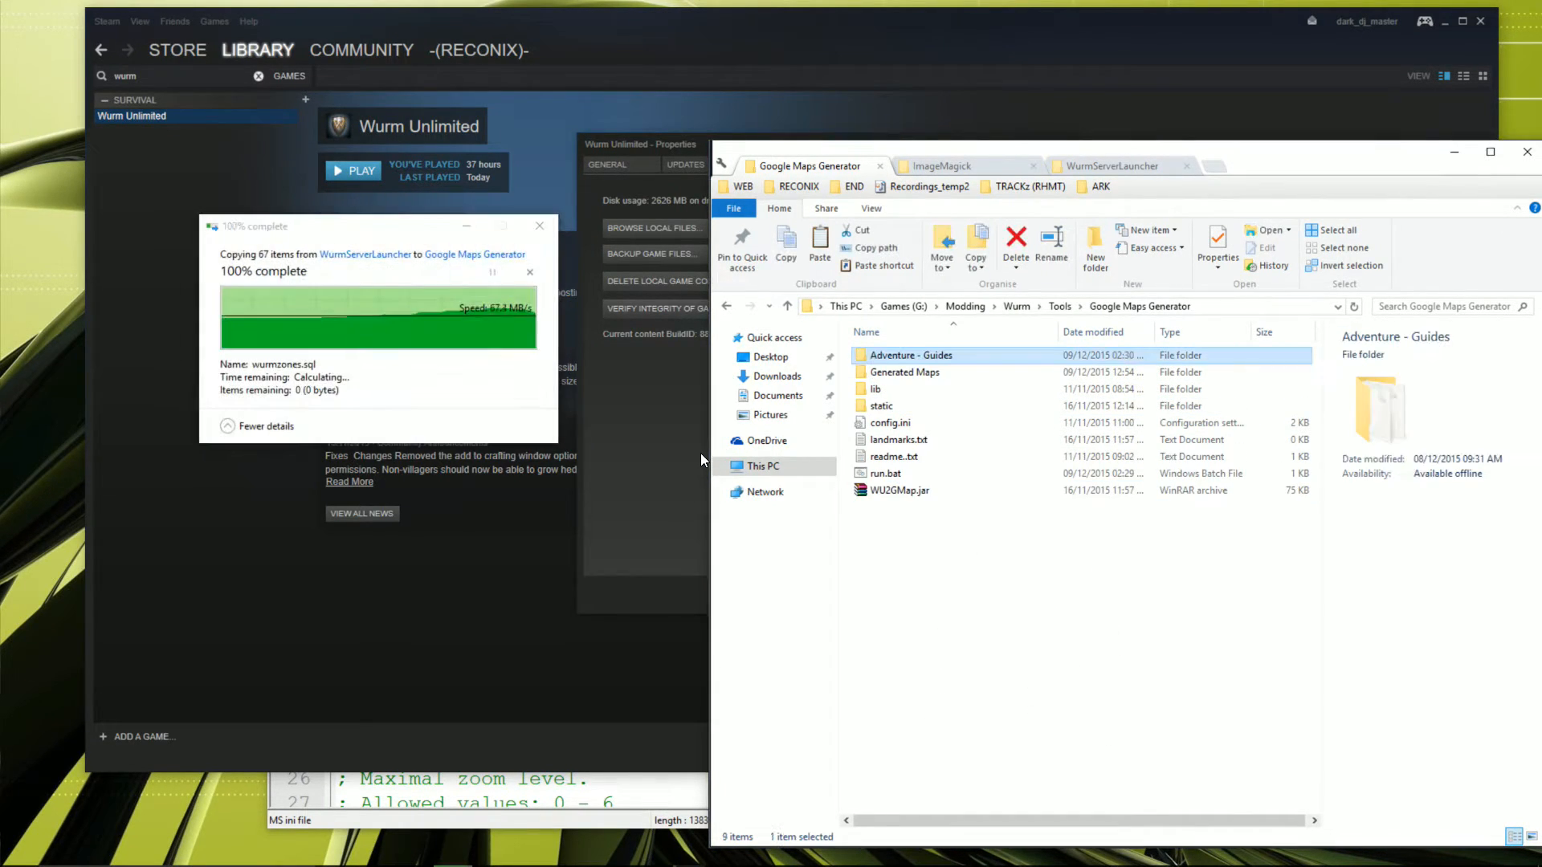
click(538, 225)
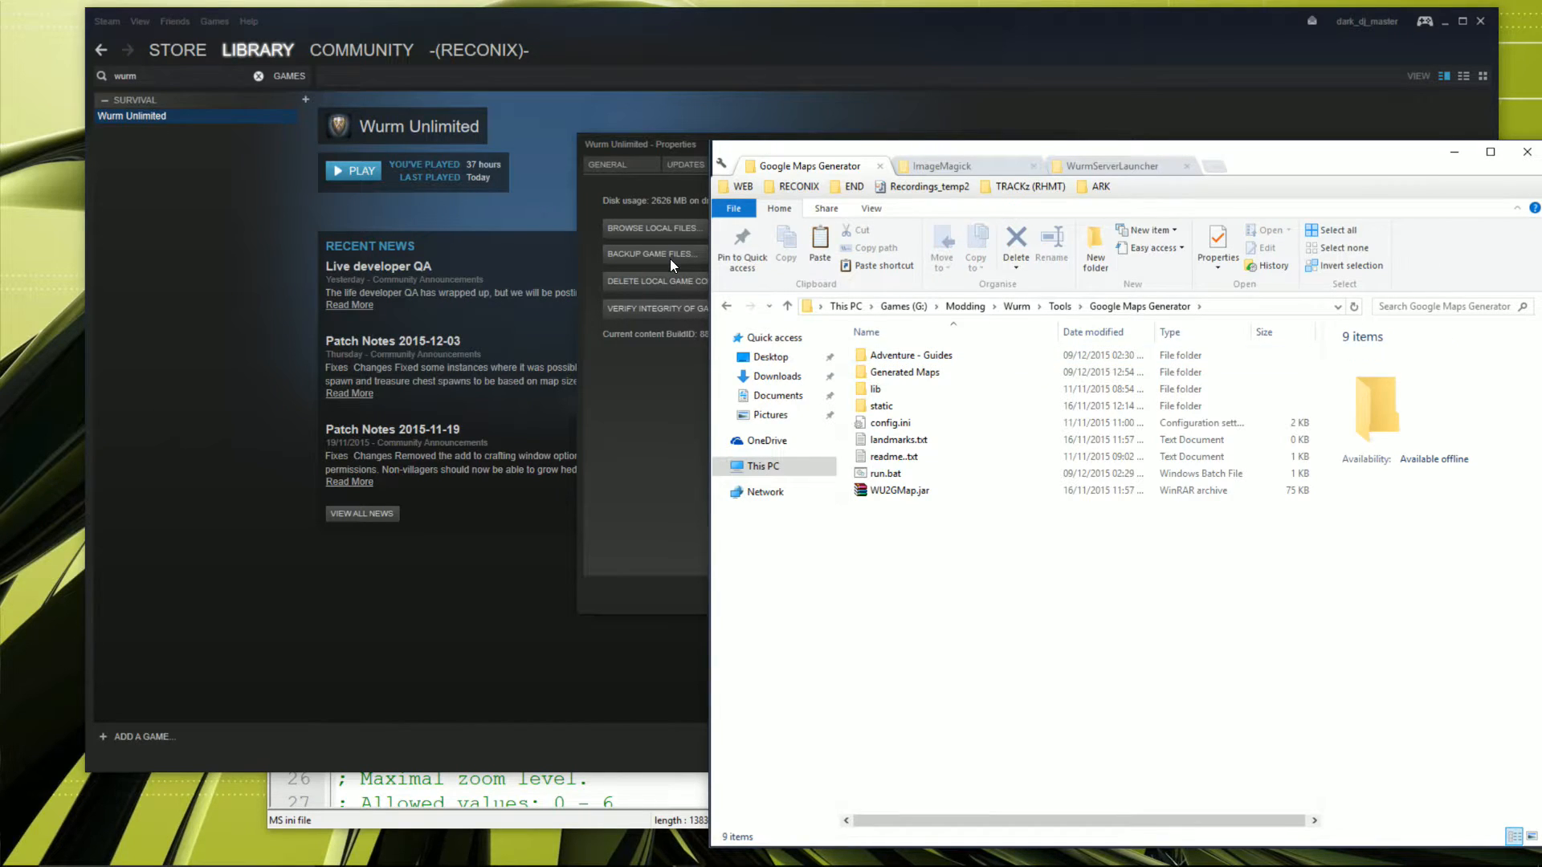
double_click(903, 355)
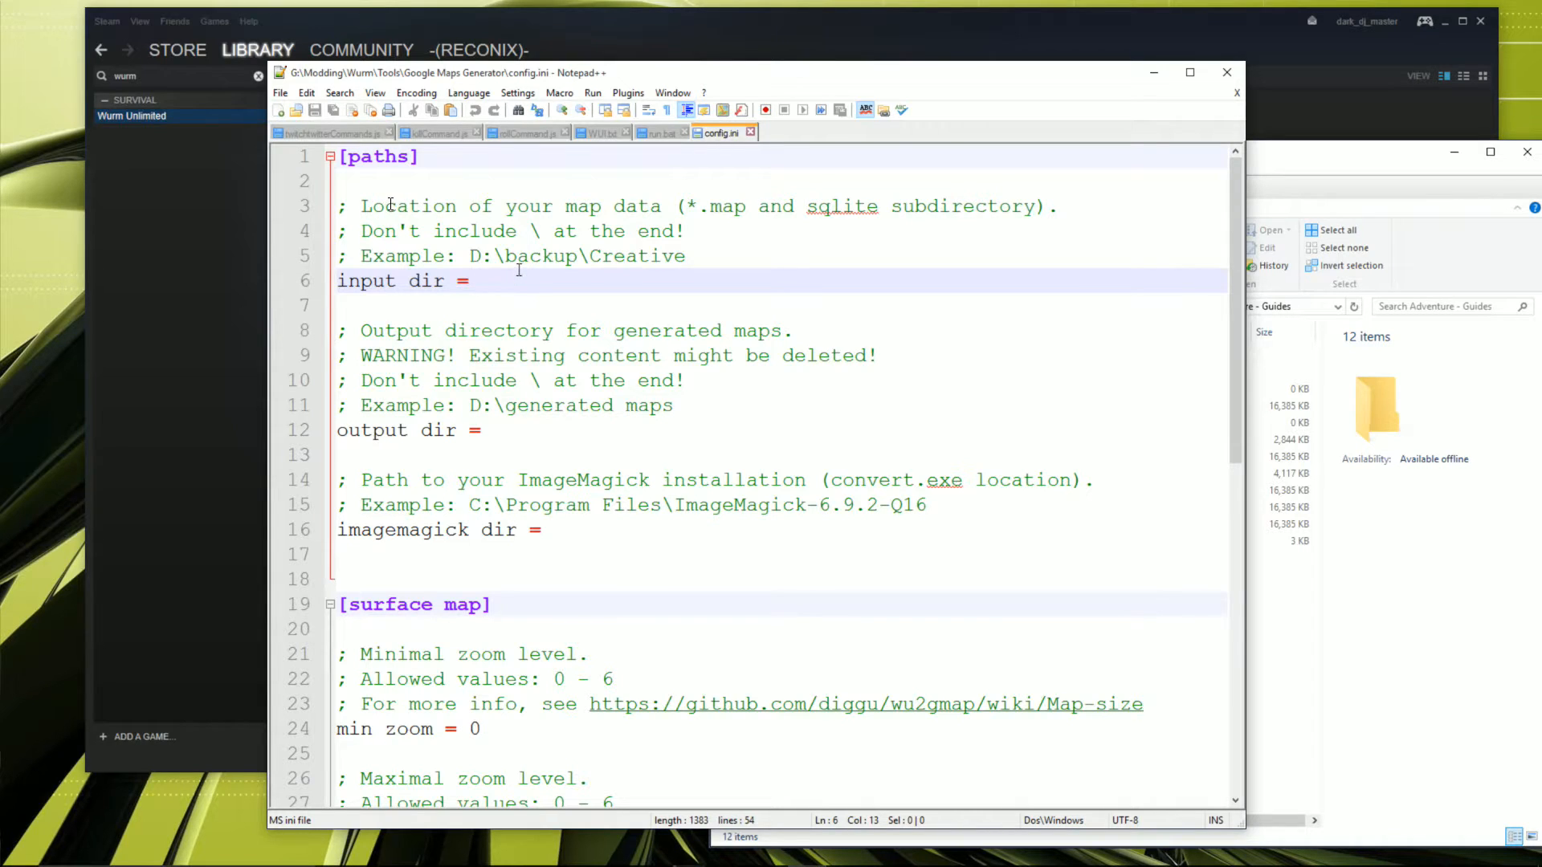
Step: Set input dir to G:\Modding\Wurm\Tools\Google Maps Generator\Adventure - Guides and output dir to its Generated Maps folder
text(G:\Modding\Wurm\Tools\Google Maps Generator\Adventure - Guides)
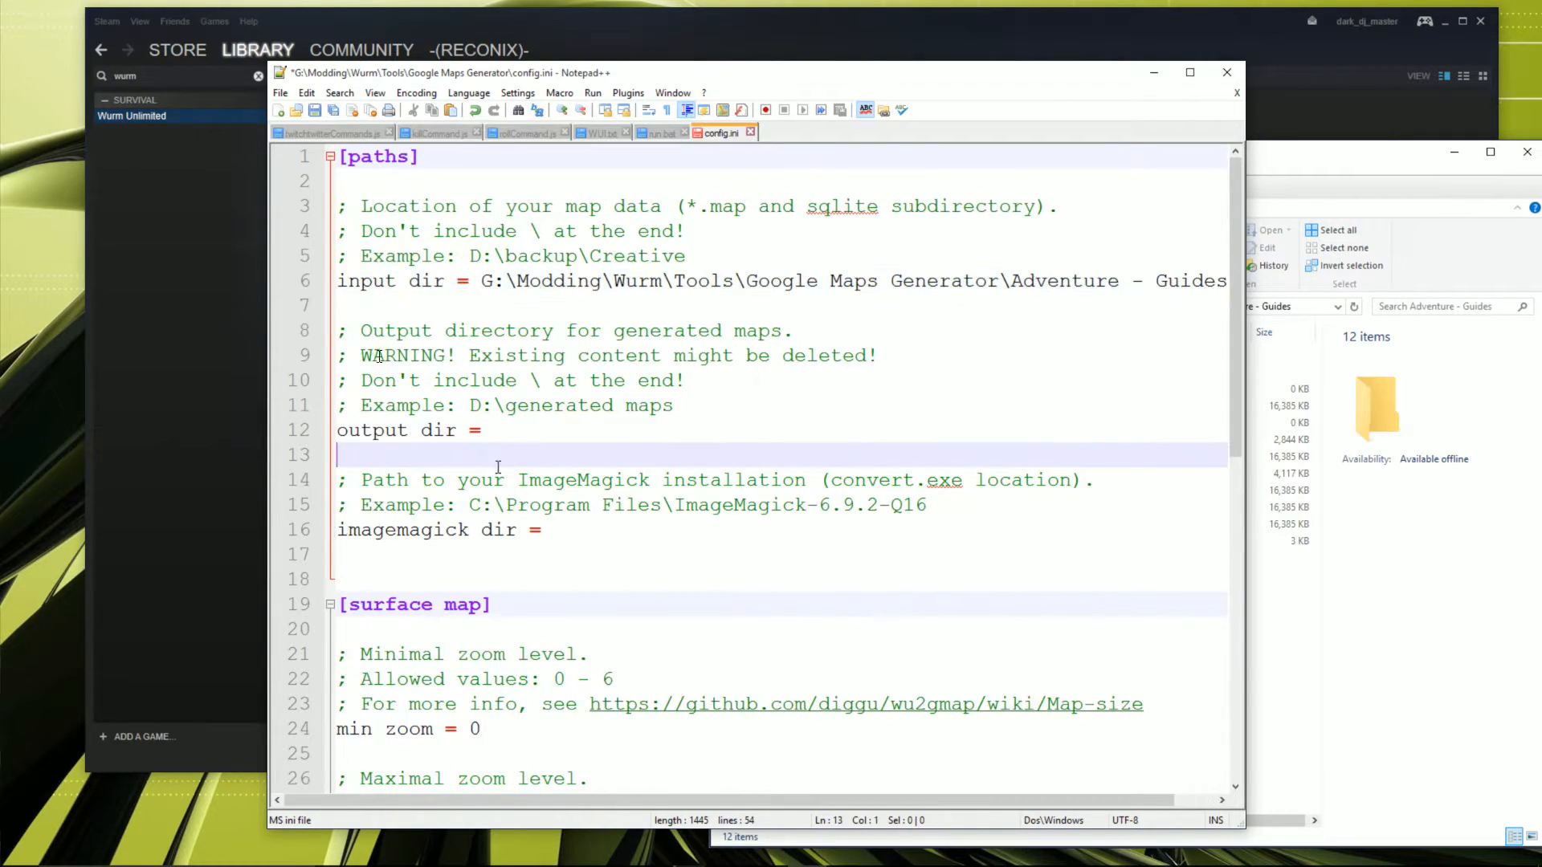
click(491, 430)
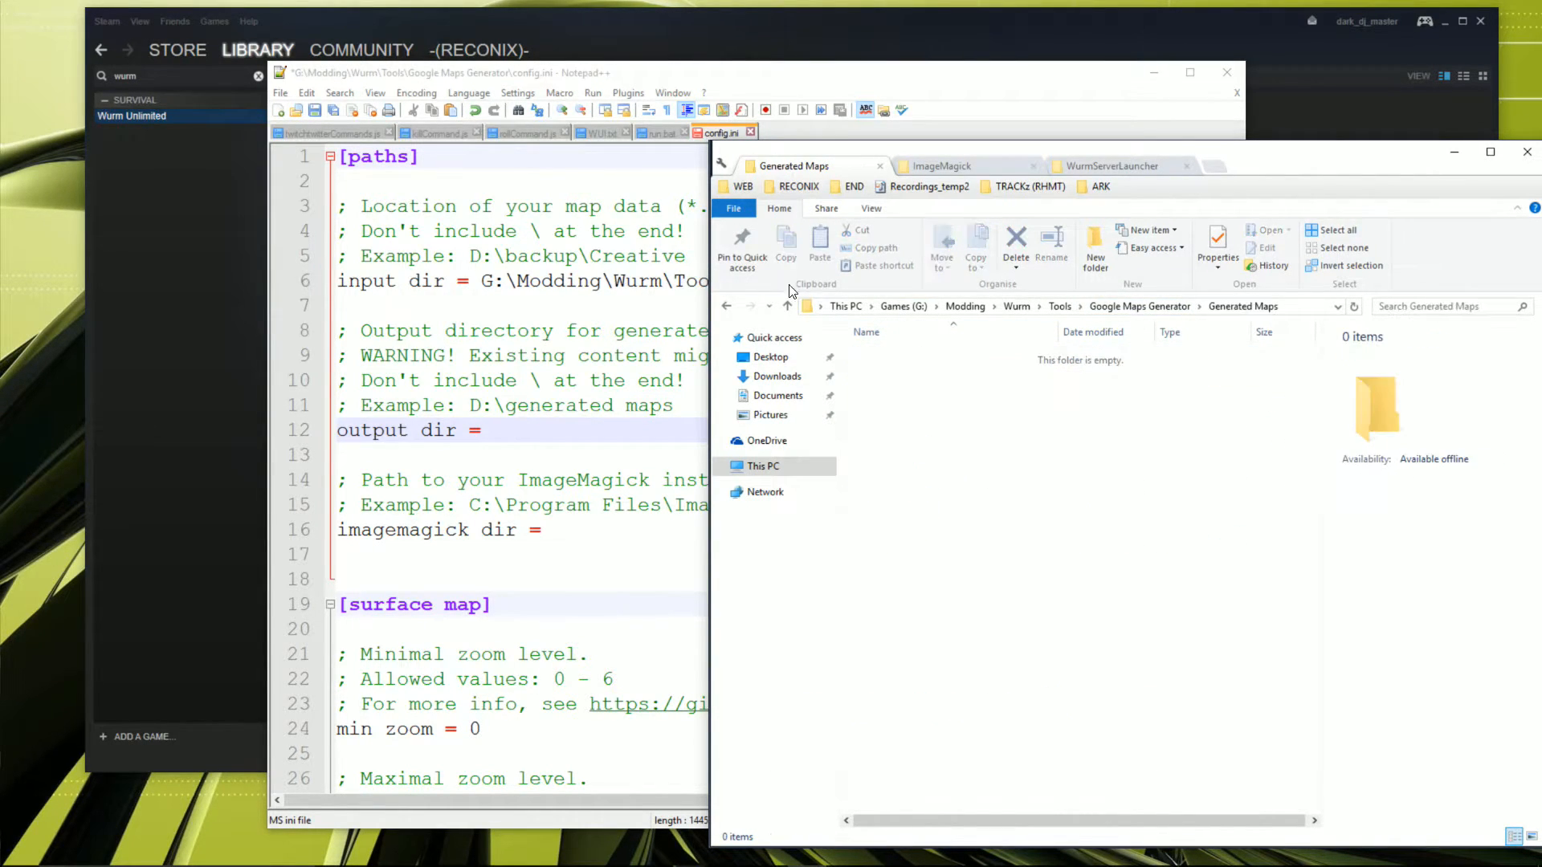
right_click(924, 306)
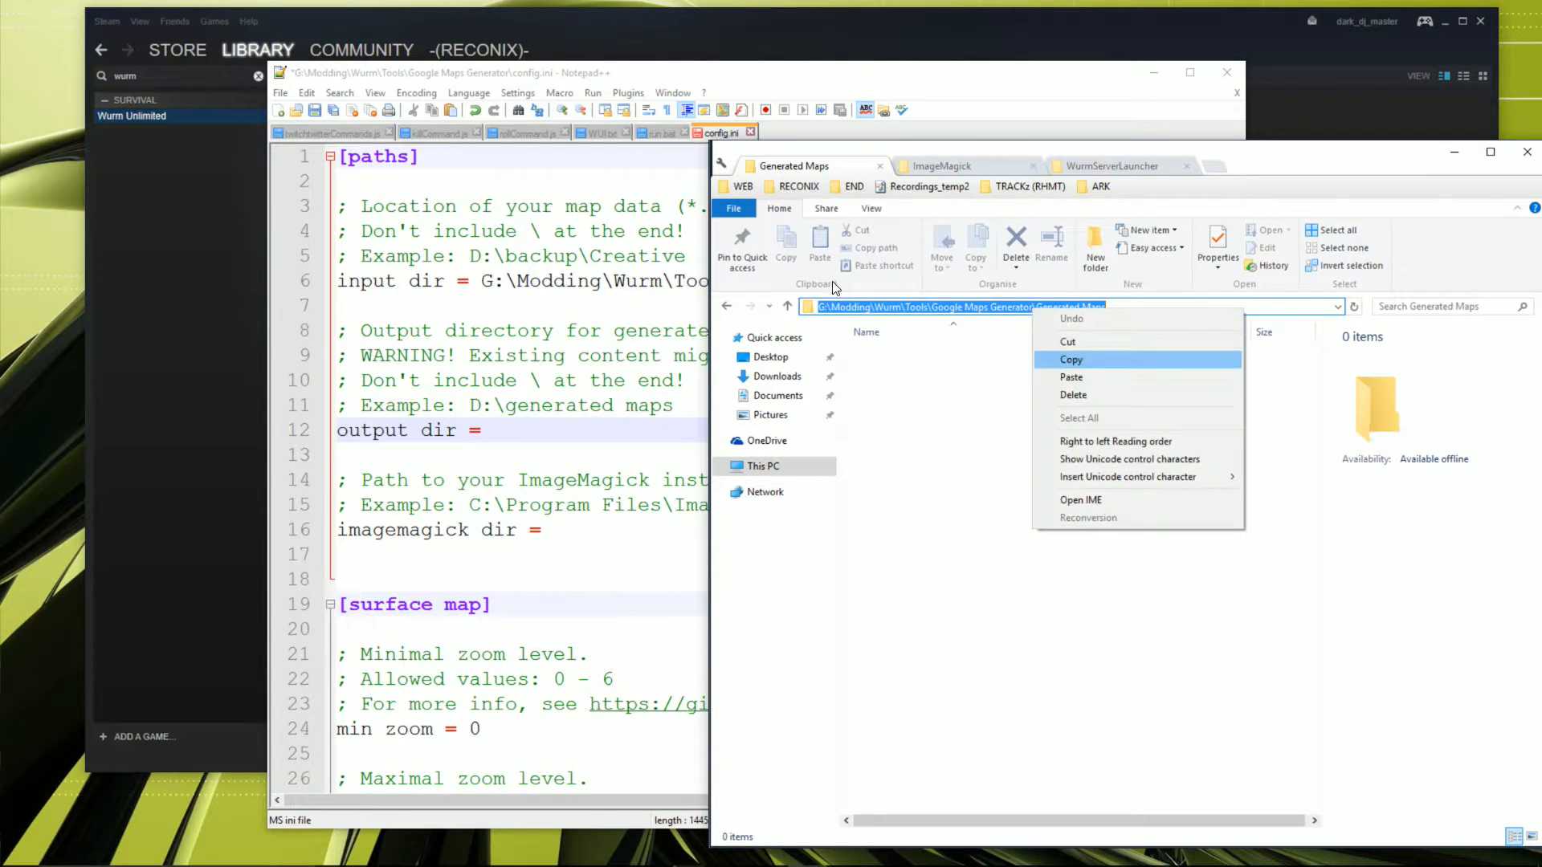
click(551, 433)
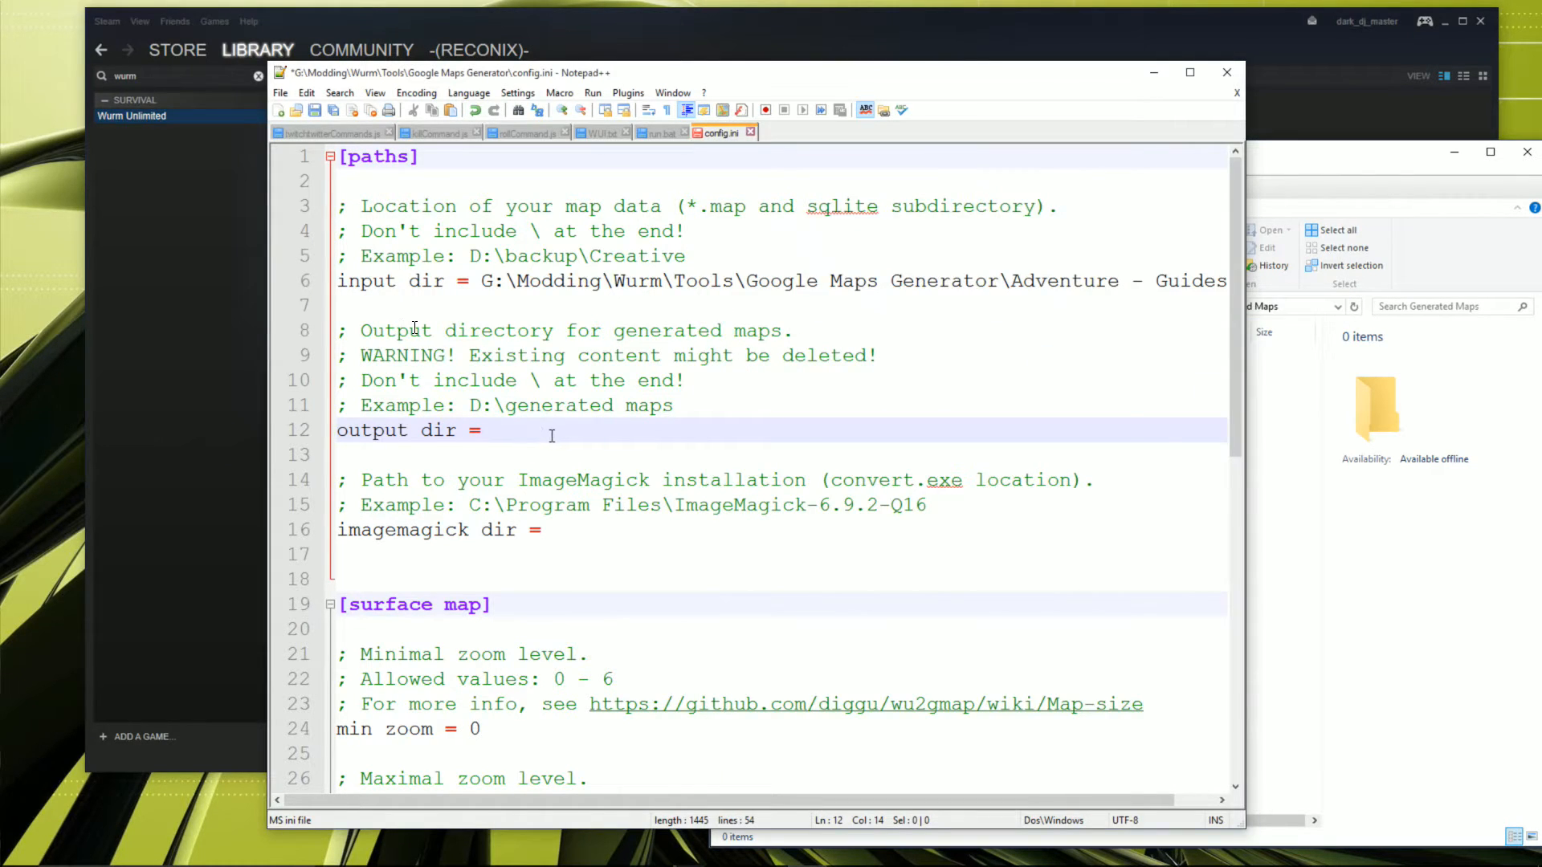
text(G:\Modding\Wurm\Tools\Google Maps Generator\Generated Maps)
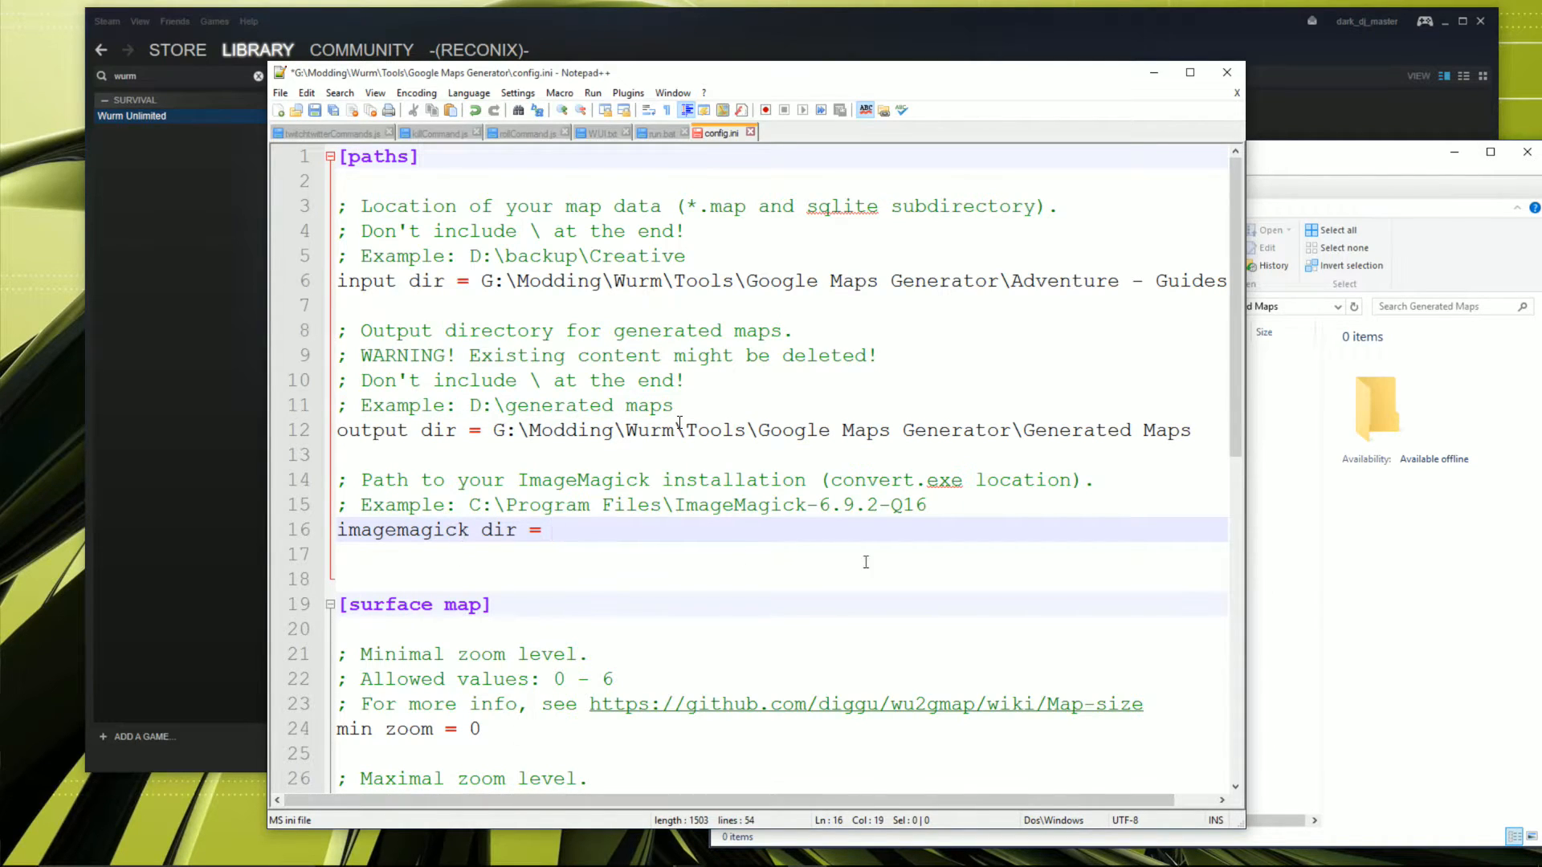
click(939, 165)
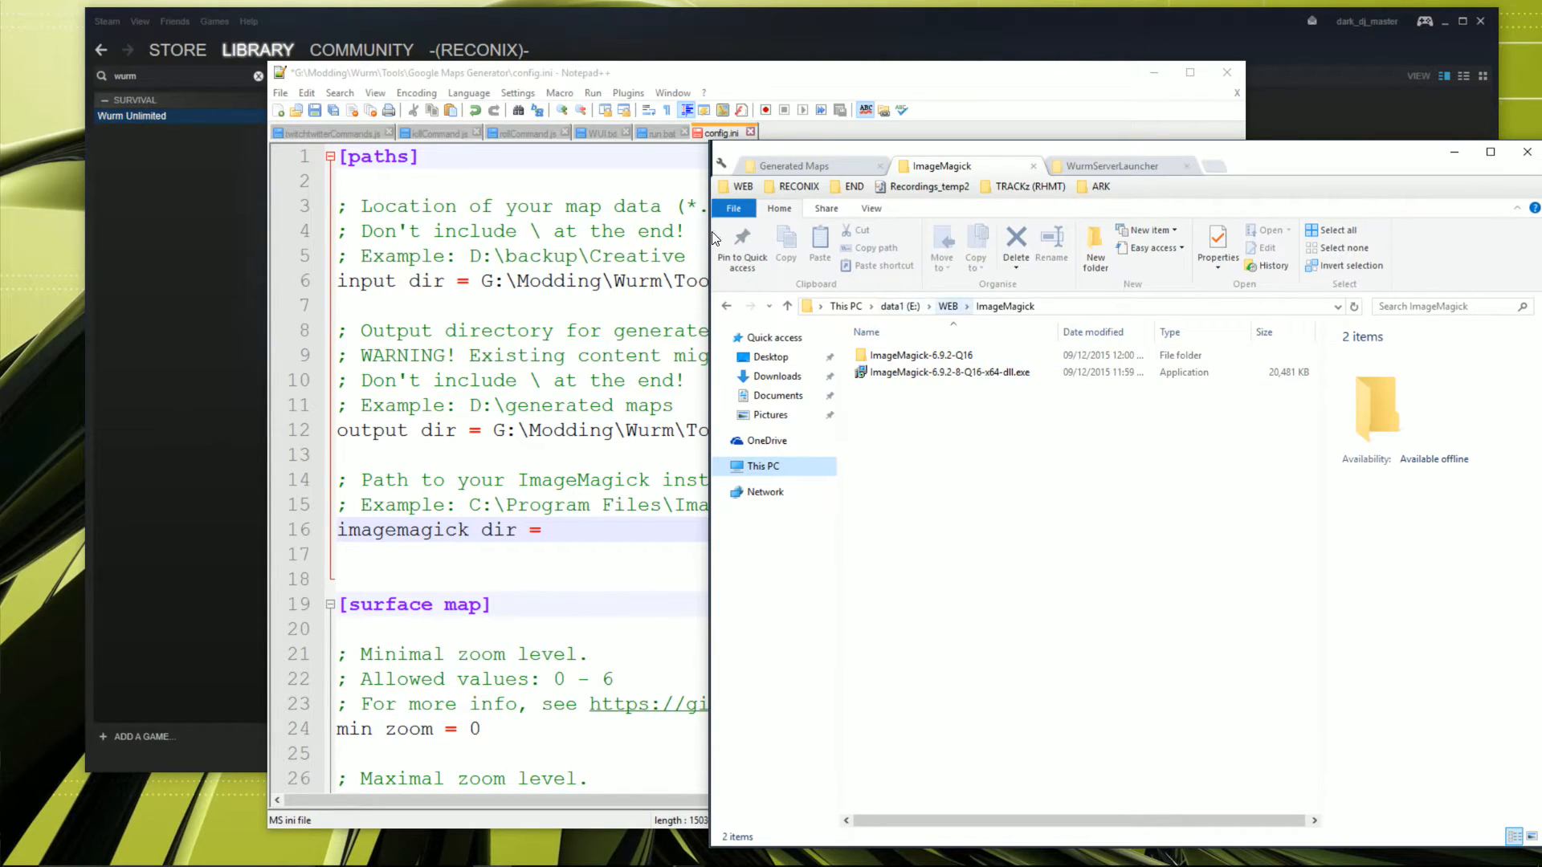
Step: Set imagemagick dir to E:\WEB\ImageMagick\ImageMagick-6.9.2-Q16 and save config.ini
click(920, 355)
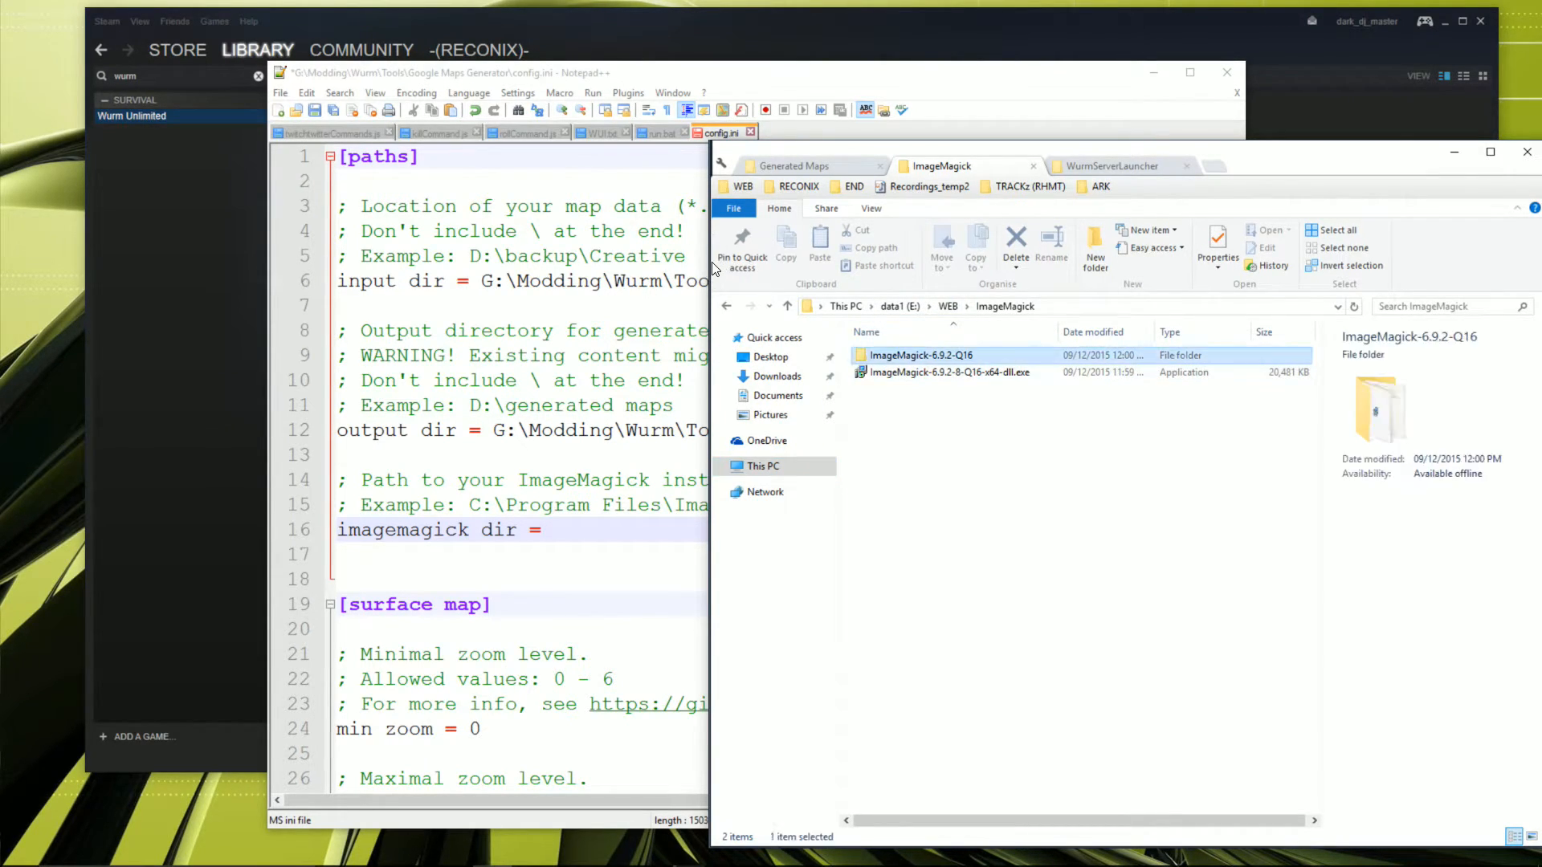
double_click(920, 354)
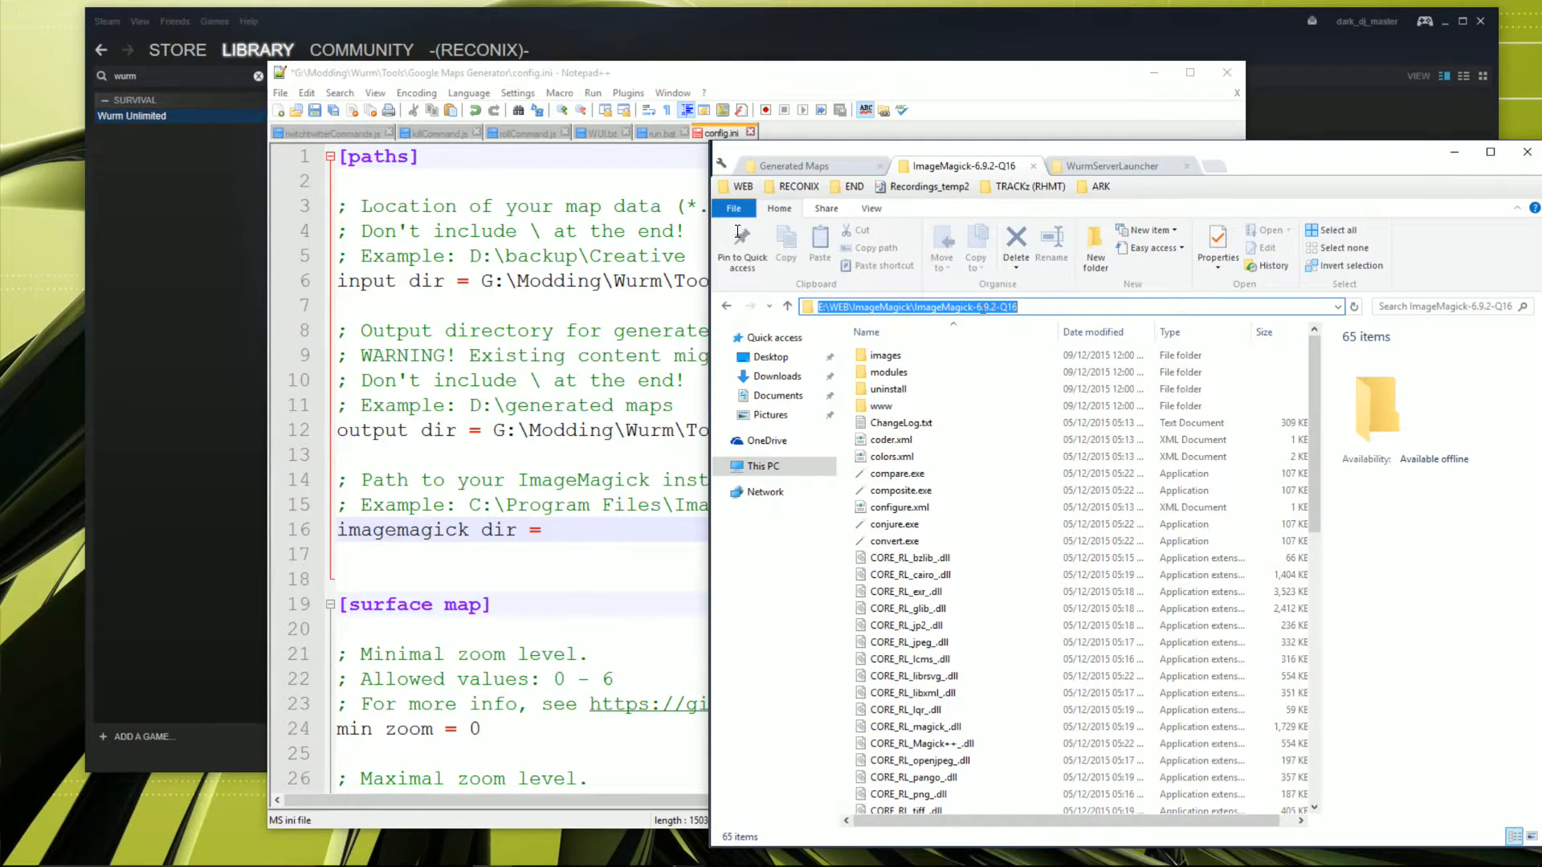
scroll(down, 3)
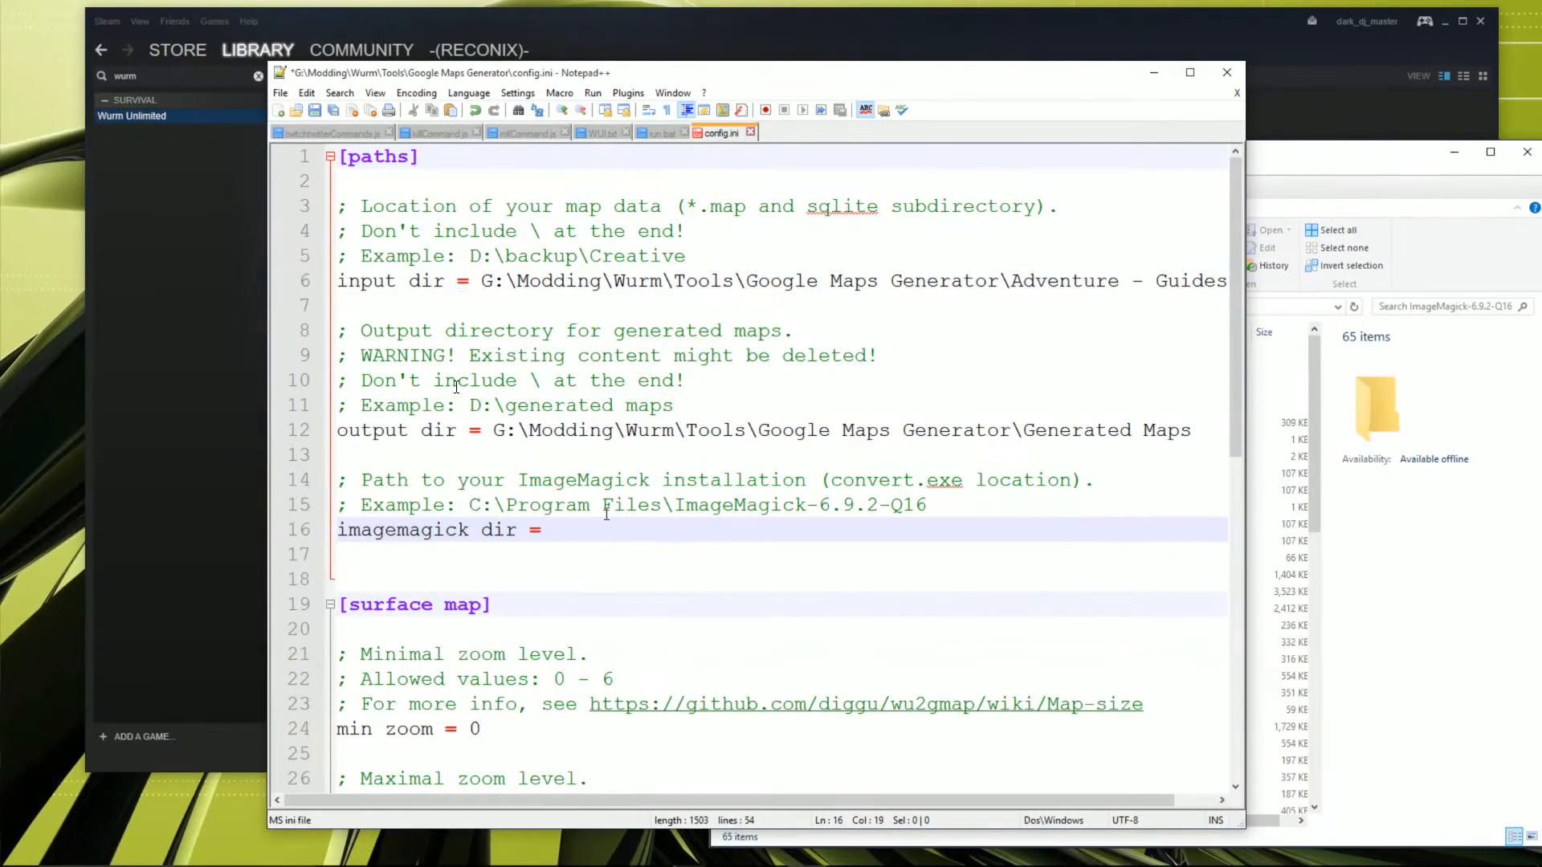
text(E:\WEB\ImageMagick\ImageMagick-6.9.2-Q16)
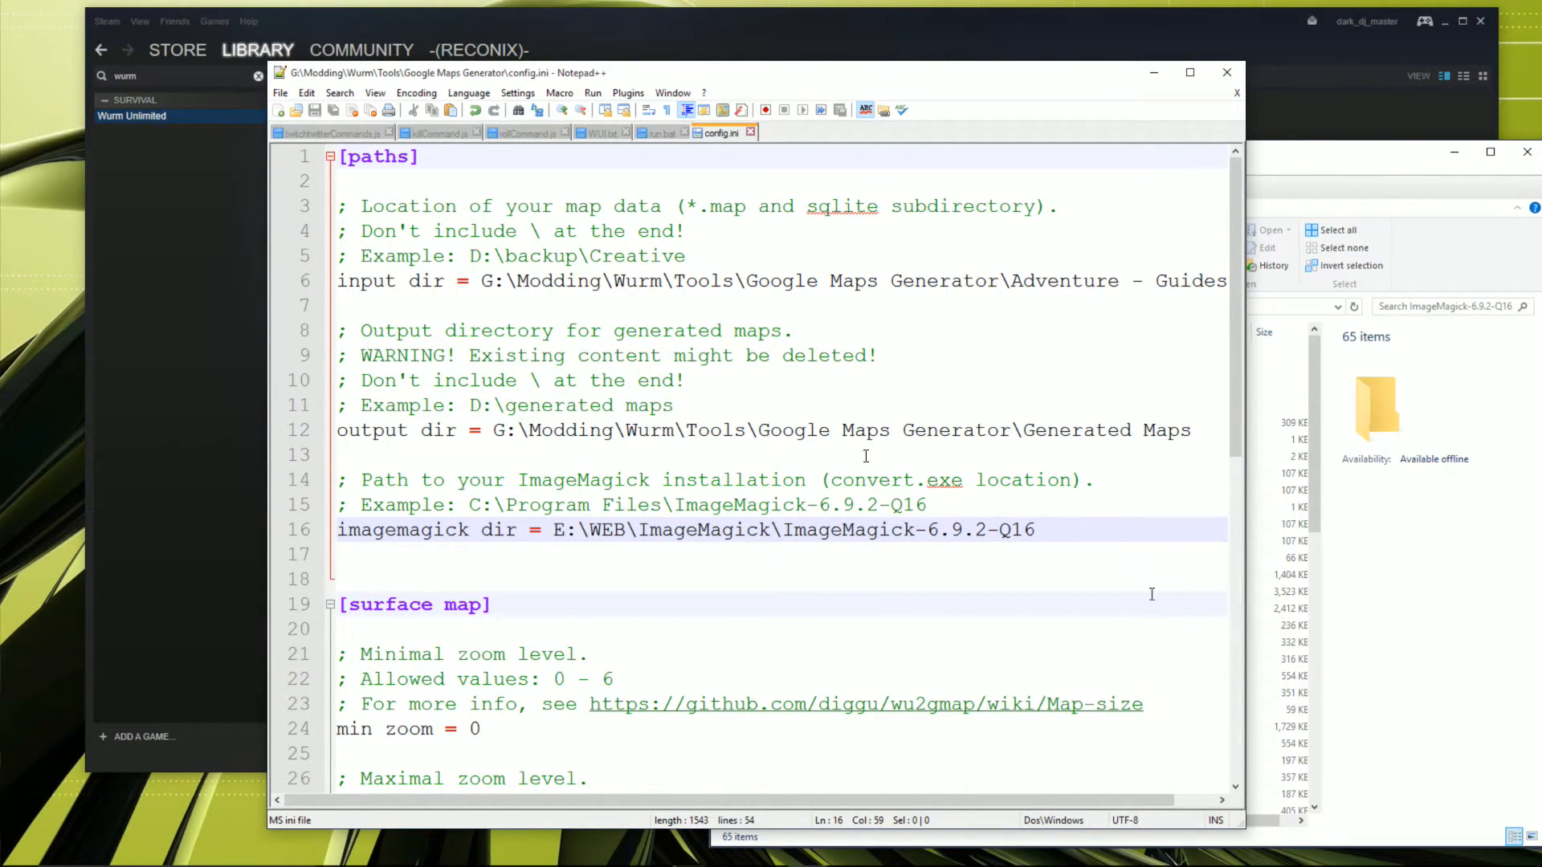
click(963, 165)
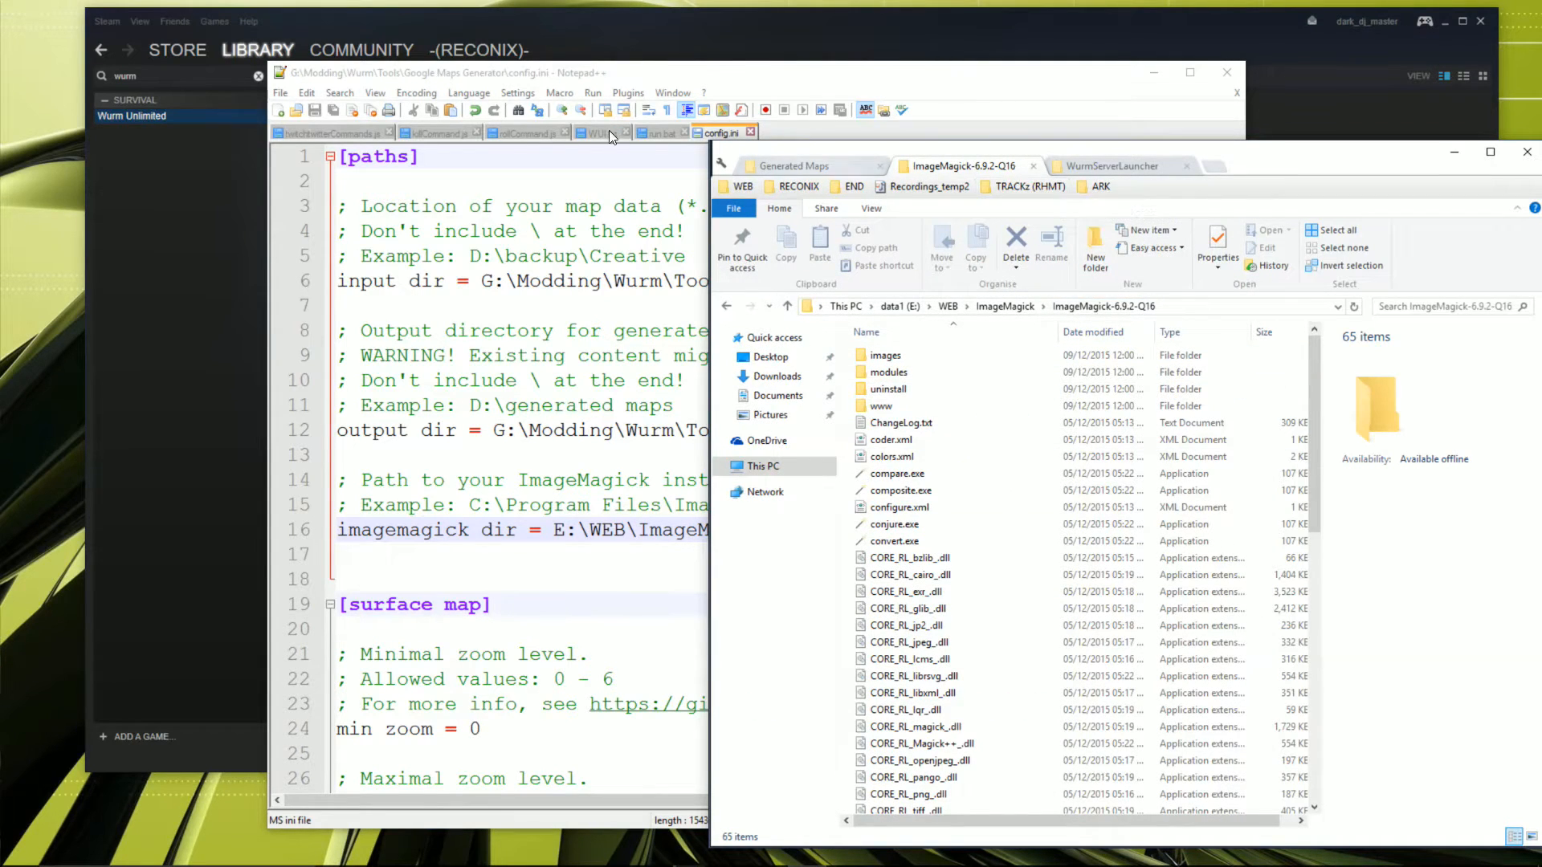
click(793, 166)
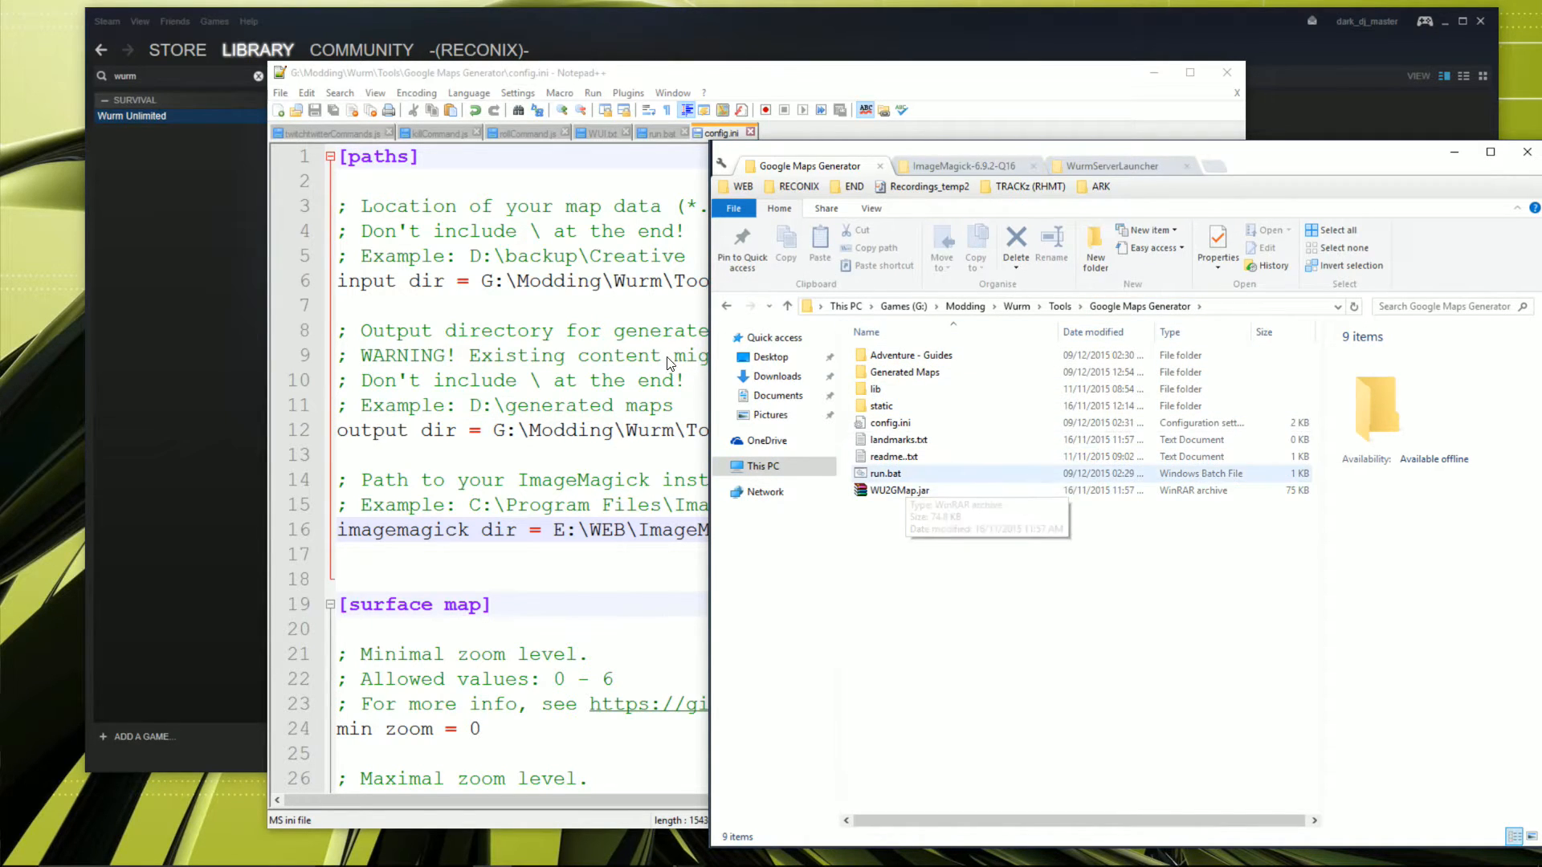
Step: Run run.bat, then open index.html from the Generated Maps folder
double_click(883, 473)
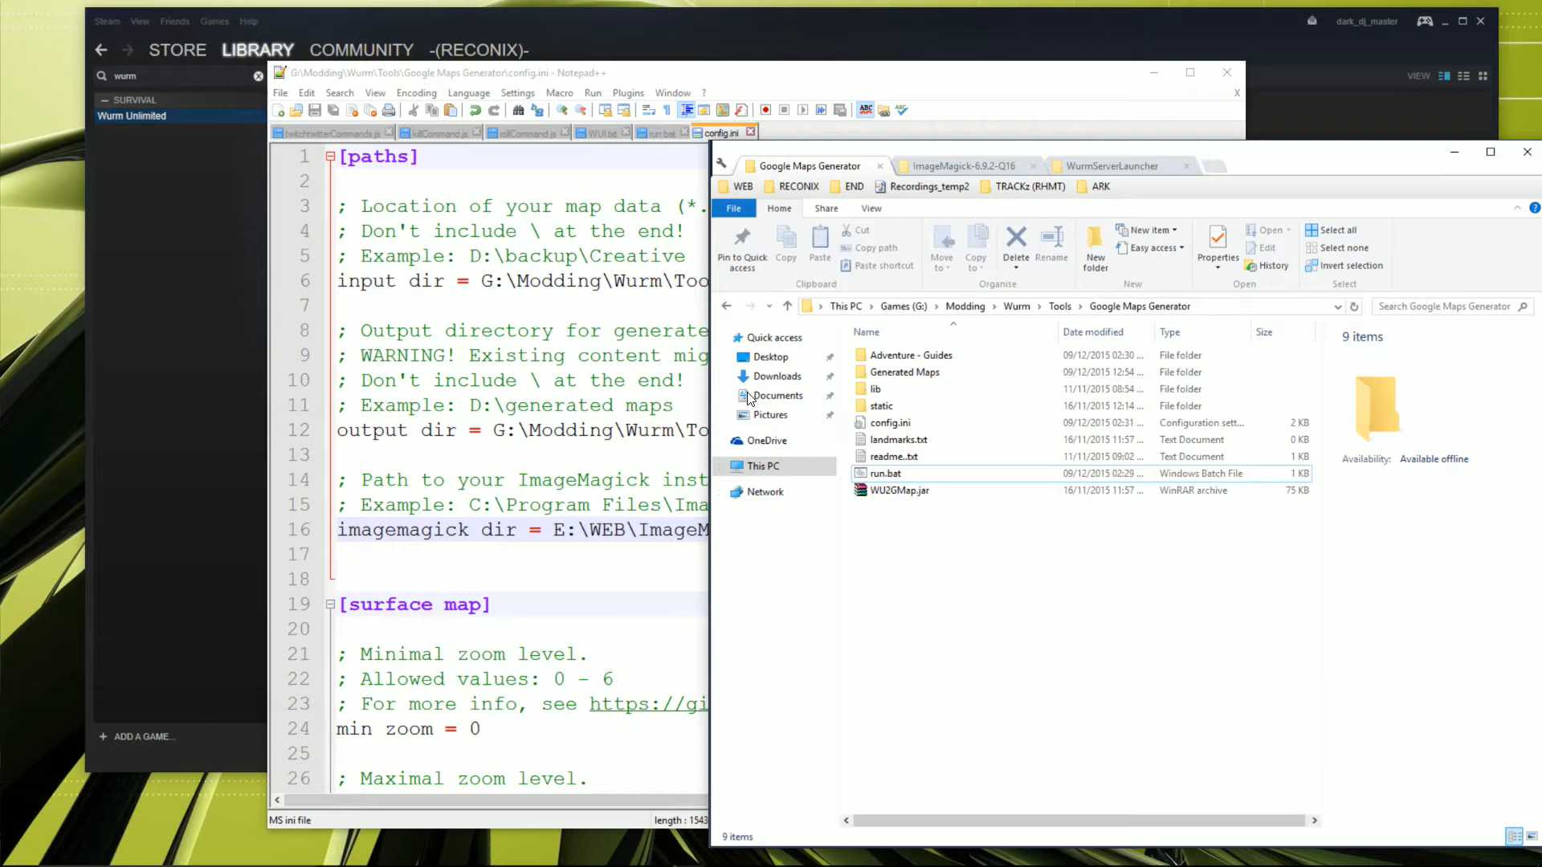
click(901, 372)
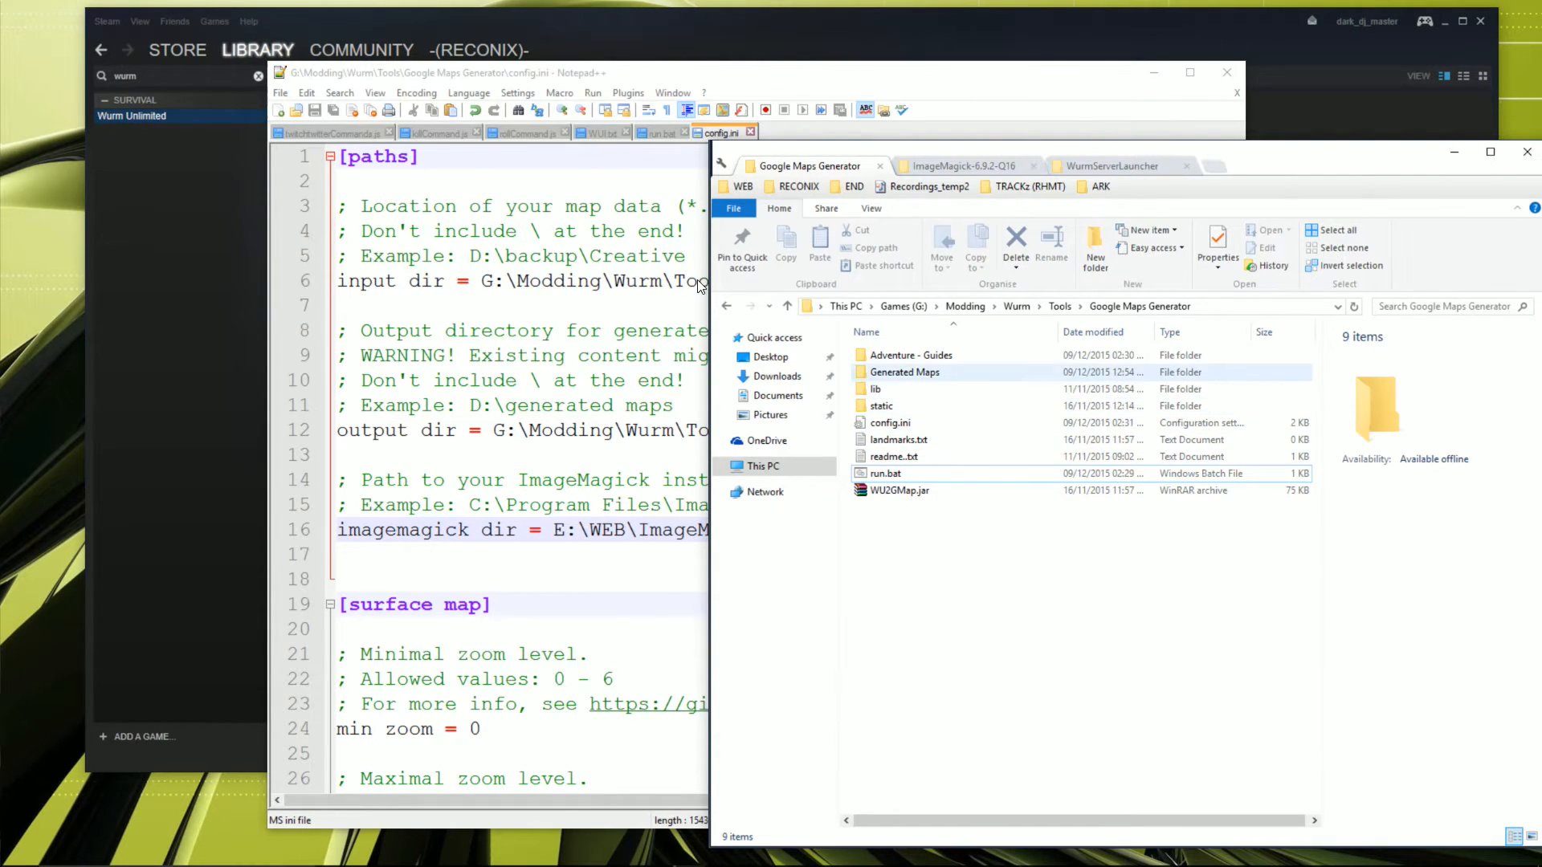
double_click(902, 372)
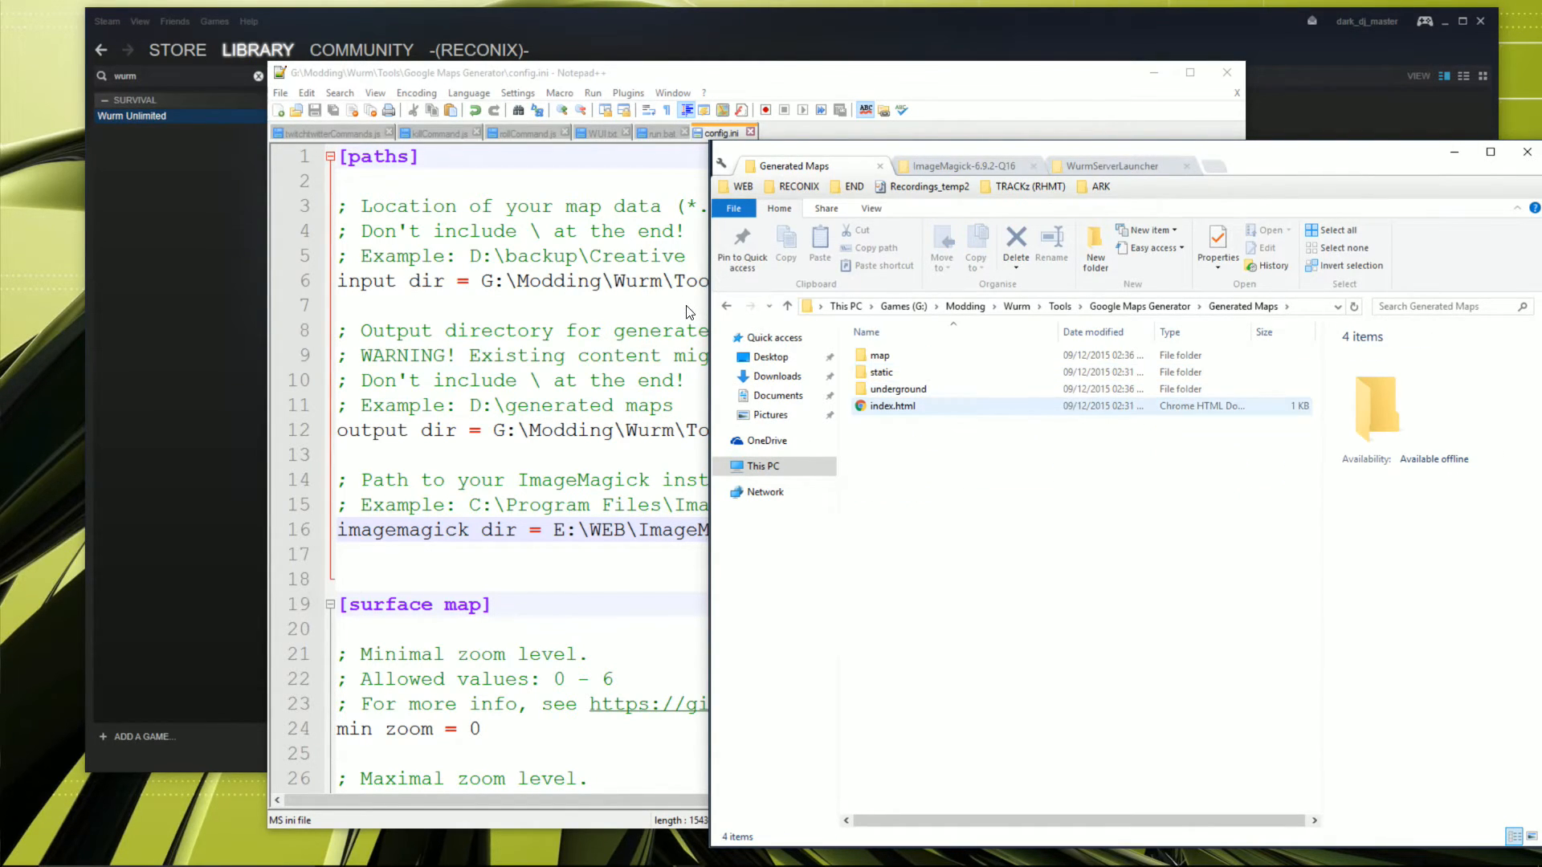
double_click(892, 405)
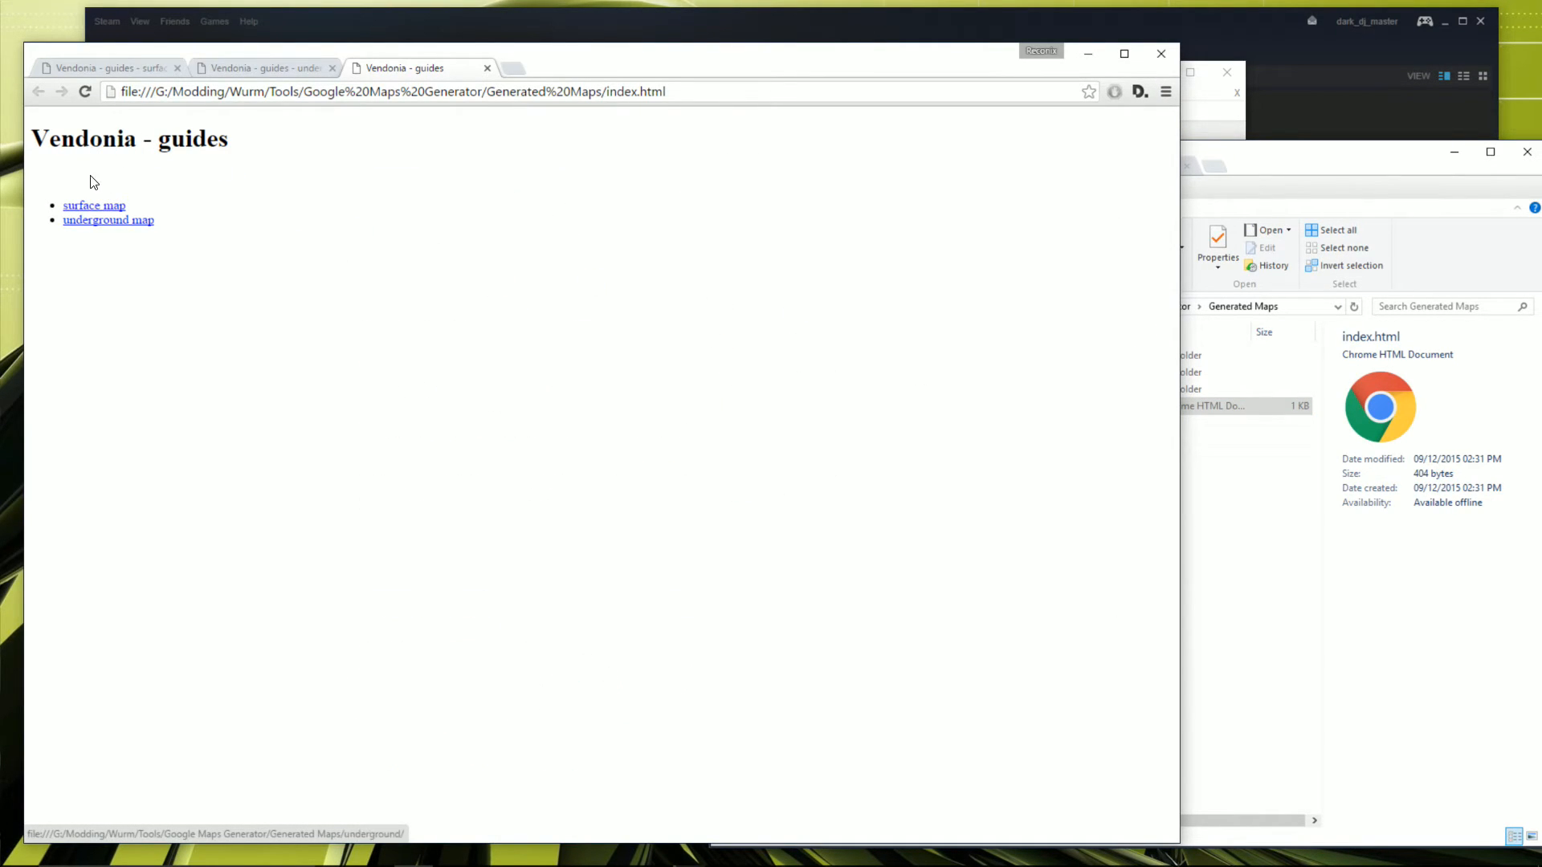
Step: Open the underground map's index.html for Vendonia - guides from the generated map folder listings
click(95, 205)
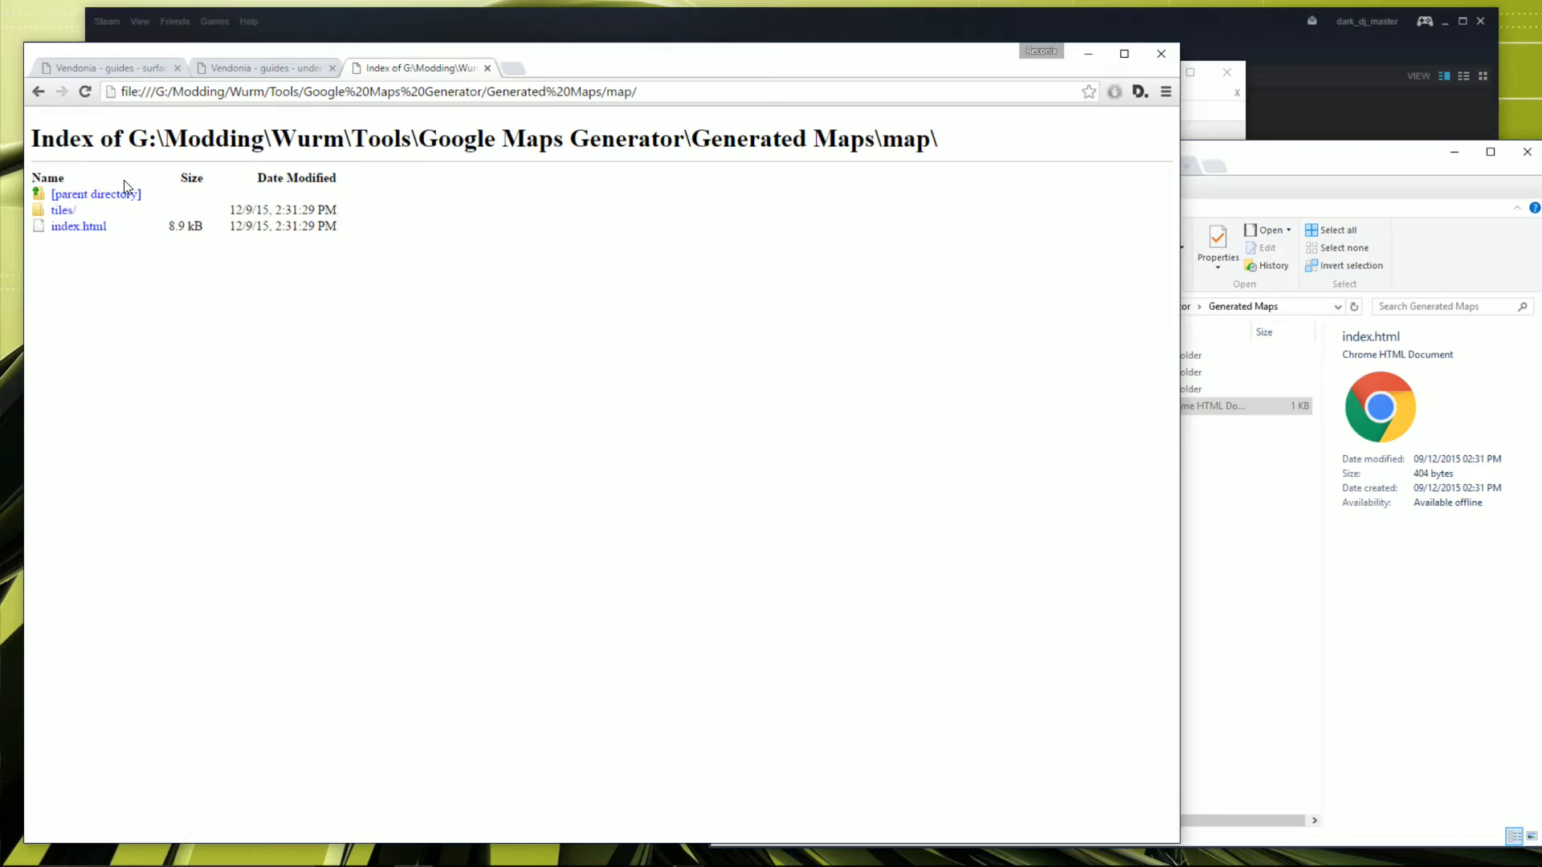
click(78, 226)
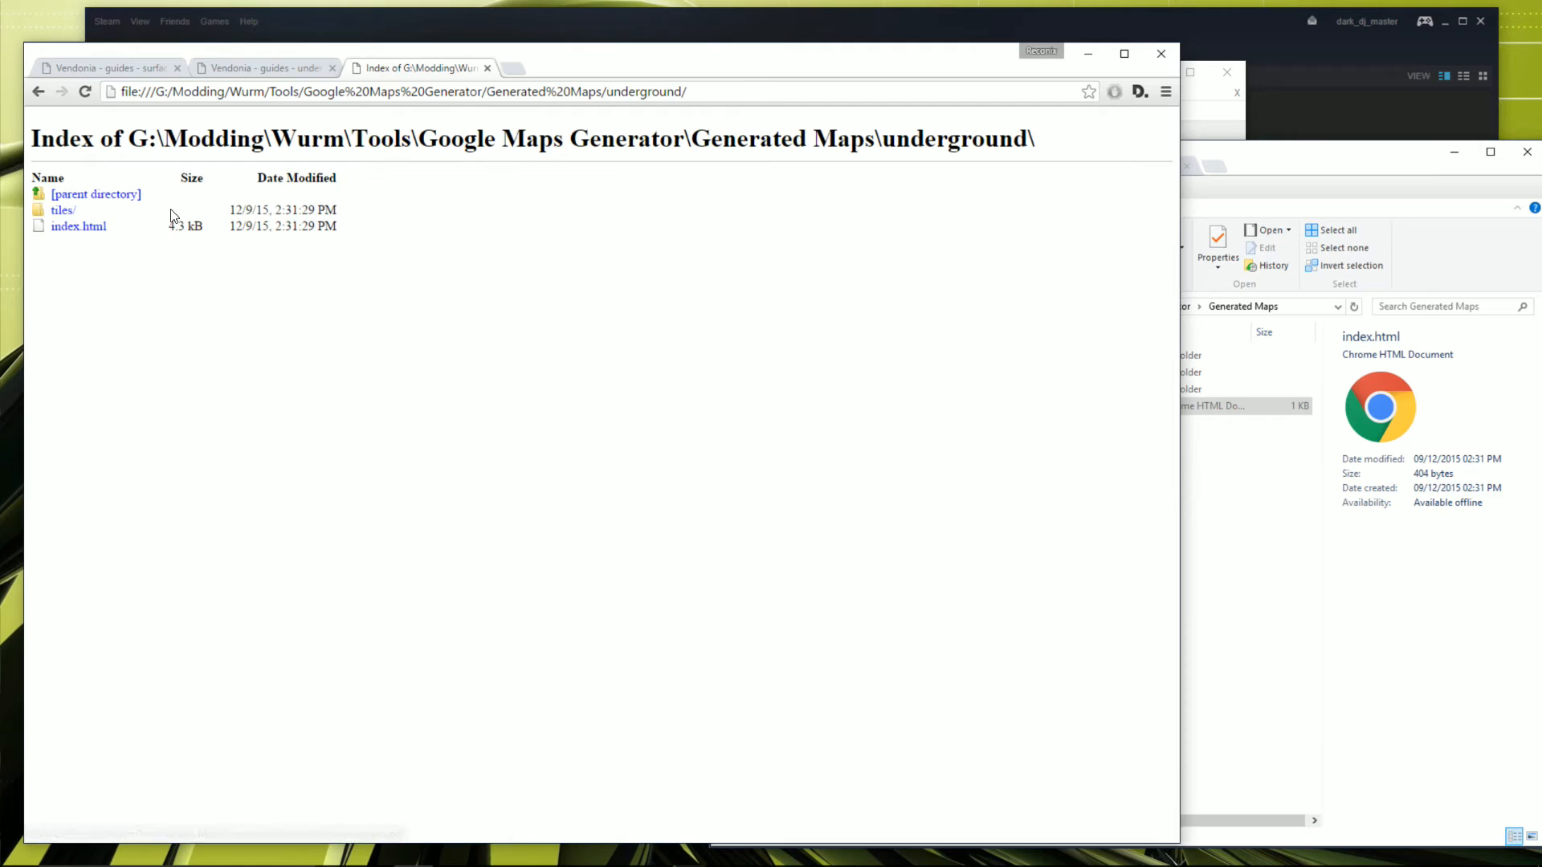
click(79, 226)
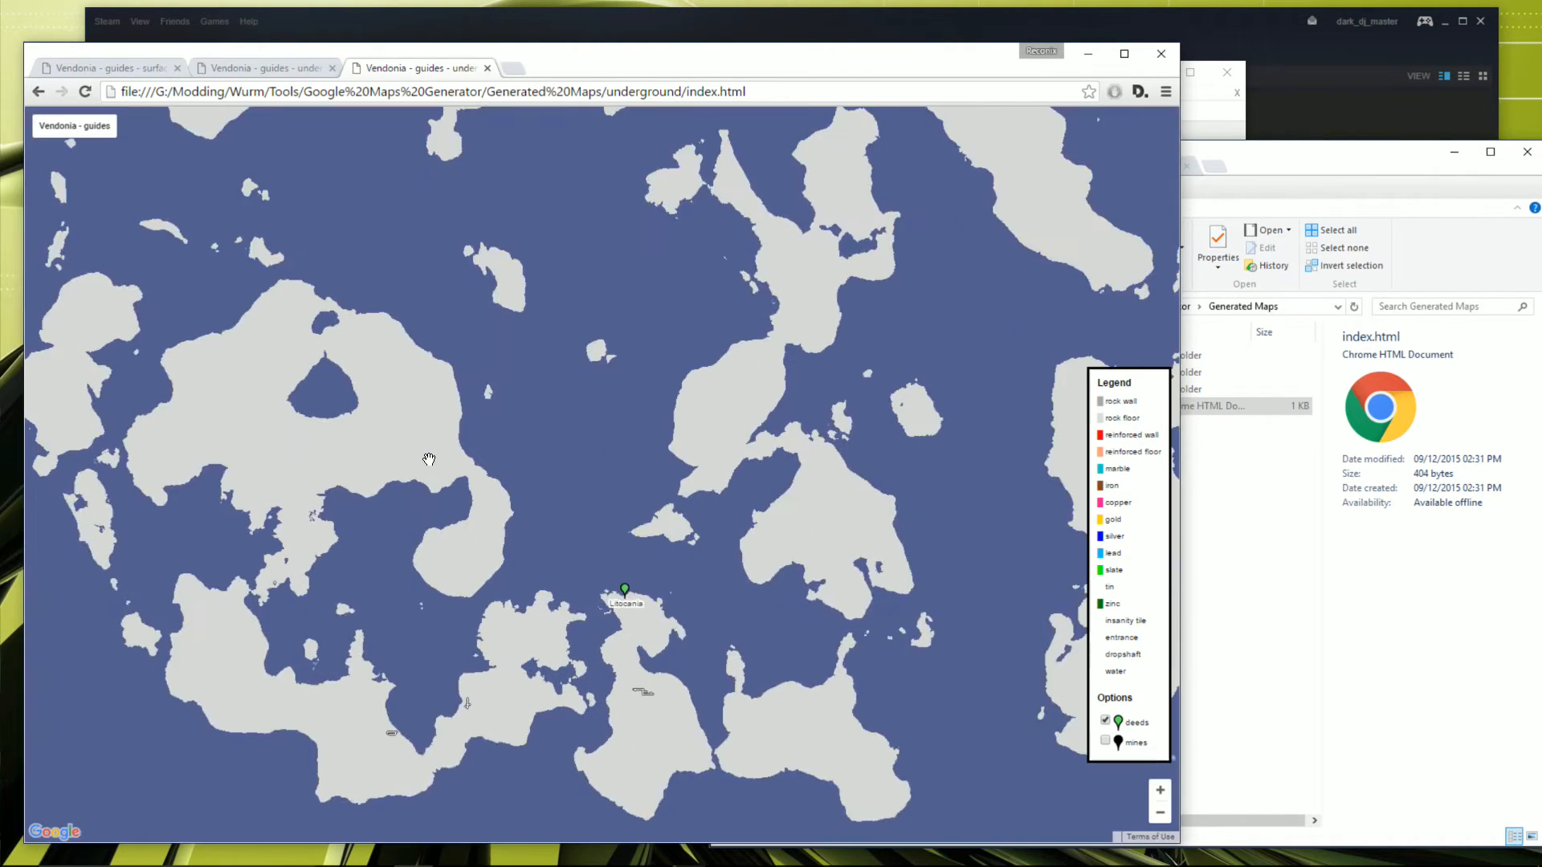